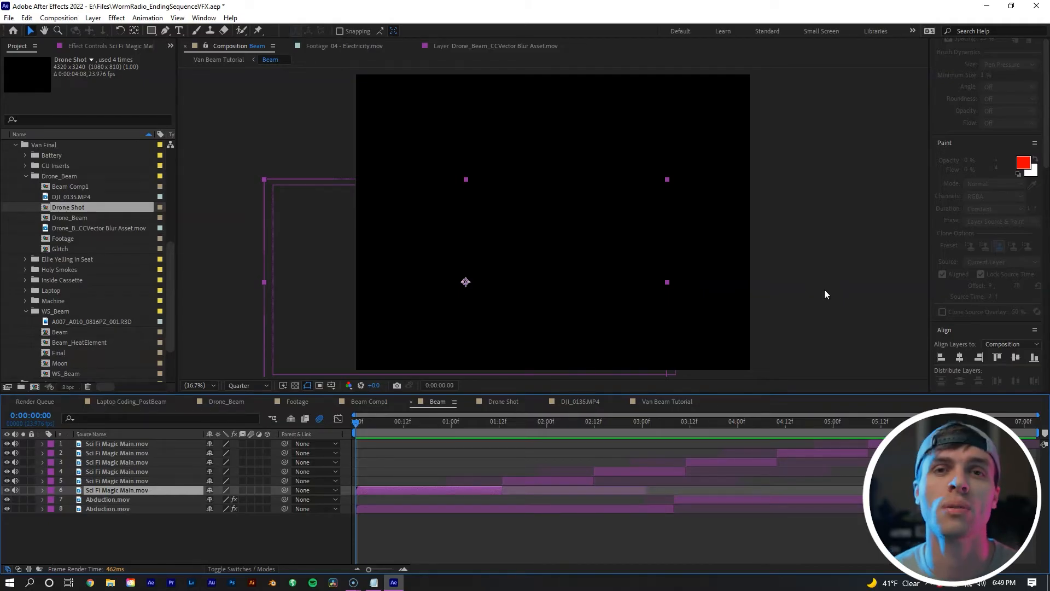
mouse_move(817, 328)
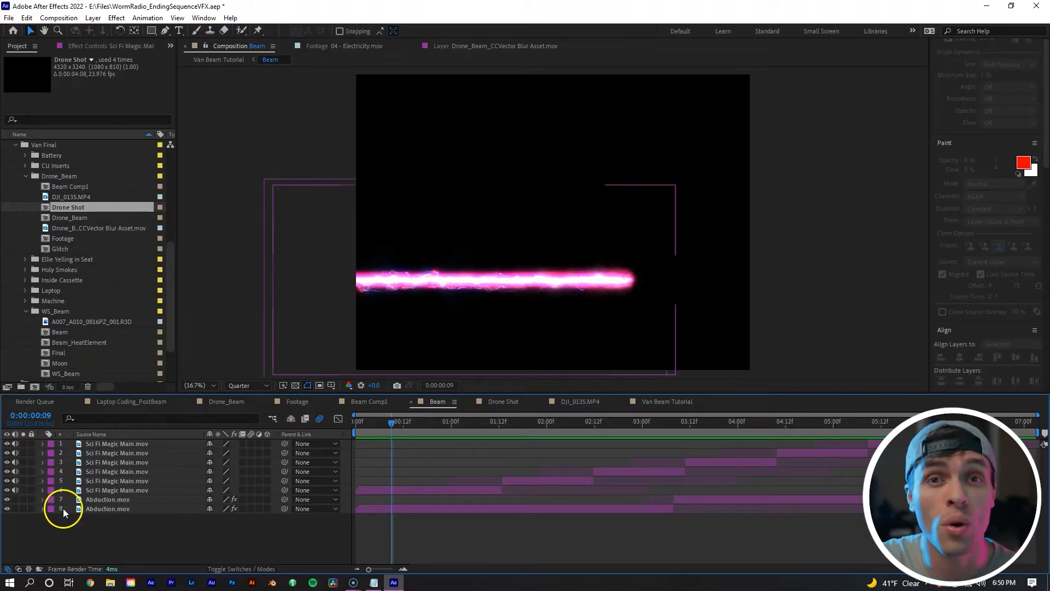
Switch to the Van Beam Tutorial composition and increase the Footage layer's X Position.
click(666, 401)
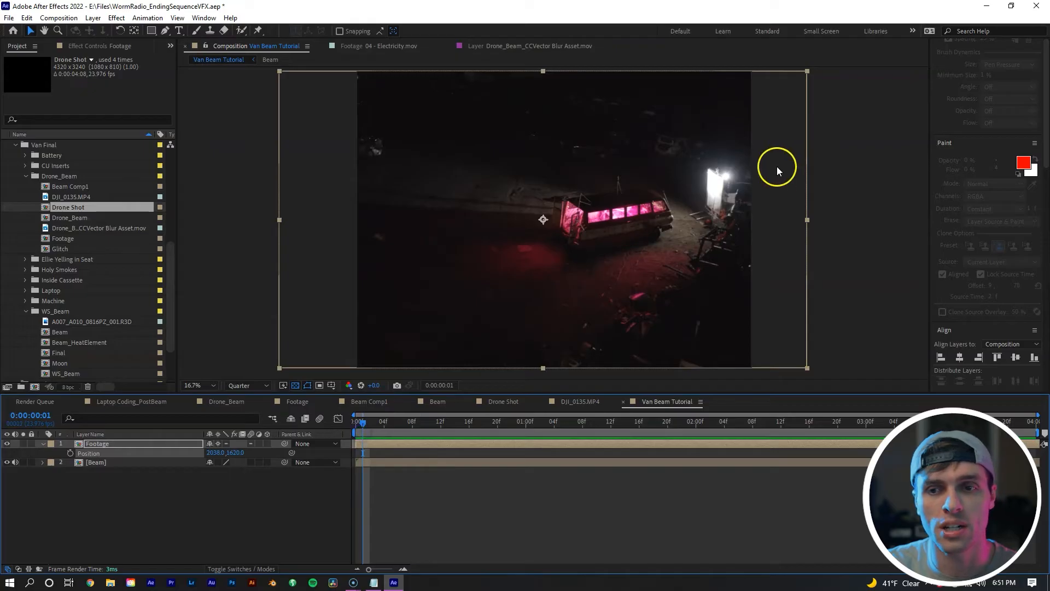
click(606, 420)
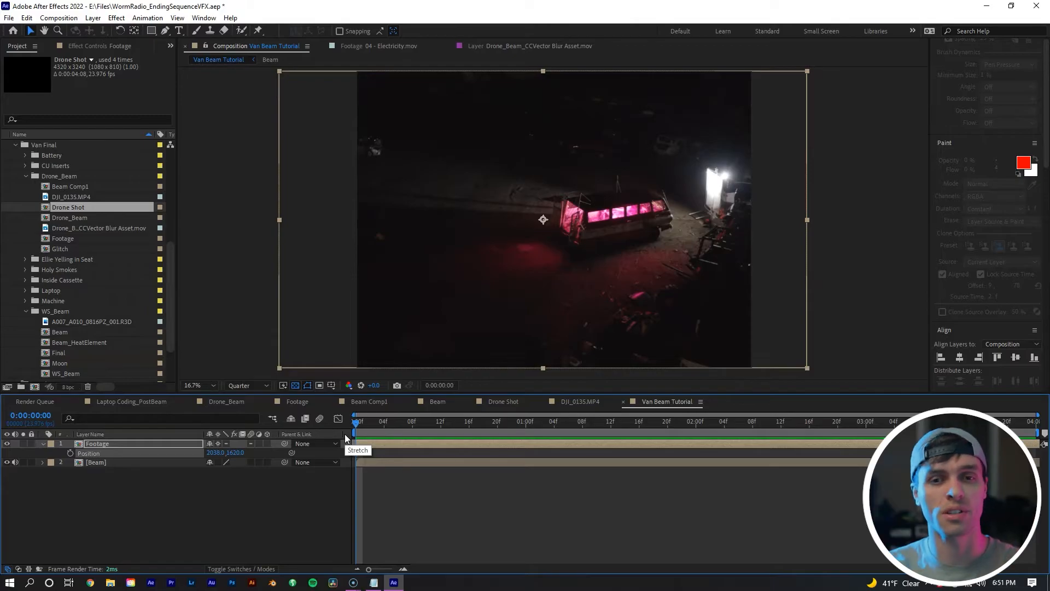
mouse_move(475, 277)
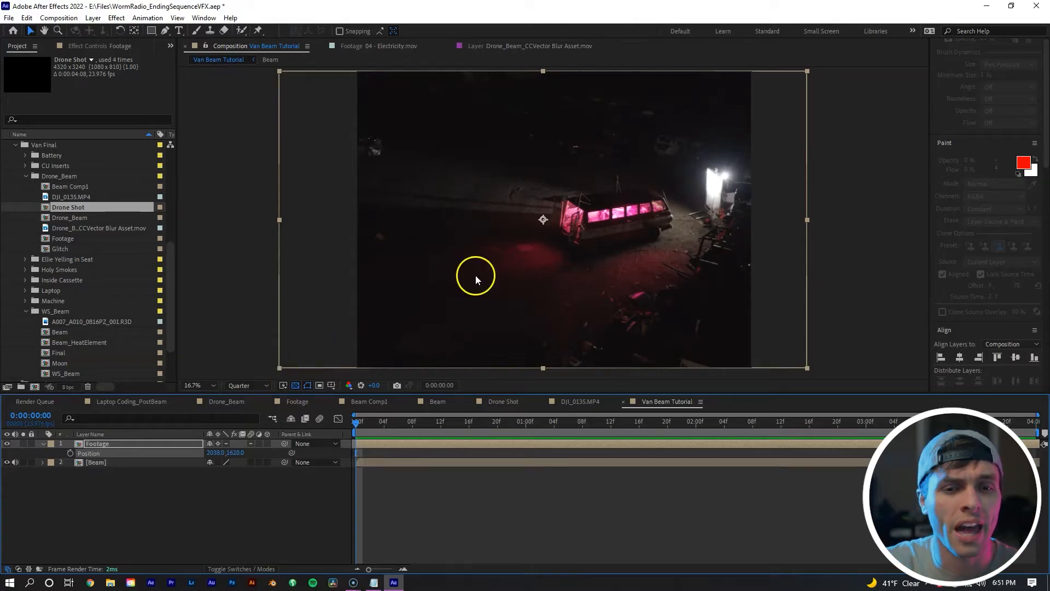
mouse_move(420, 275)
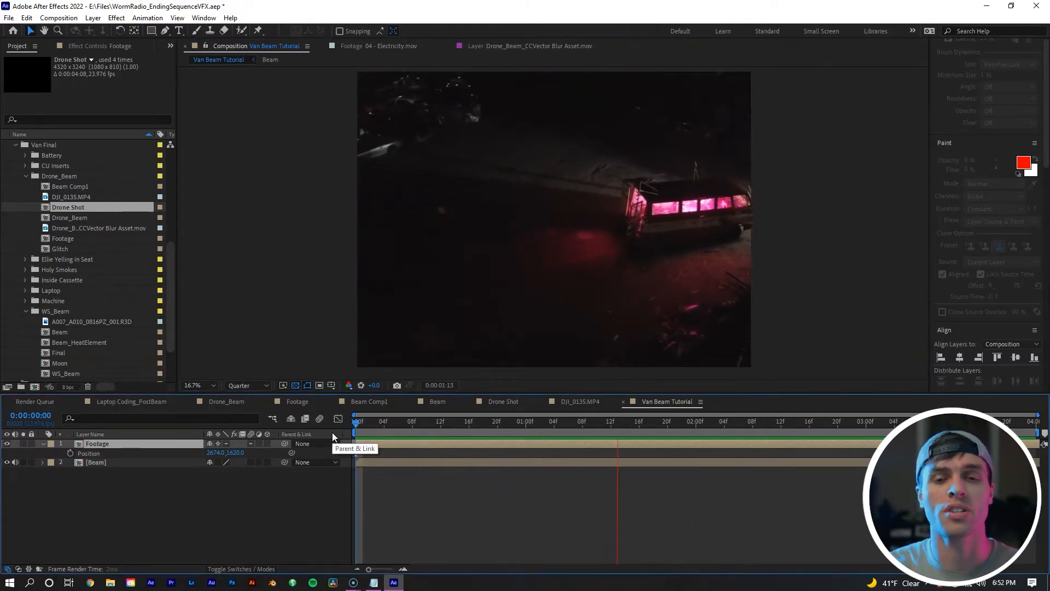
Pre-compose the Footage layer, moving all attributes, into a composition named Footage (Cropped).
right_click(502, 221)
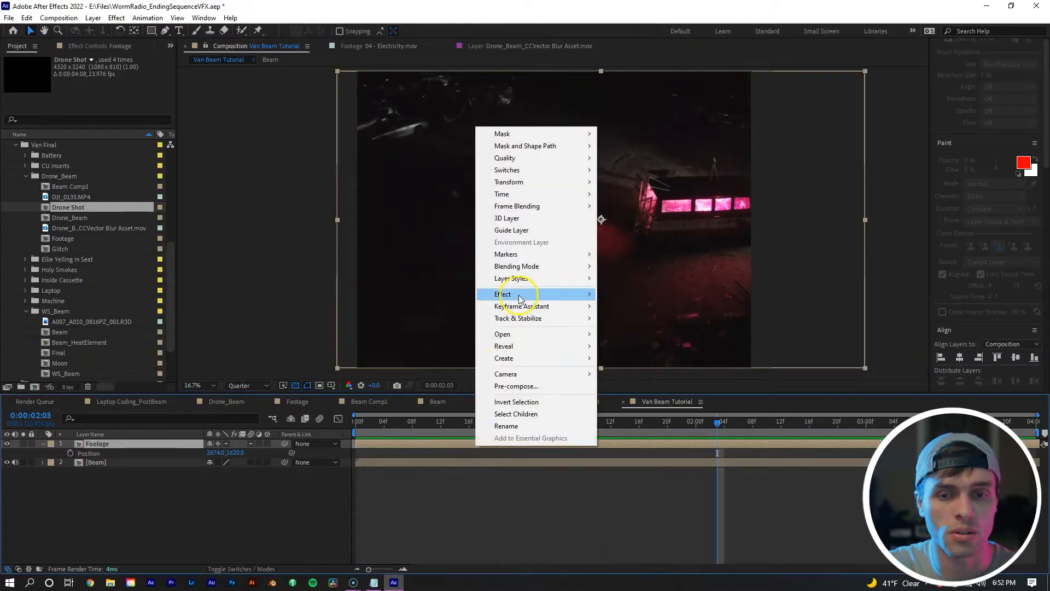
click(517, 385)
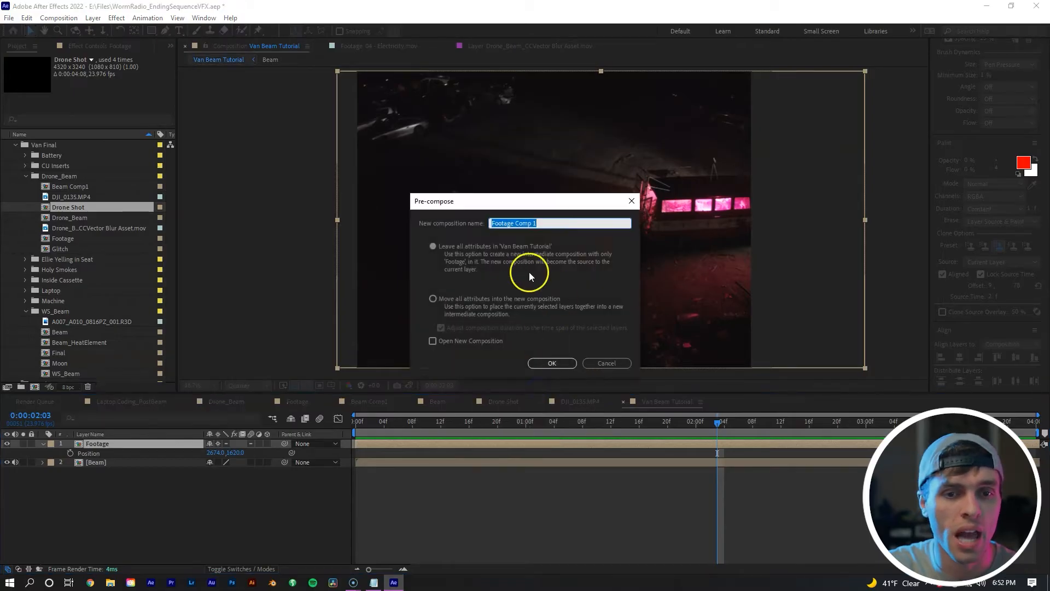
click(432, 298)
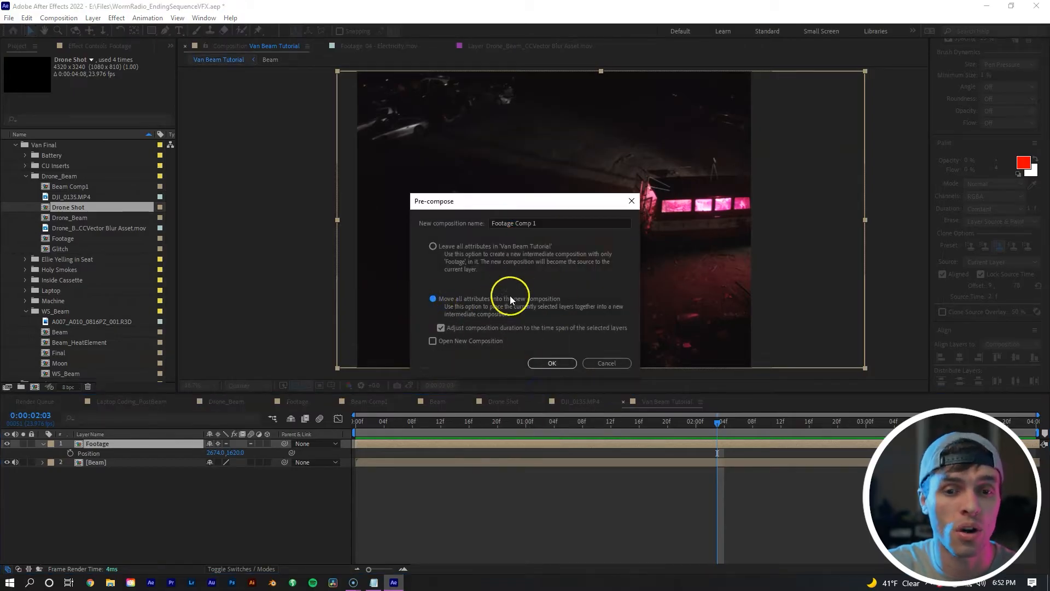
mouse_move(515, 247)
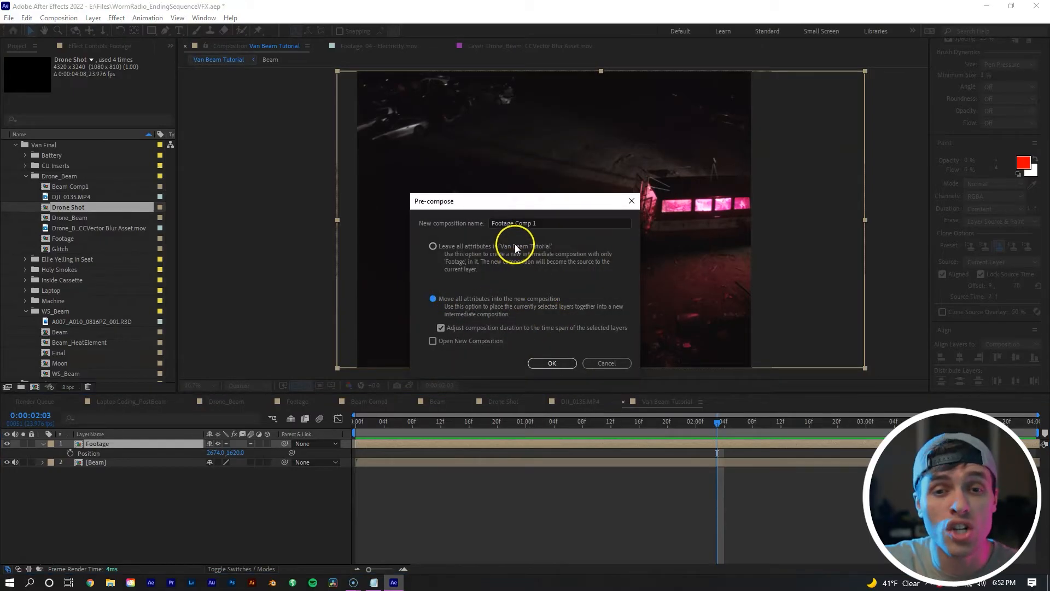
click(551, 363)
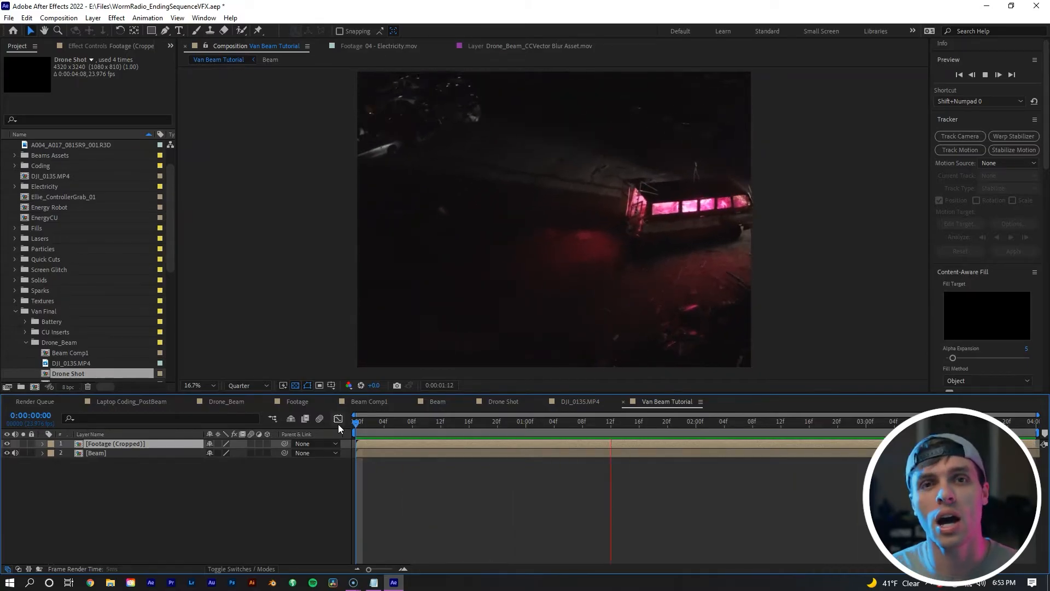
Preview the shot, switch to the Motion Tracking workspace, and solve a 3D camera track.
click(384, 422)
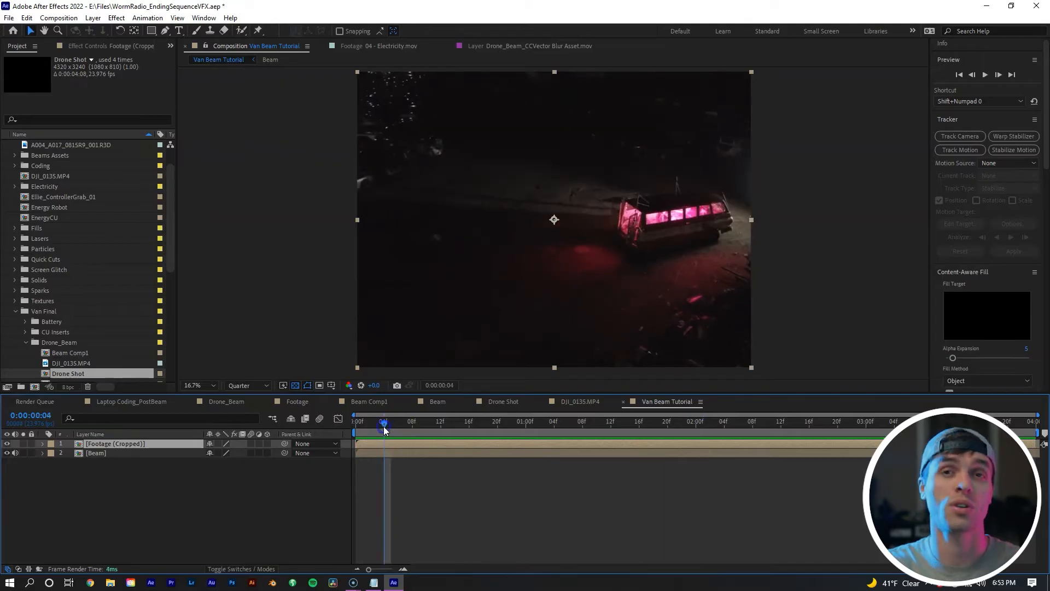
mouse_move(384, 429)
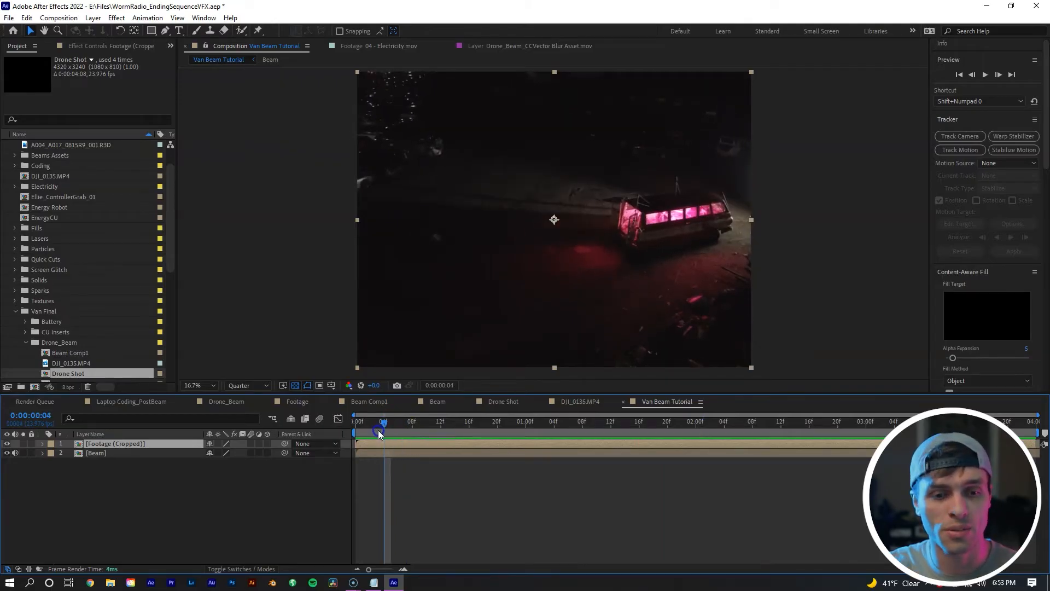
click(958, 75)
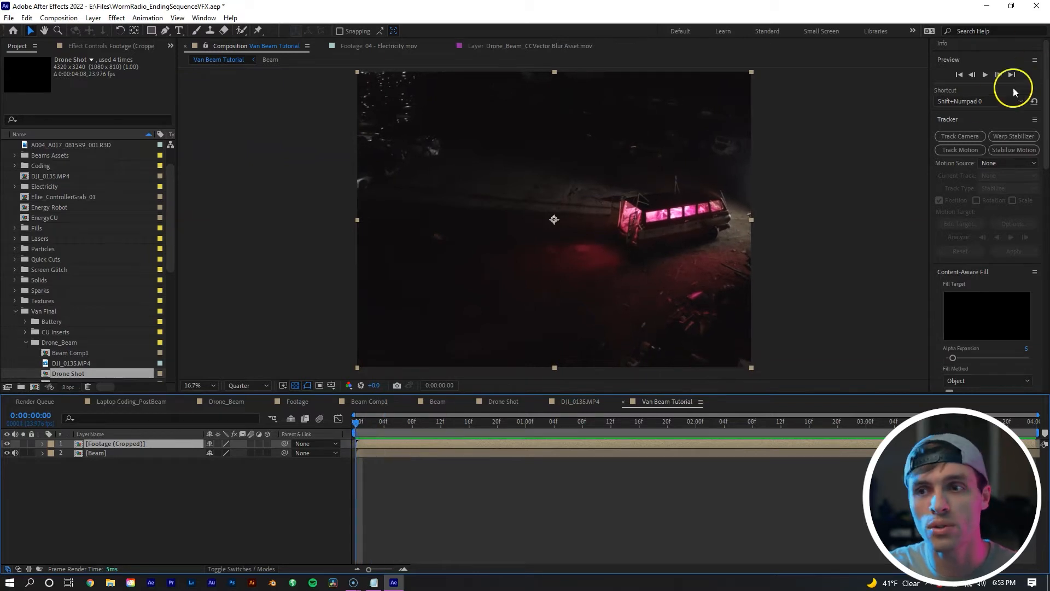
mouse_move(293, 35)
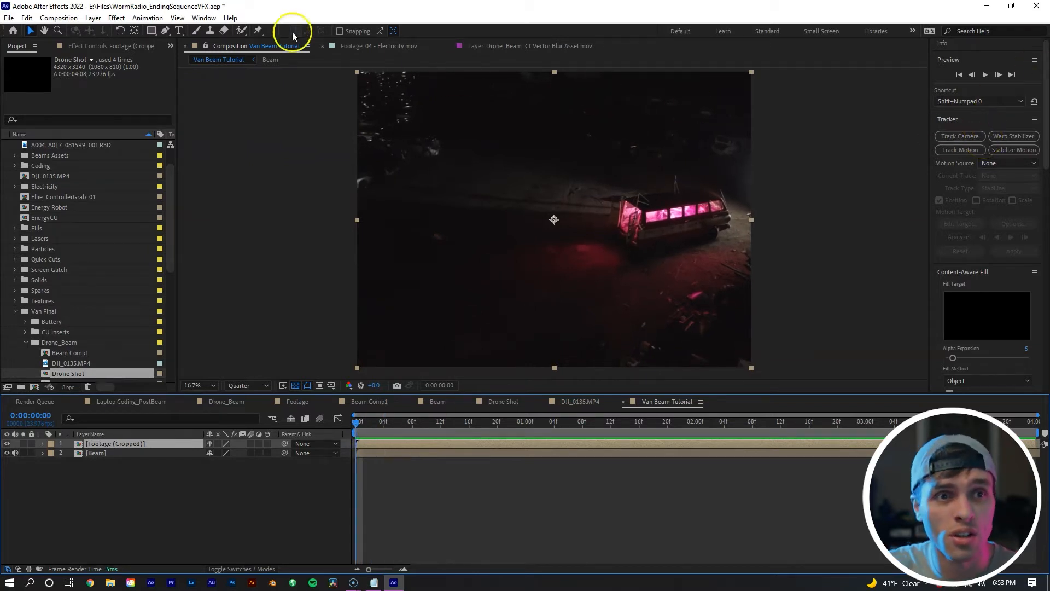
click(204, 18)
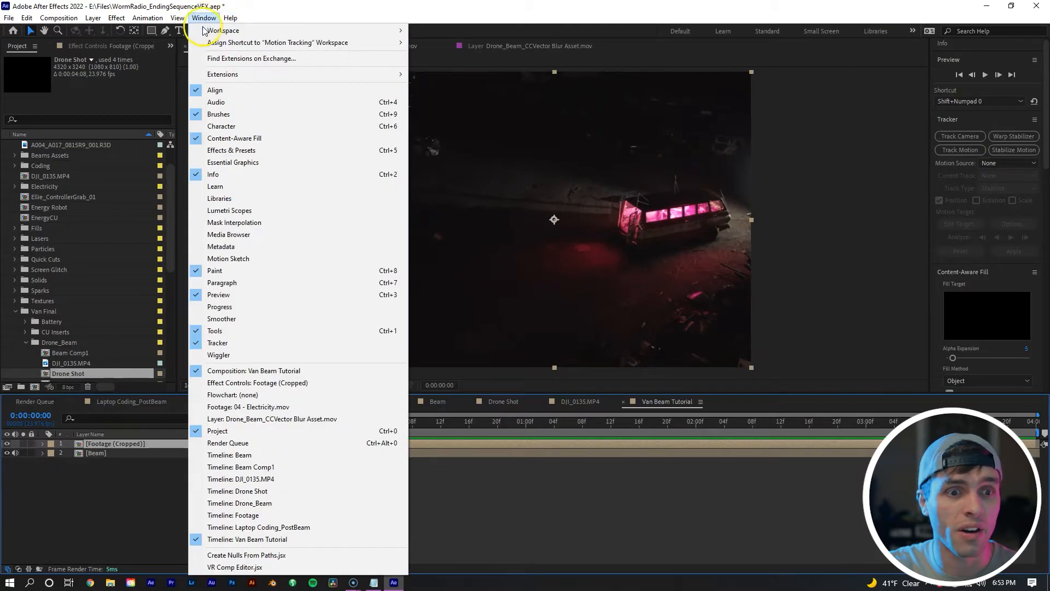
mouse_move(915, 27)
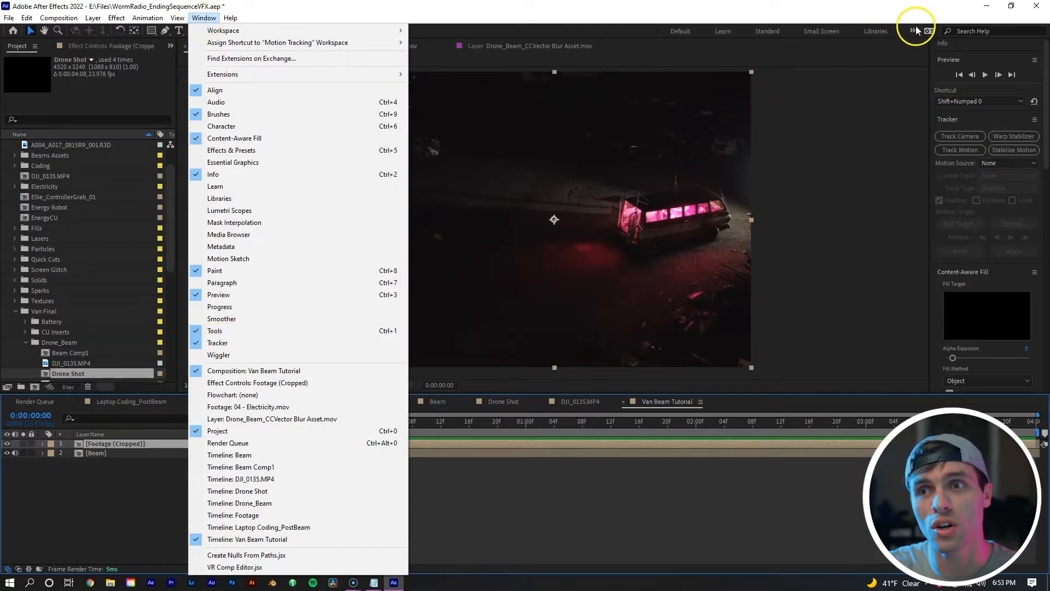
click(915, 31)
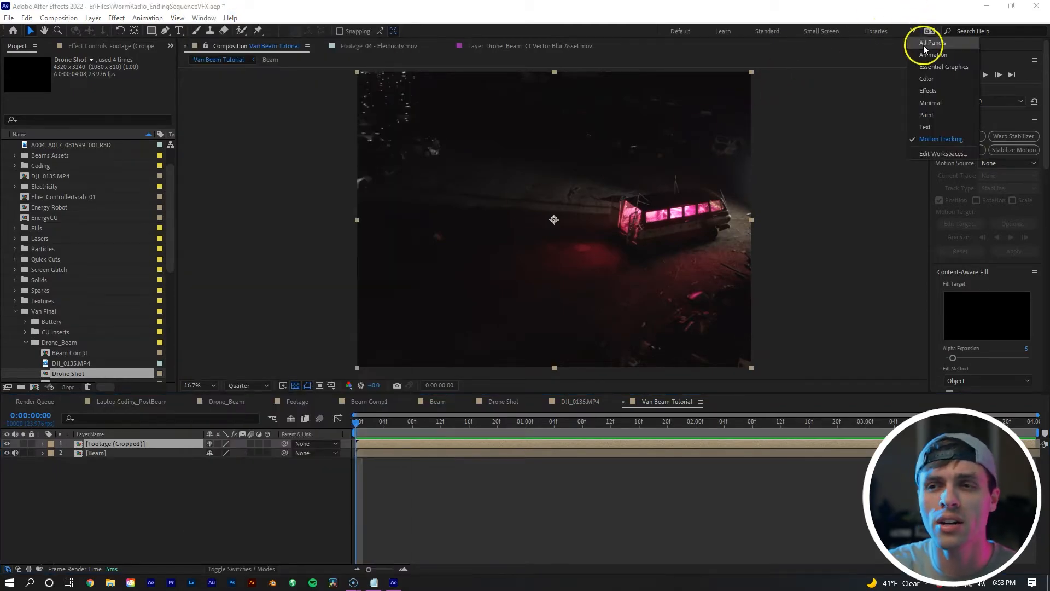
click(926, 43)
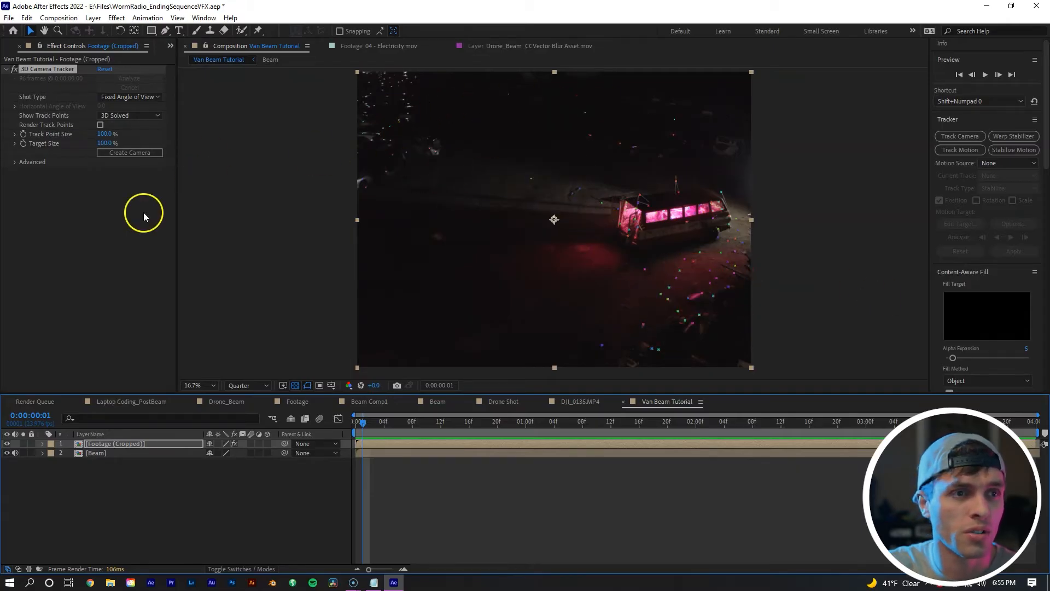
mouse_move(77, 97)
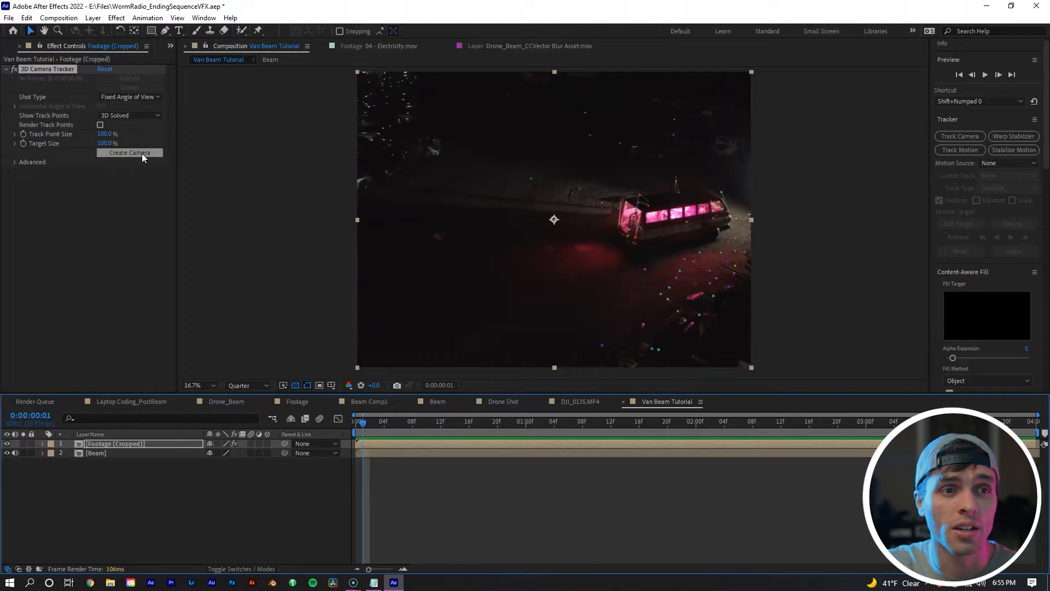
Create a 3D Tracker Camera from the solve and move Beam above Footage (Cropped).
click(129, 152)
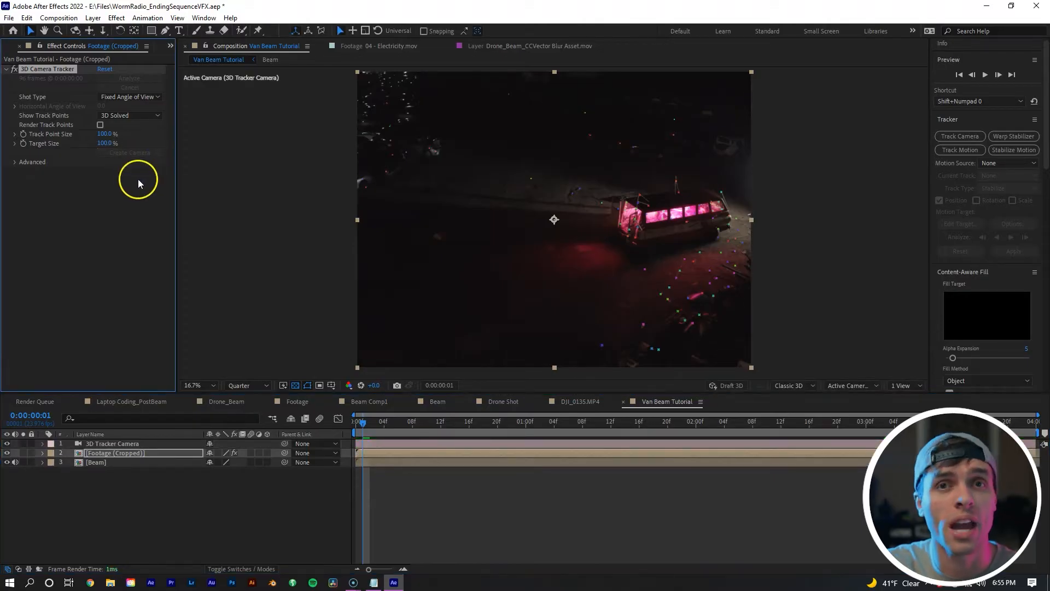
click(95, 462)
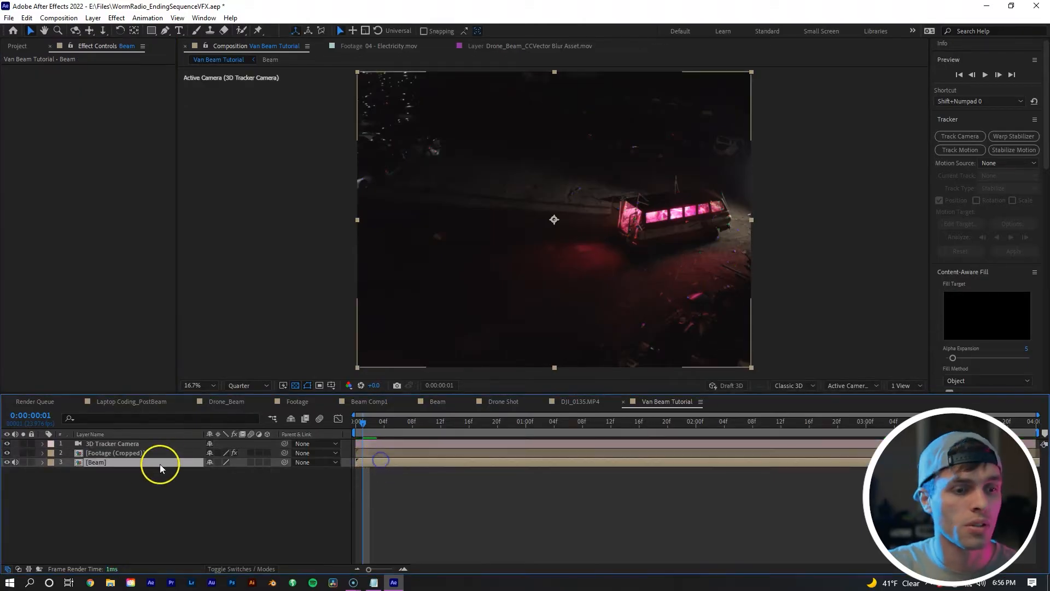
click(95, 462)
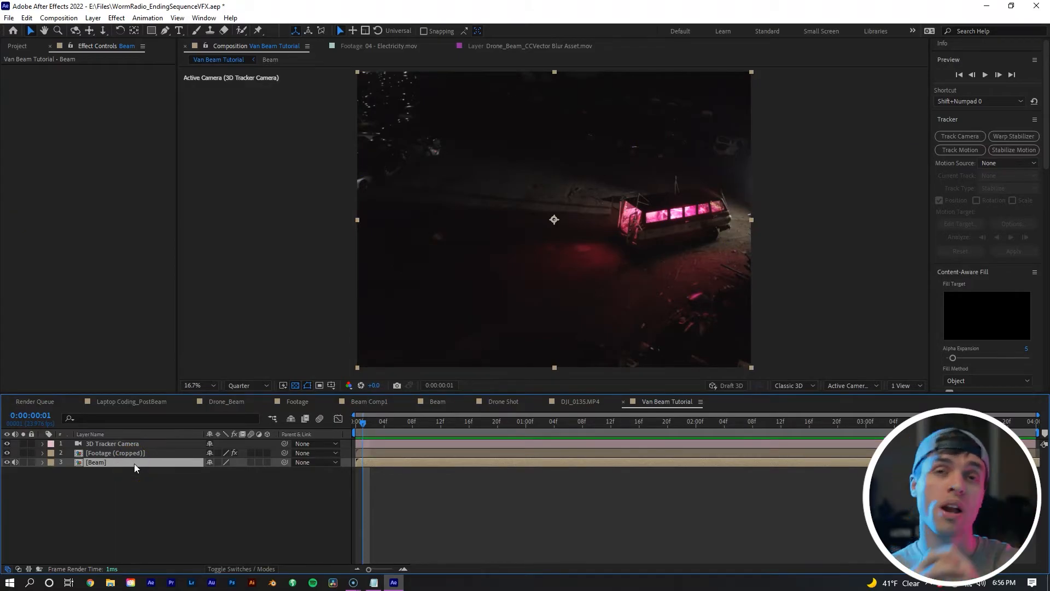
click(96, 462)
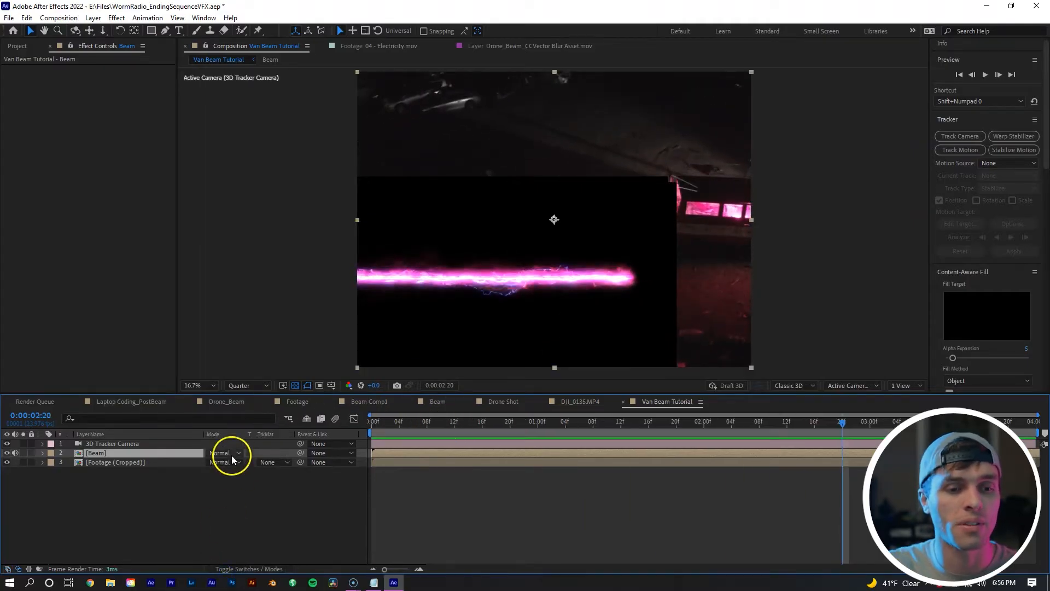
Set the Beam layer's blending mode to Add and scrub the timeline to check it.
click(224, 453)
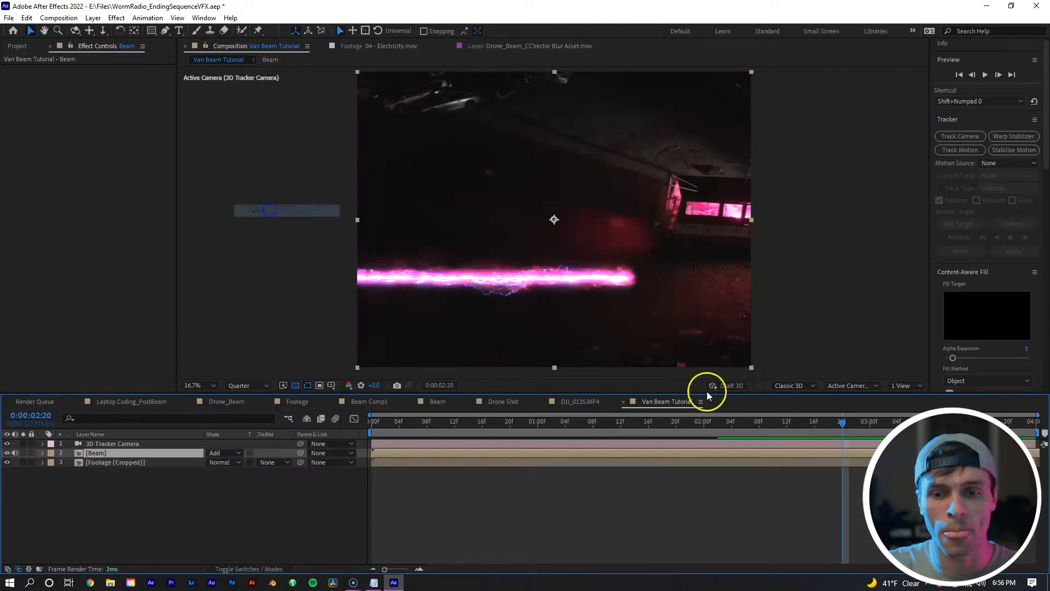
click(432, 421)
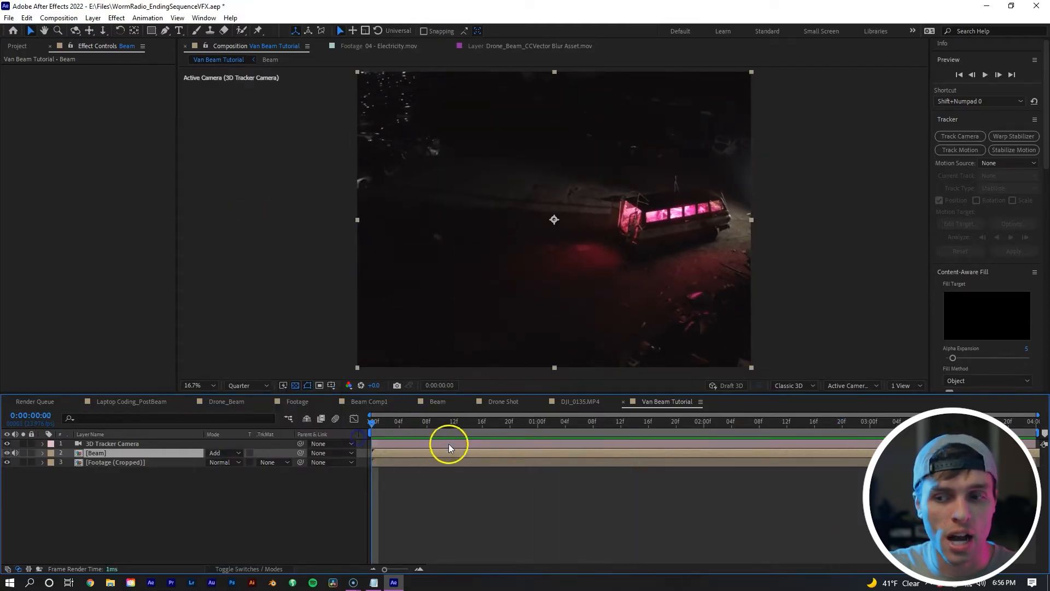
mouse_move(663, 442)
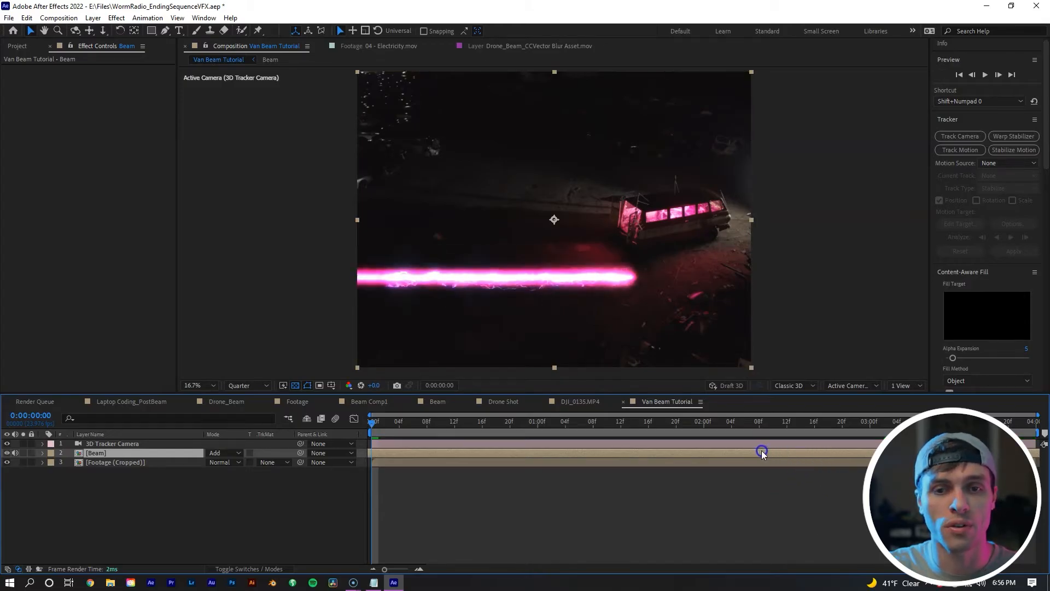
mouse_move(698, 460)
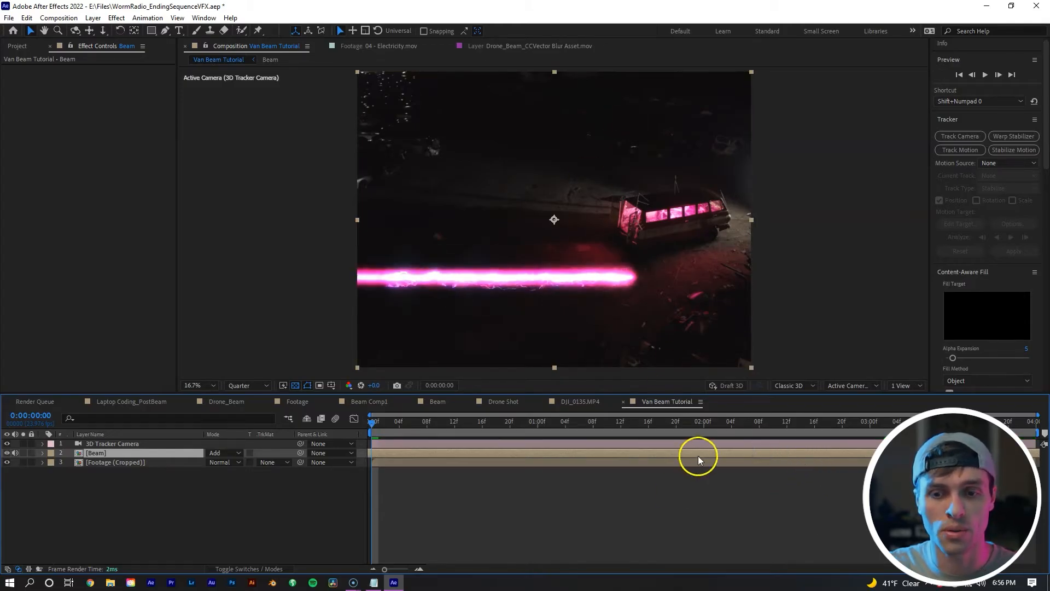
mouse_move(597, 307)
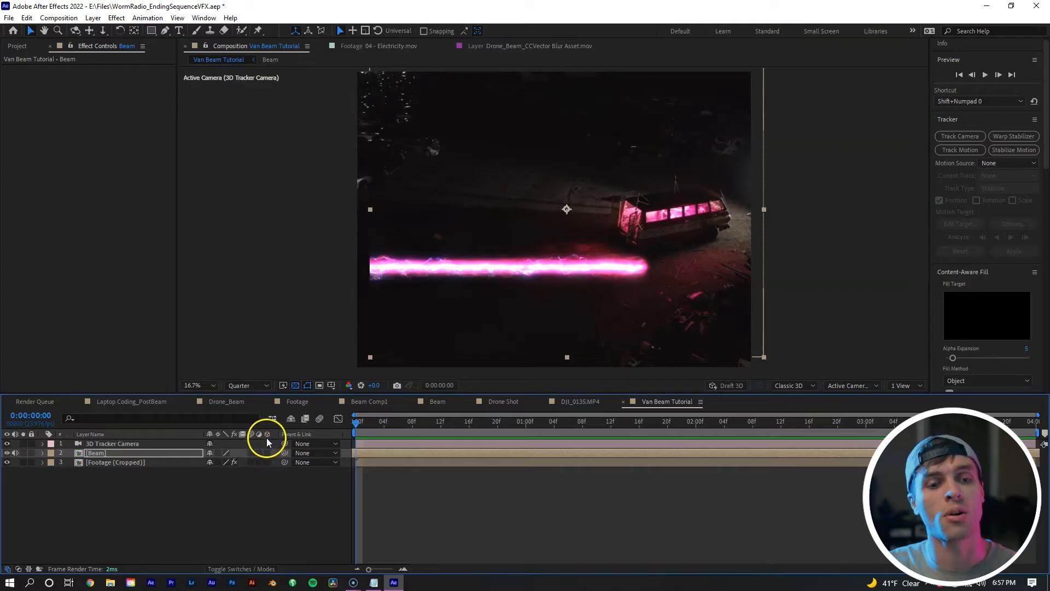
mouse_move(267, 459)
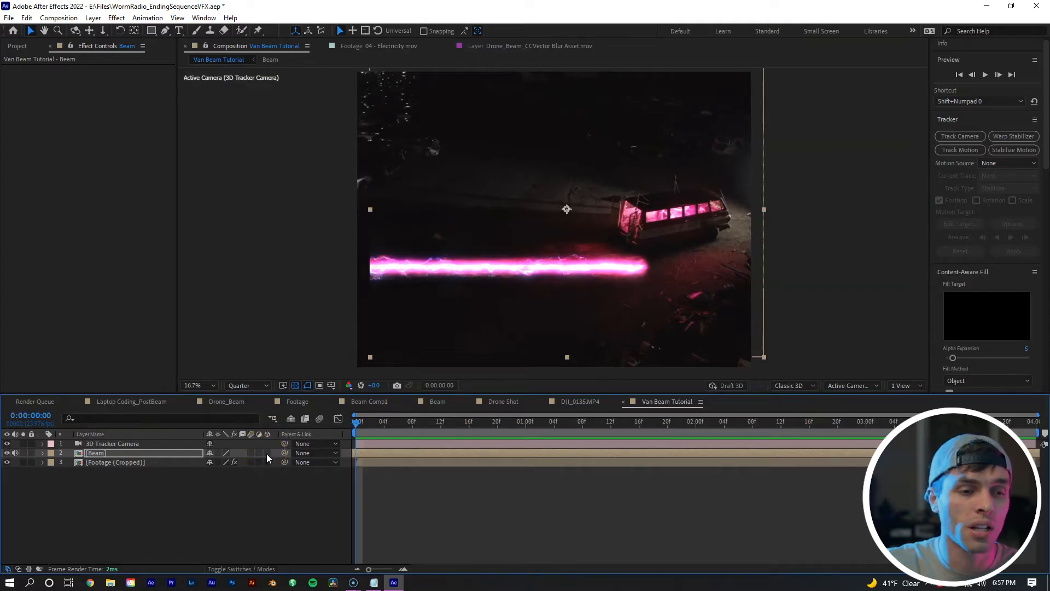
Make the Beam layer 3D and set its label colour to Purple.
click(267, 453)
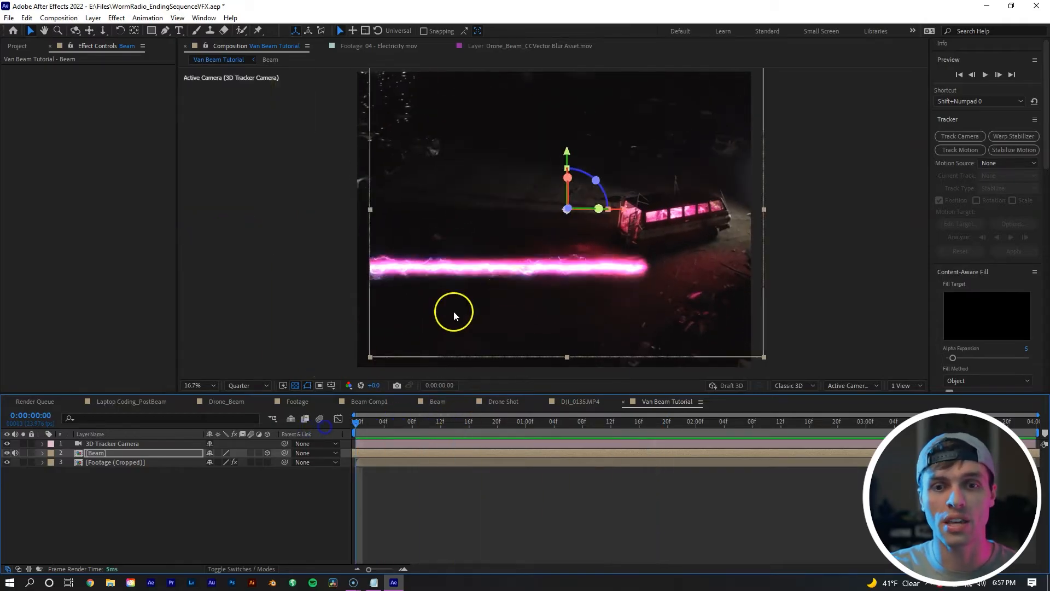
mouse_move(415, 370)
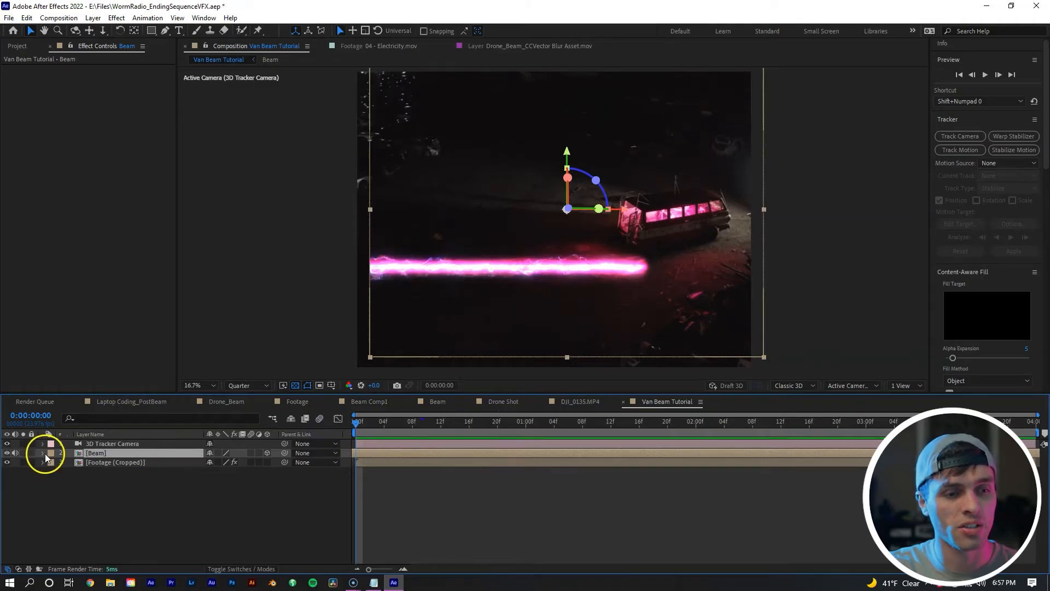
click(50, 452)
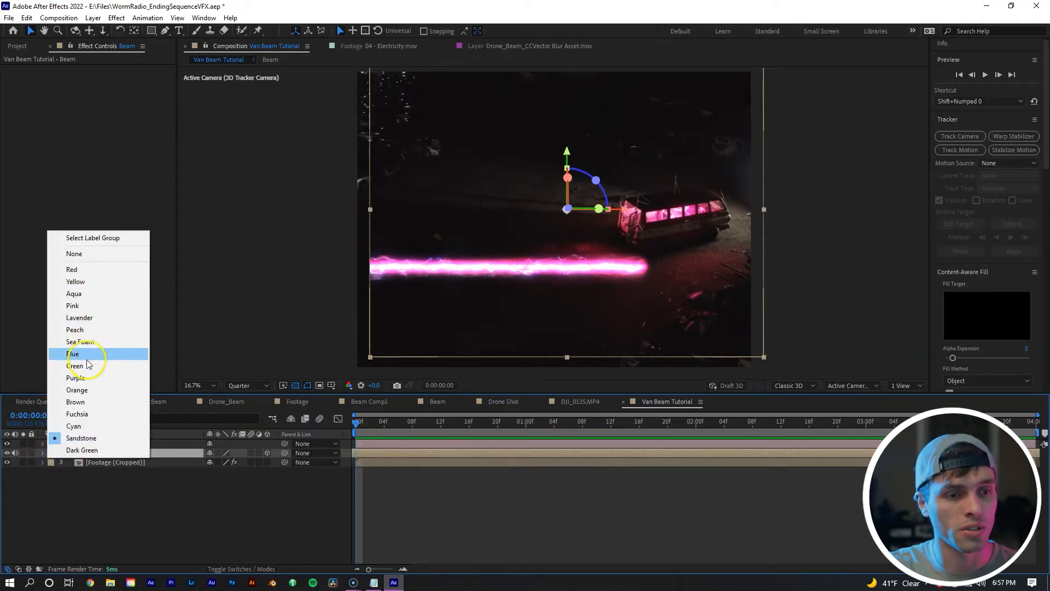
click(74, 366)
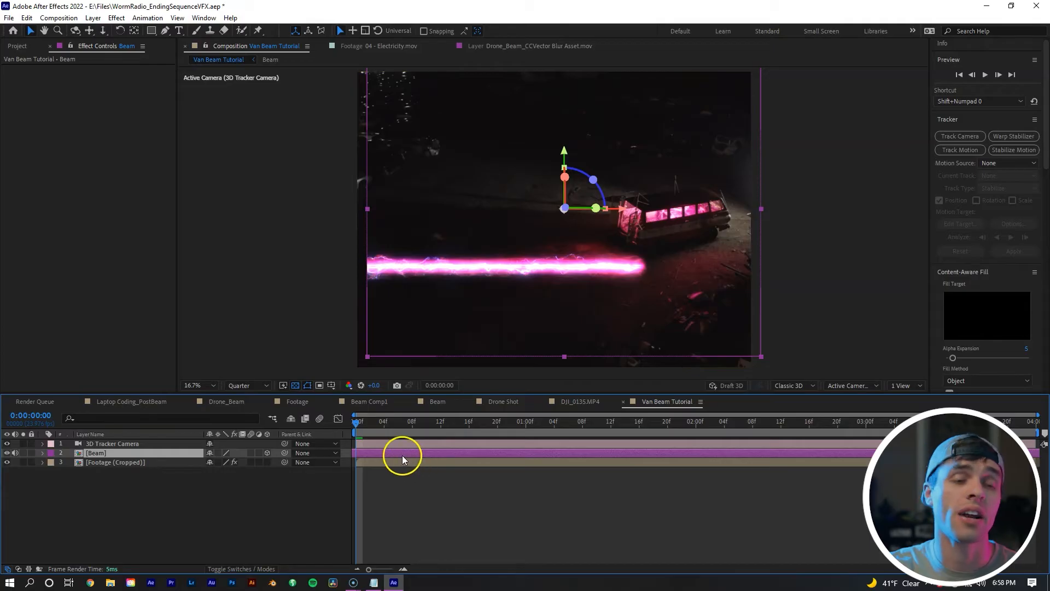
Rotate Beam to X 7°, Y −18°, Z 7° and play back the shot.
click(42, 453)
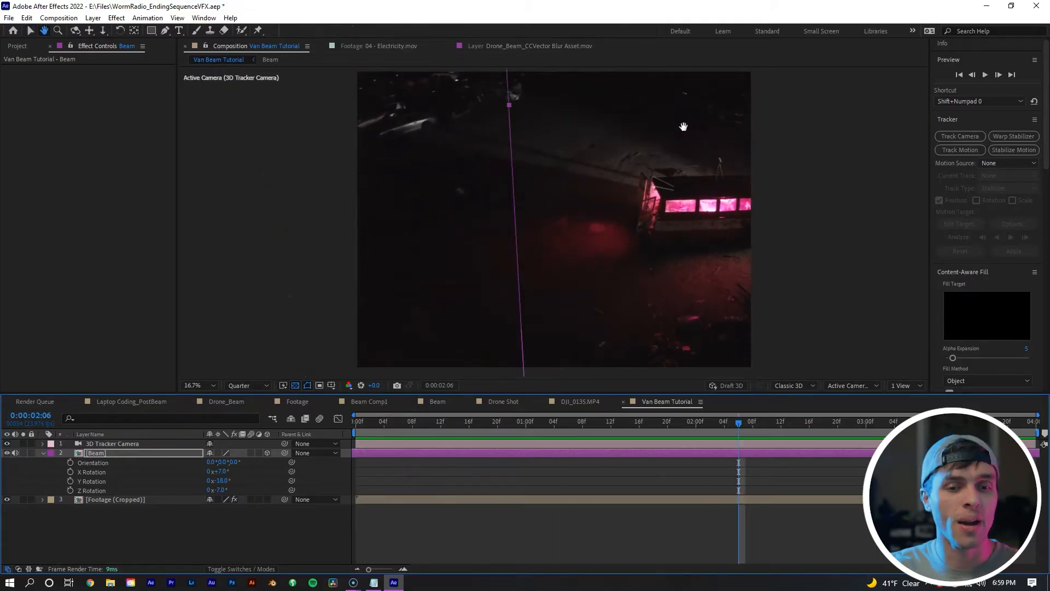
click(356, 420)
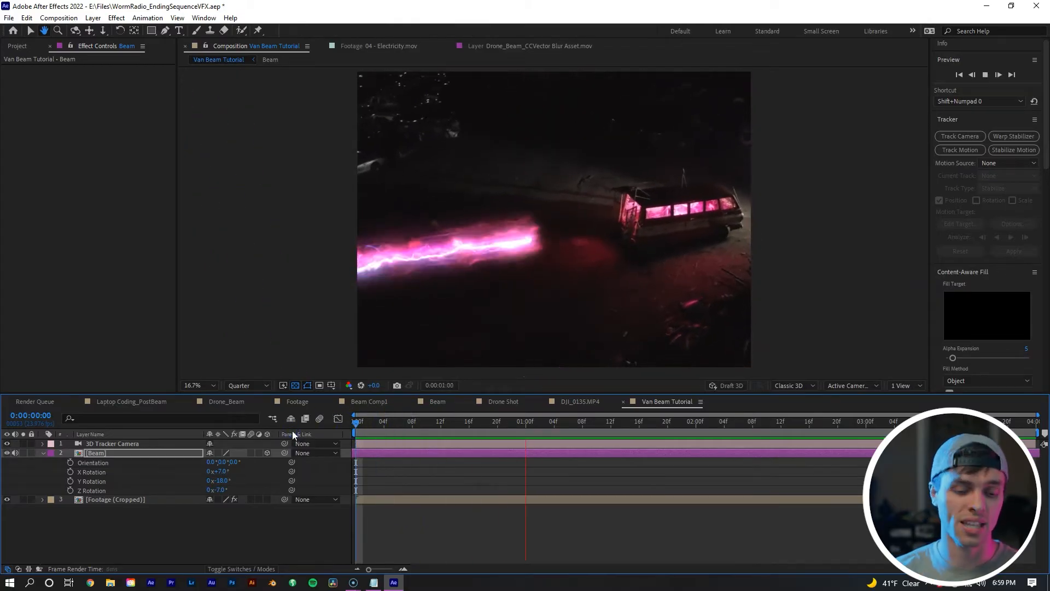
Split the viewer into 2 Views (Top and Default) and push Beam back along Z.
click(624, 421)
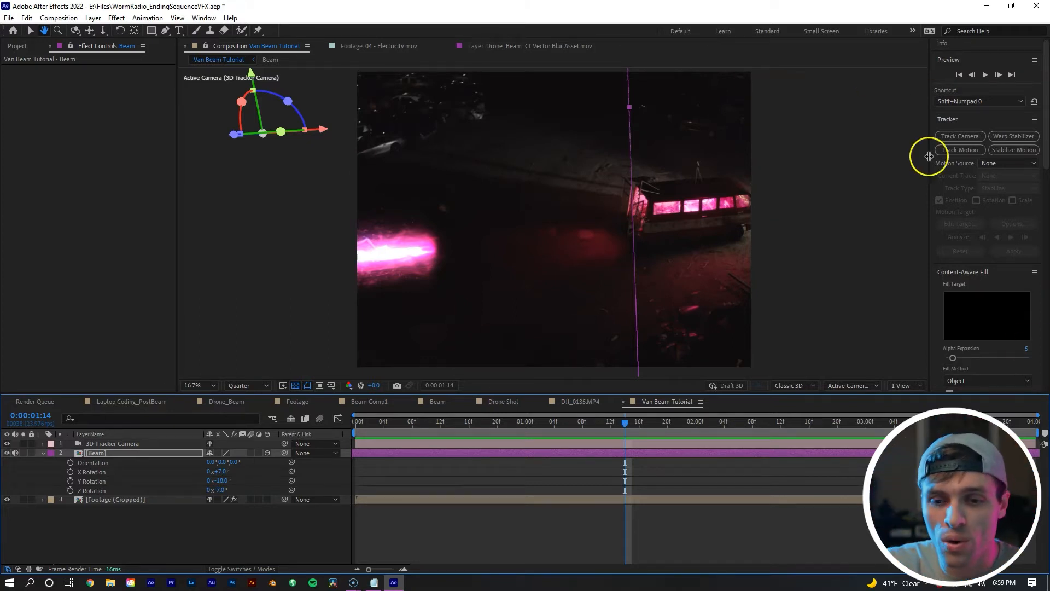
mouse_move(90, 78)
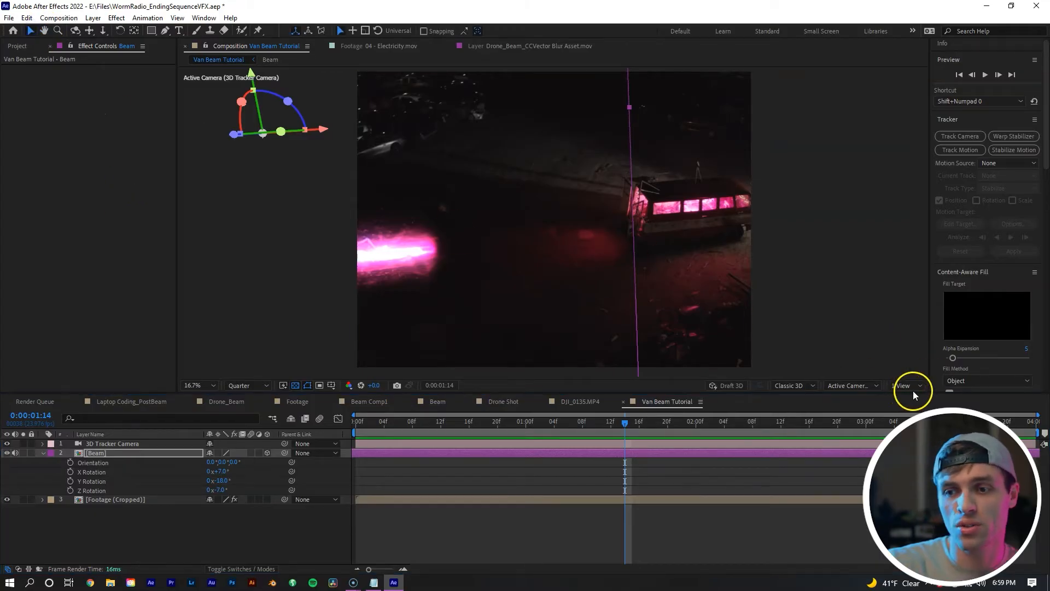
mouse_move(904, 385)
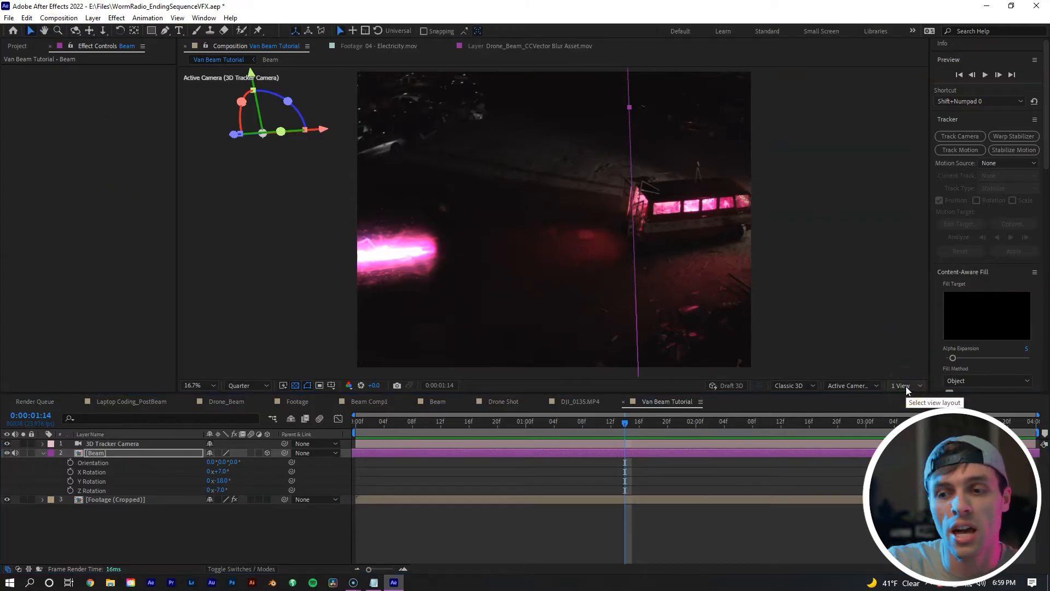
click(904, 385)
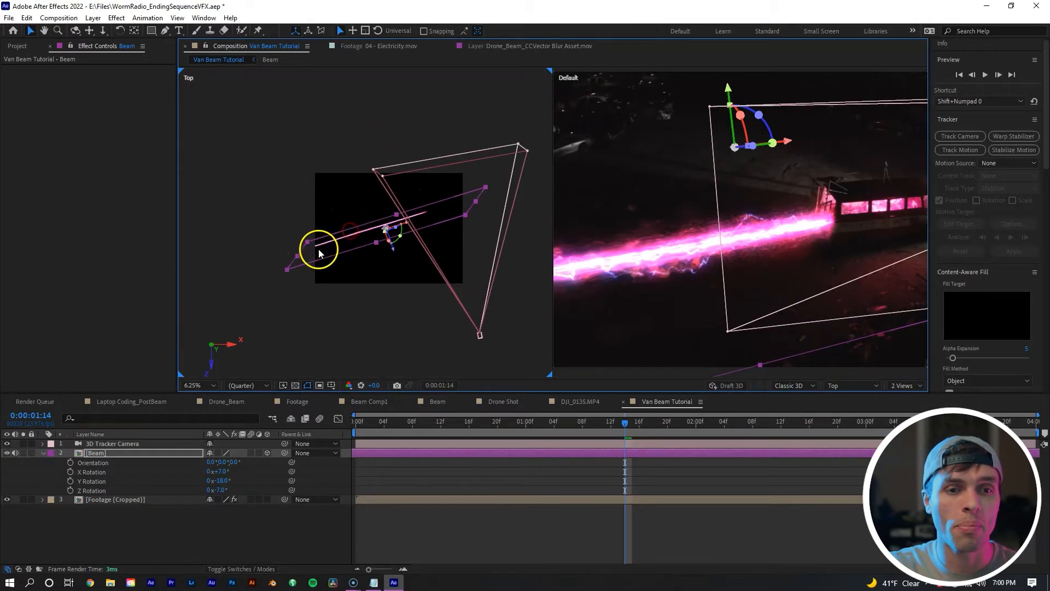
mouse_move(328, 224)
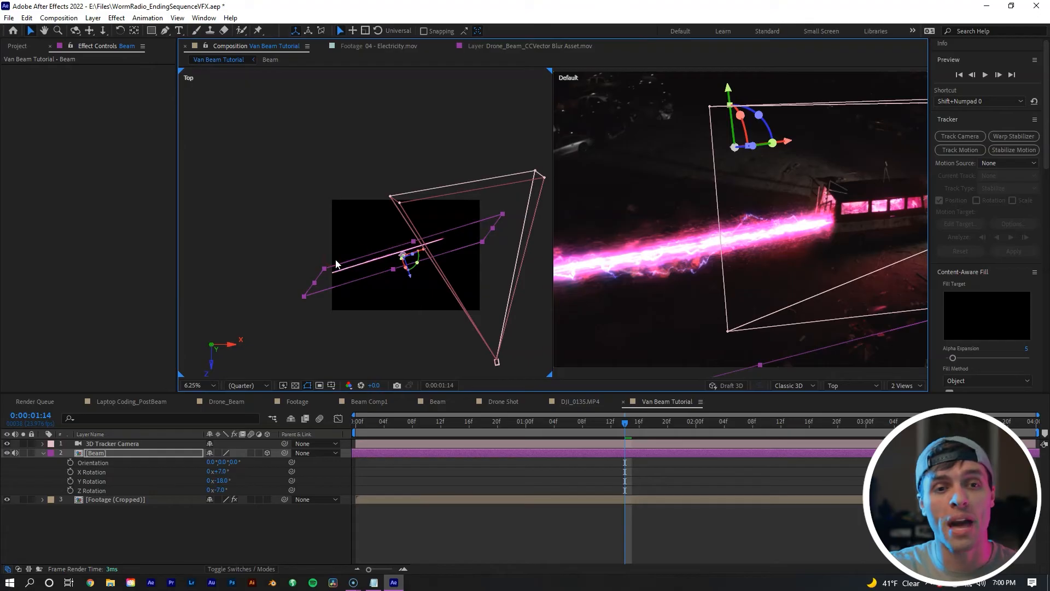
mouse_move(331, 128)
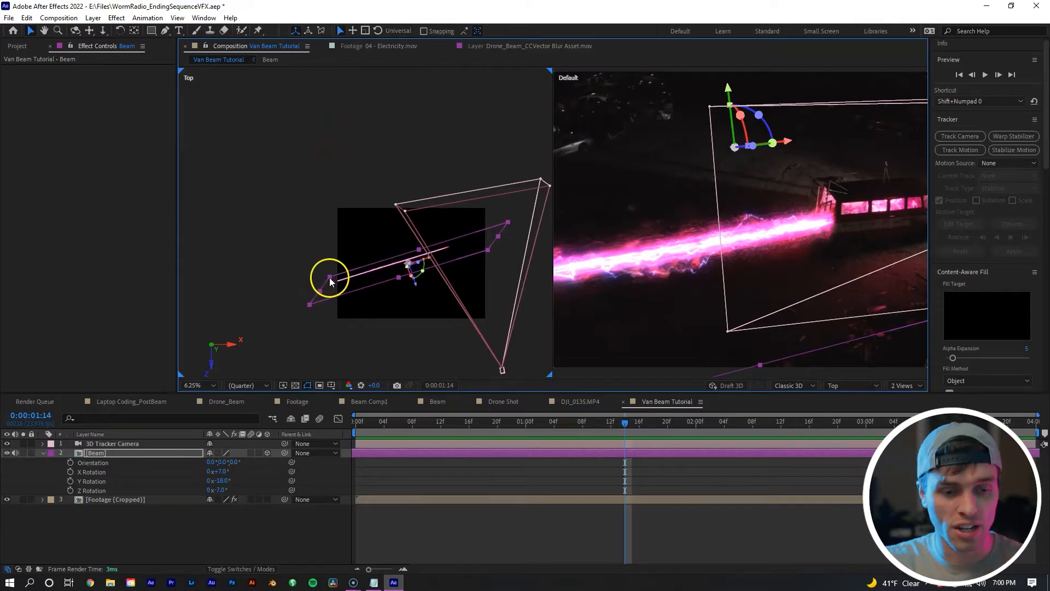
mouse_move(423, 455)
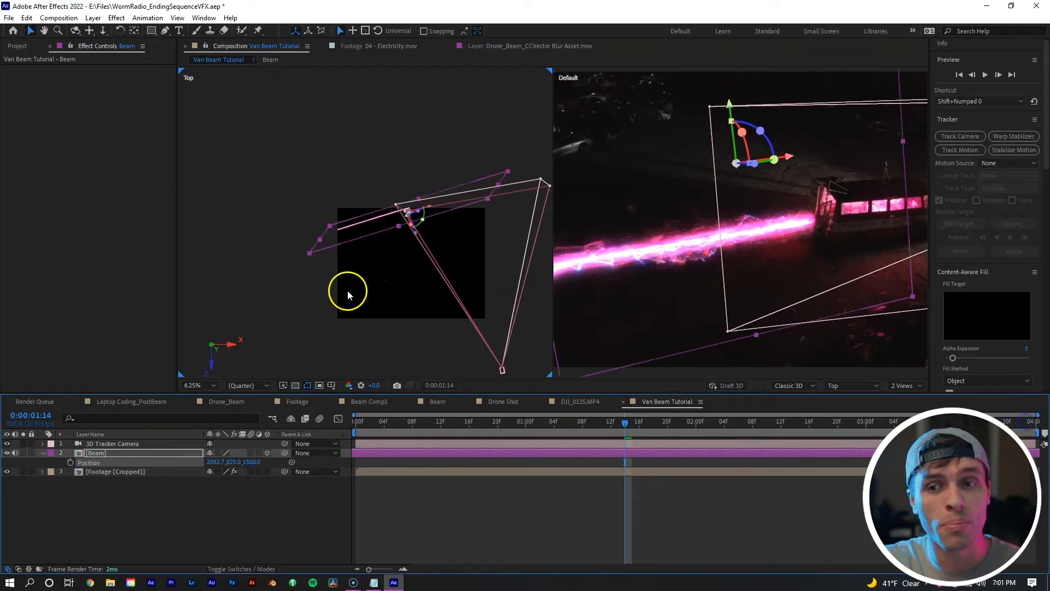
mouse_move(734, 281)
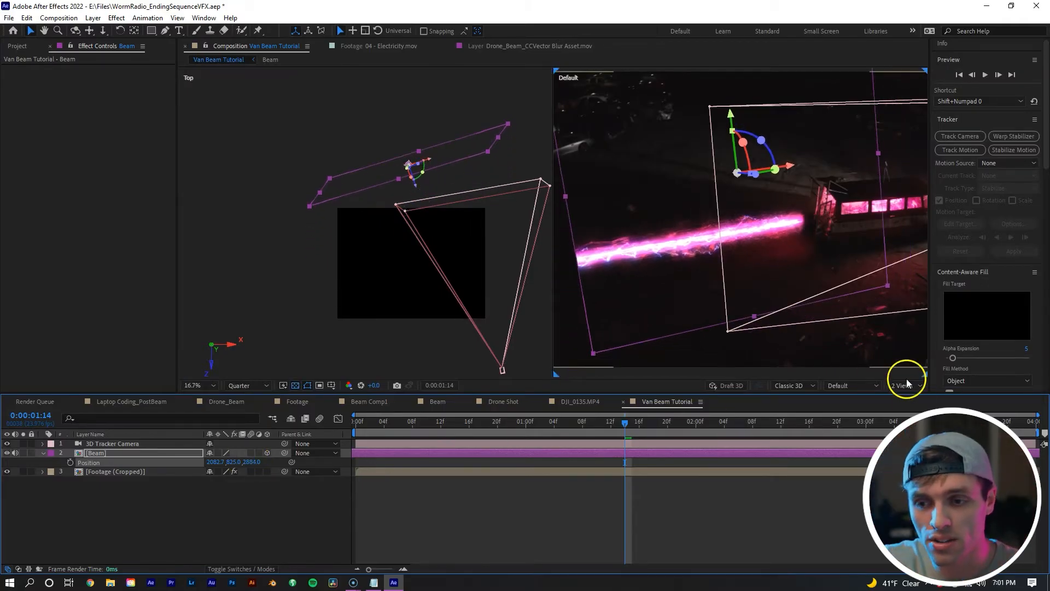
Return to 1 View, Active Camera, and increase Beam's Z Position so it reaches the van.
click(904, 385)
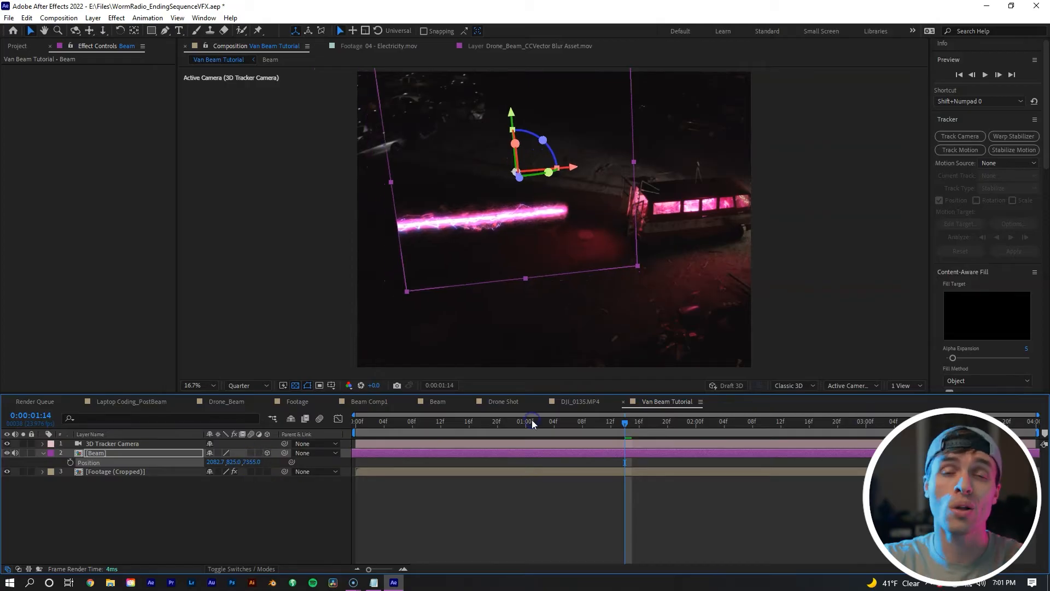
mouse_move(532, 424)
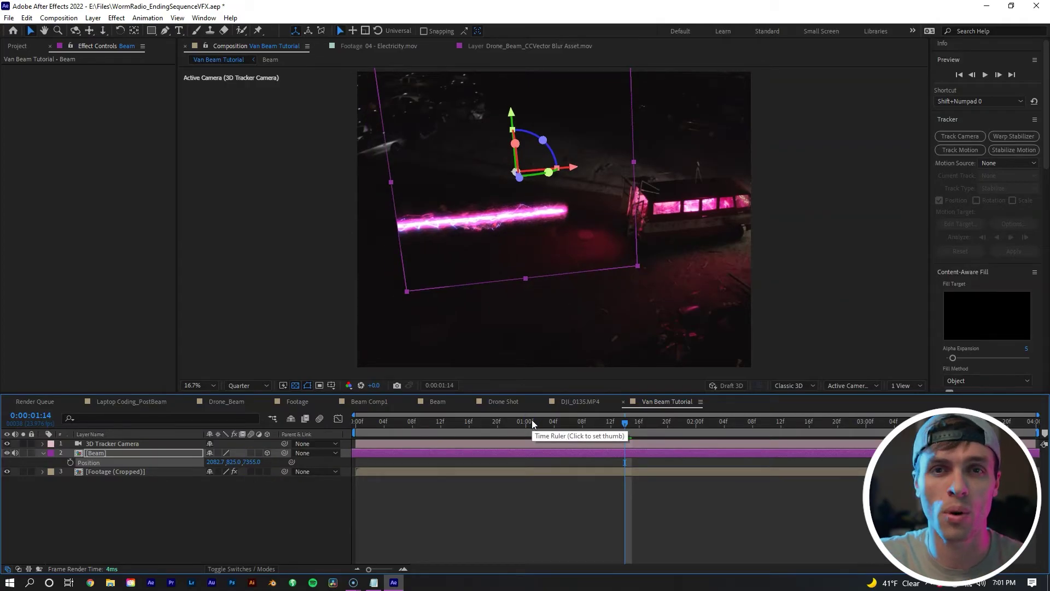
click(355, 421)
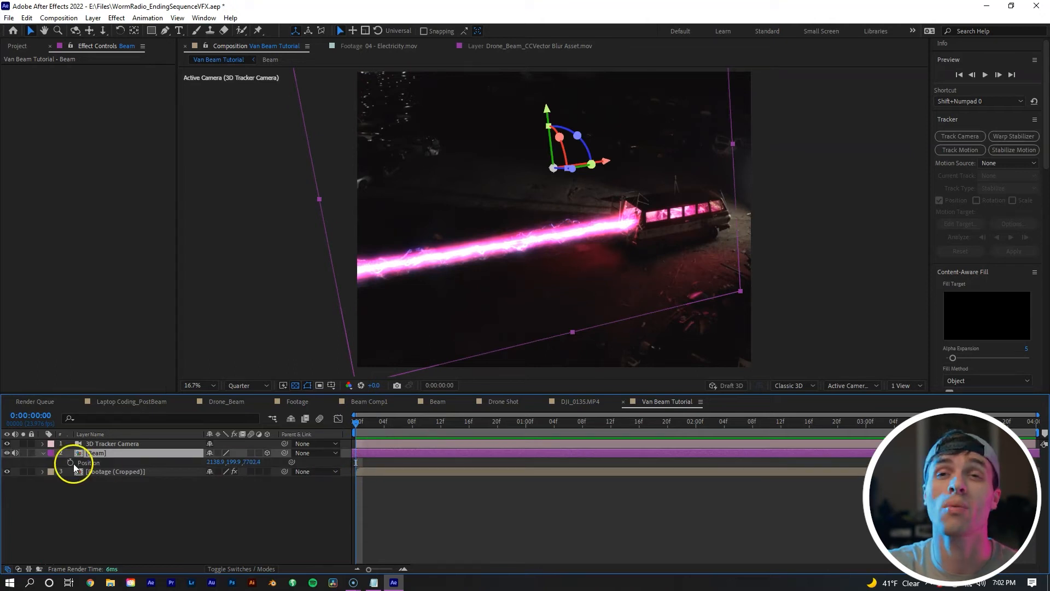
mouse_move(70, 462)
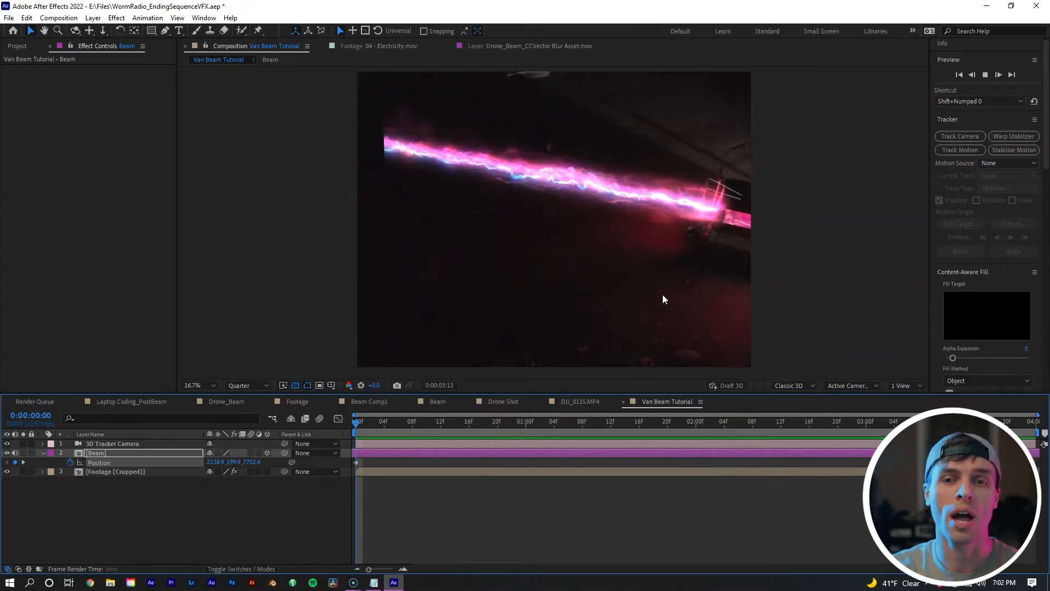
Keyframe Beam's Position across frames so the beam tip stays on the van's back.
click(603, 428)
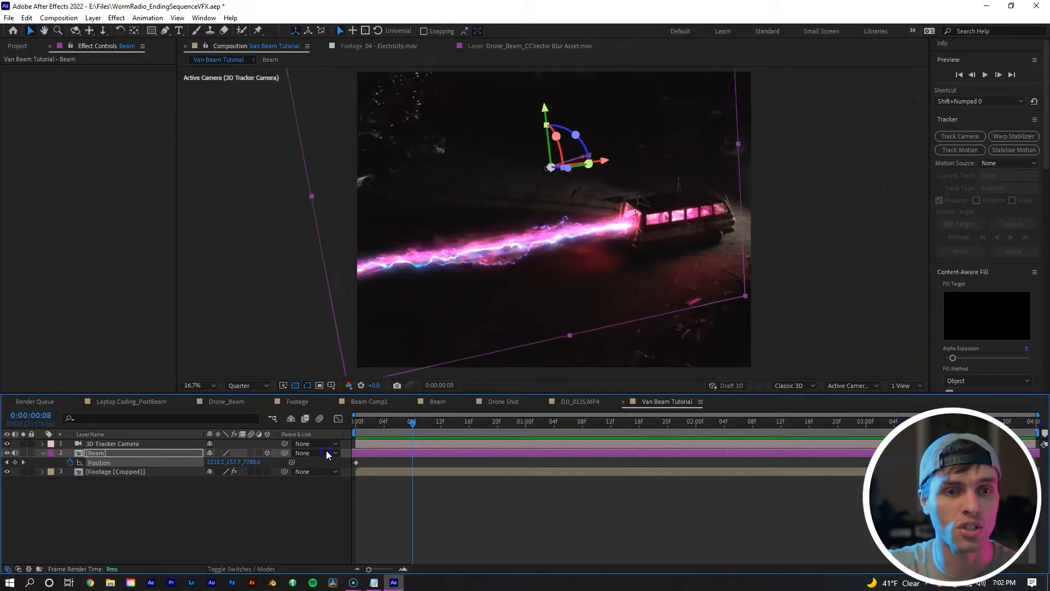
click(355, 421)
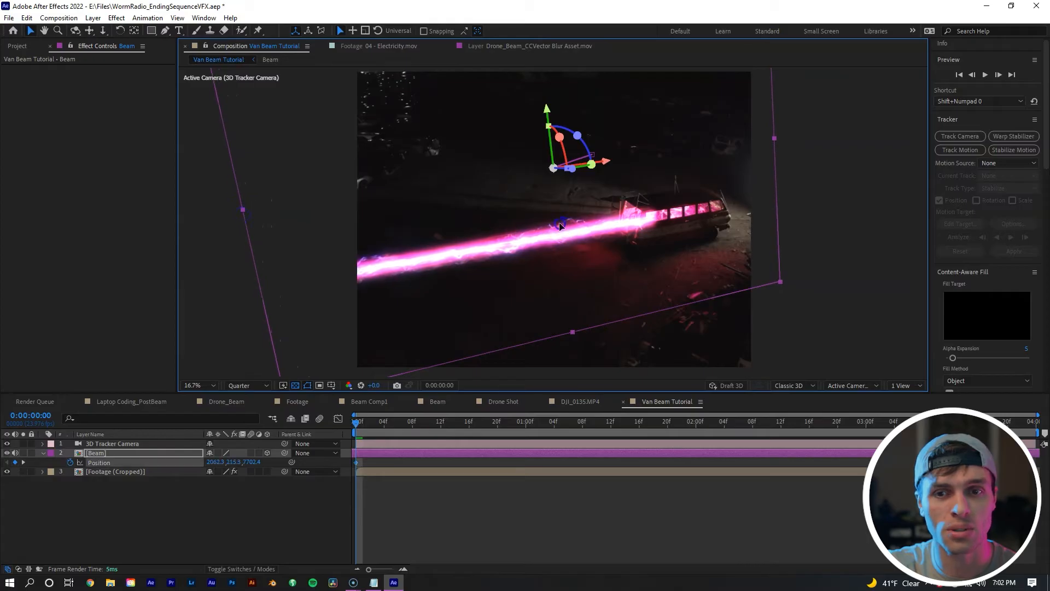
click(639, 420)
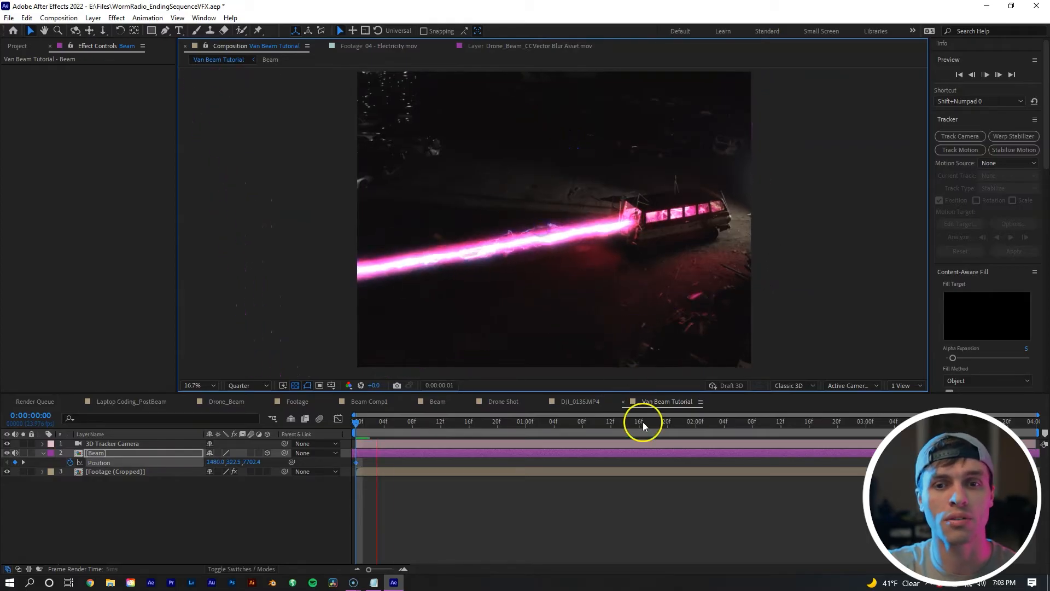
click(1037, 411)
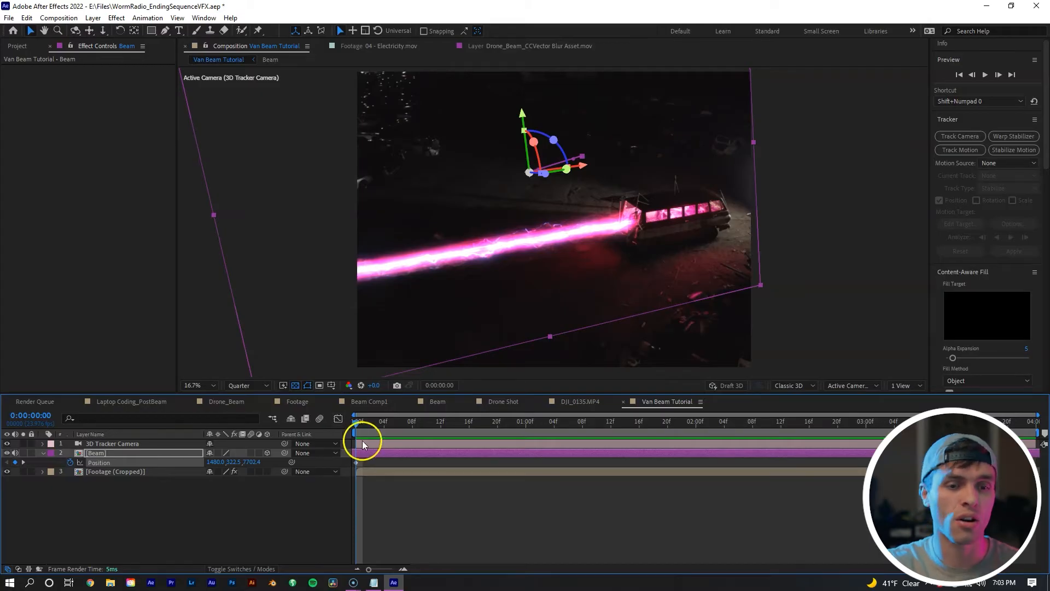
Duplicate the tracker camera, then pre-compose Beam and the original camera as 'Beam (Tracked)', duration unadjusted.
click(112, 443)
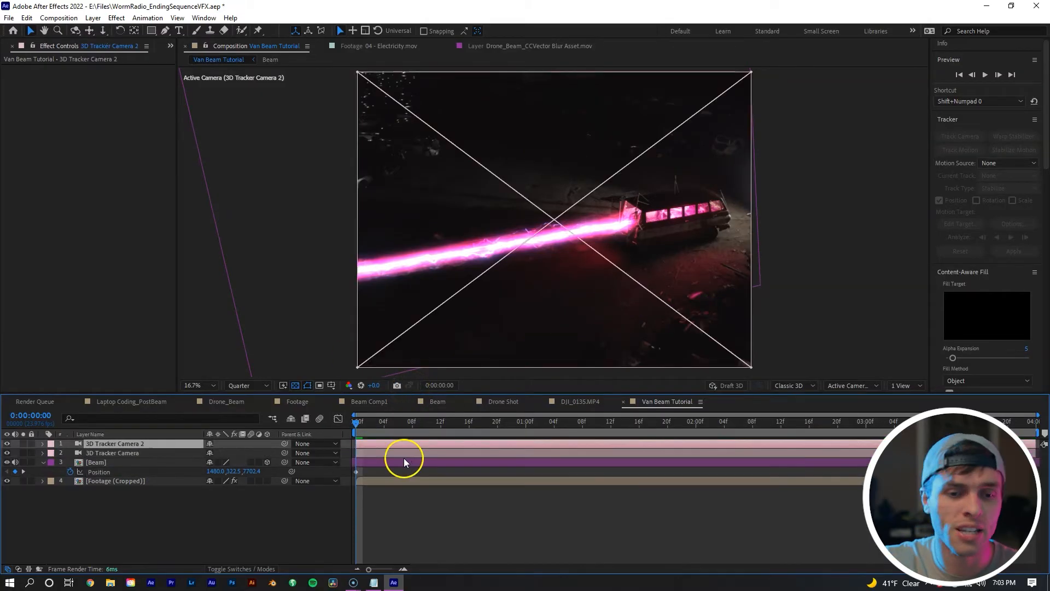
click(112, 453)
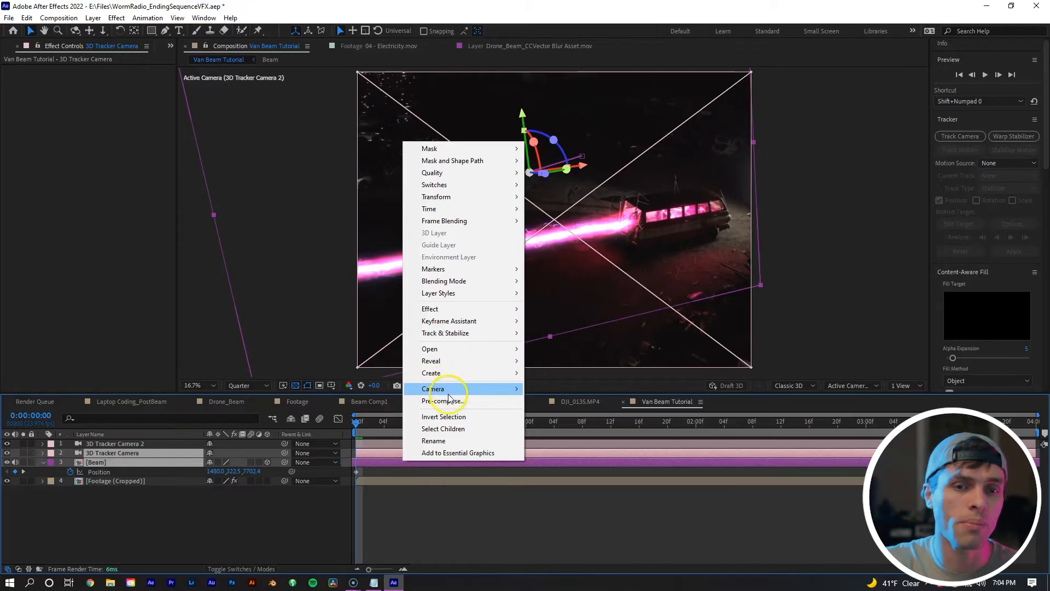
click(444, 400)
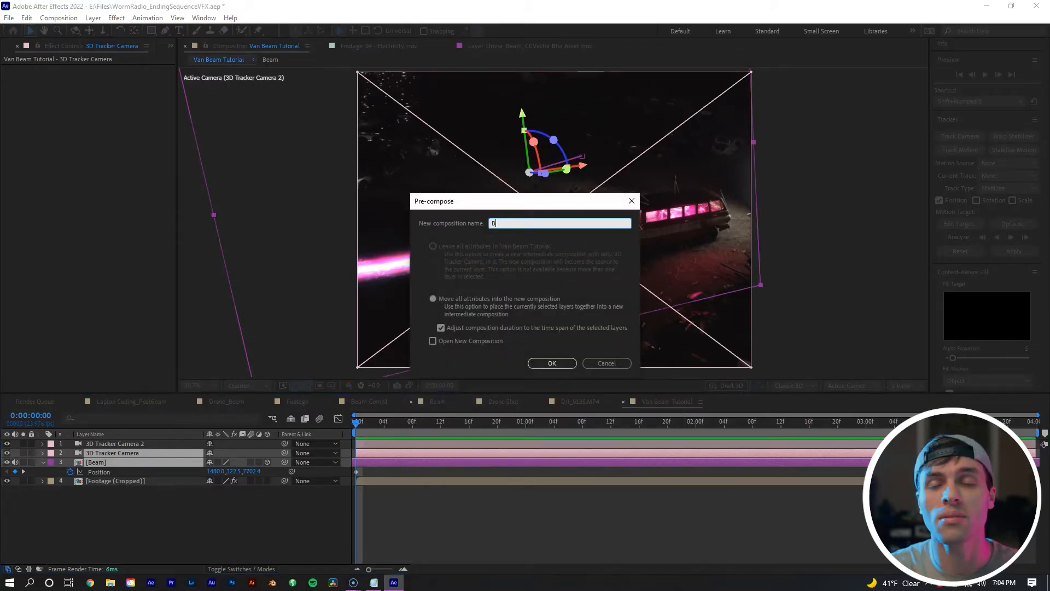
text(eam)
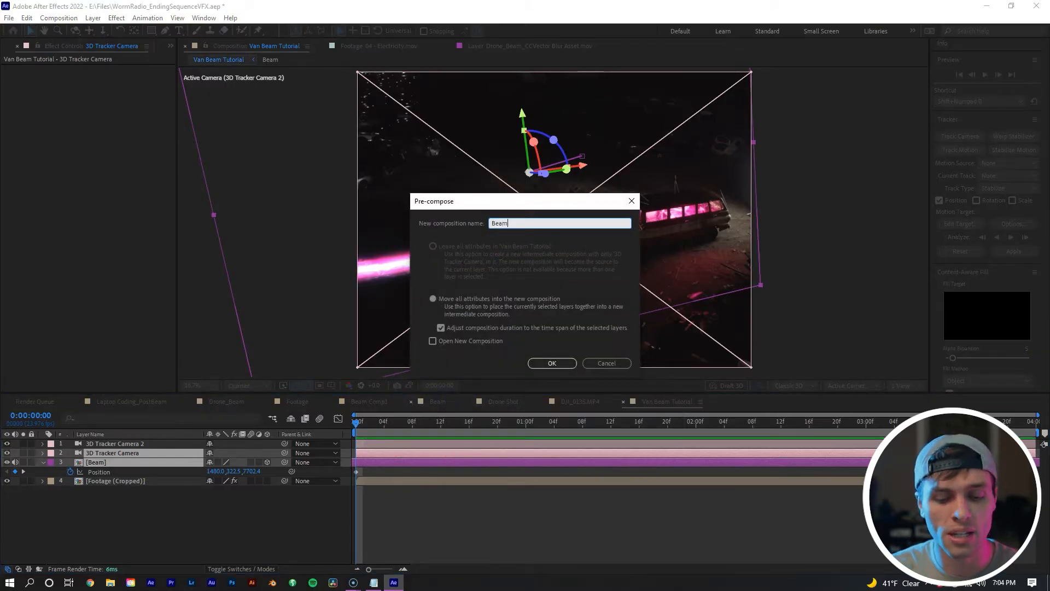
text((Tracked))
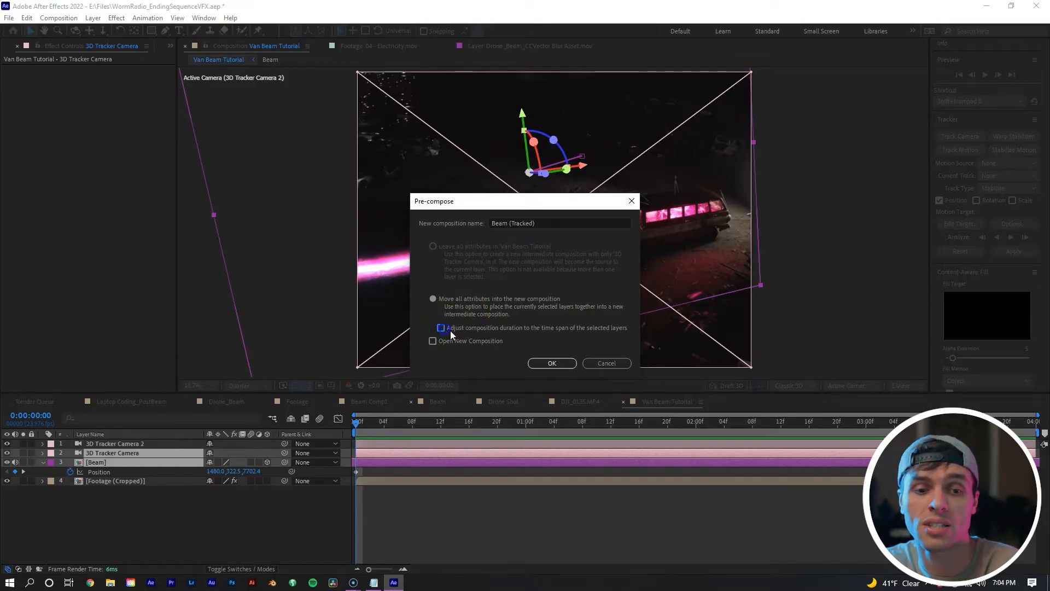
click(551, 362)
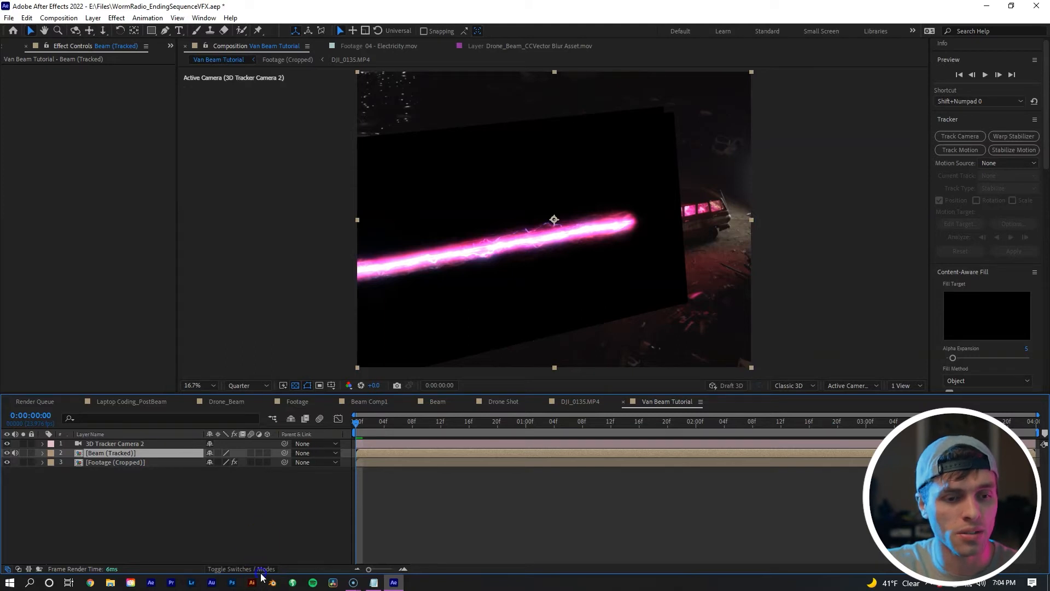
Set the Beam (Tracked) layer's mode to Add, then hide it to compare with plain footage.
click(259, 568)
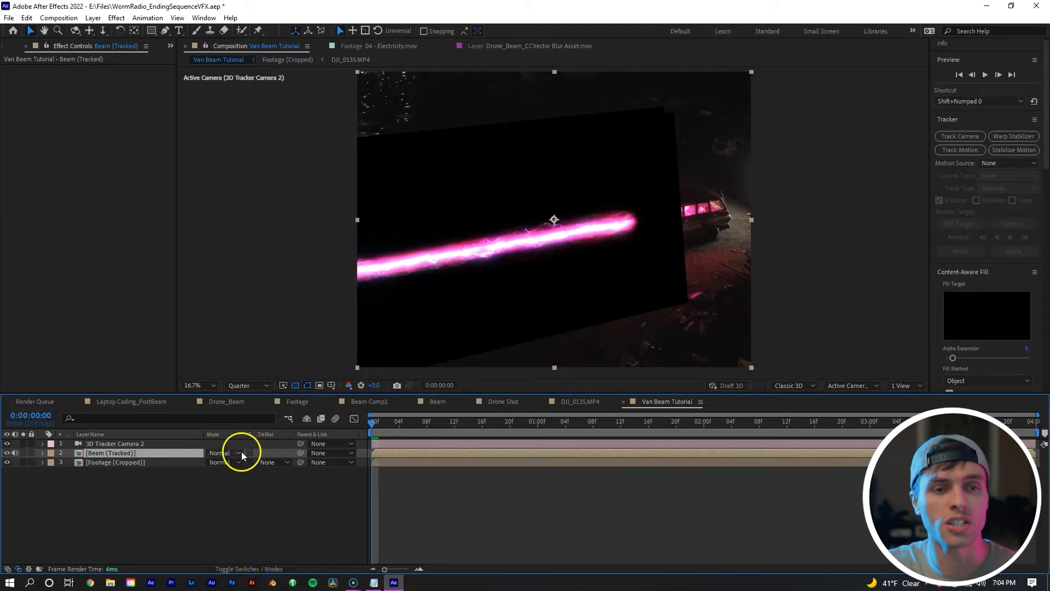
click(238, 453)
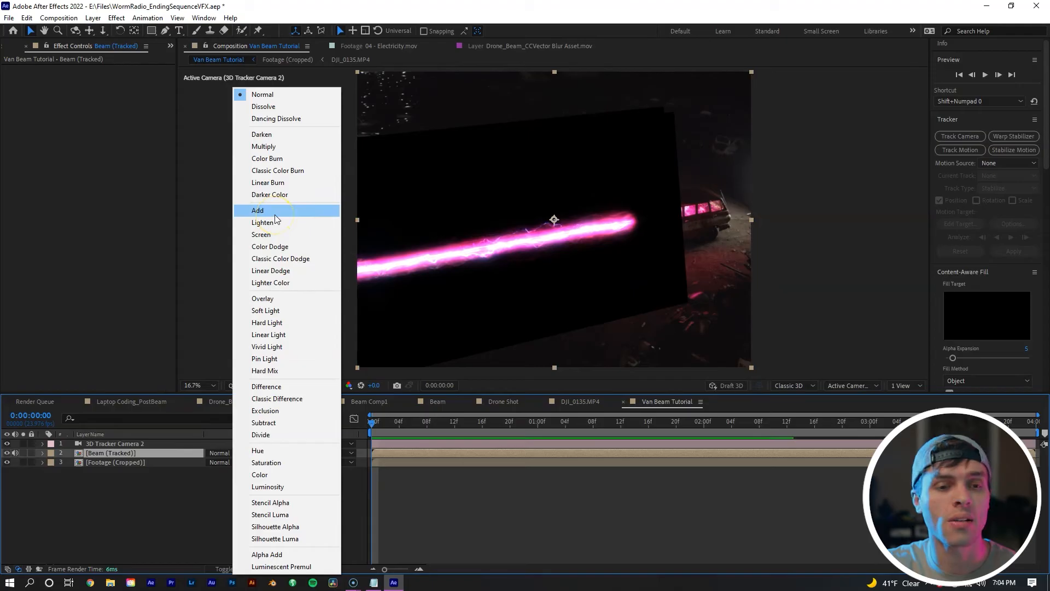
click(257, 210)
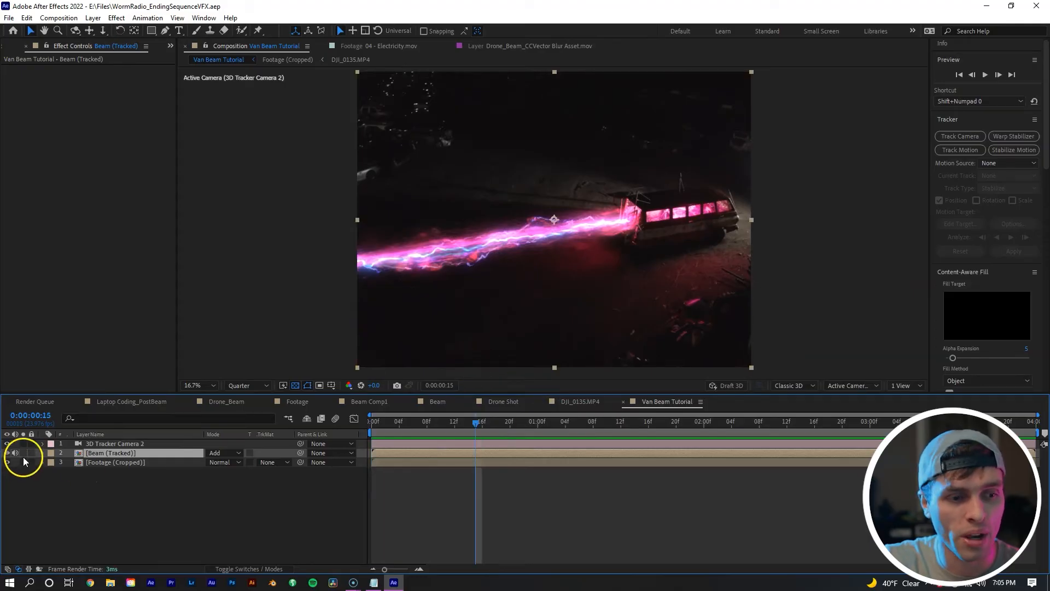
click(7, 453)
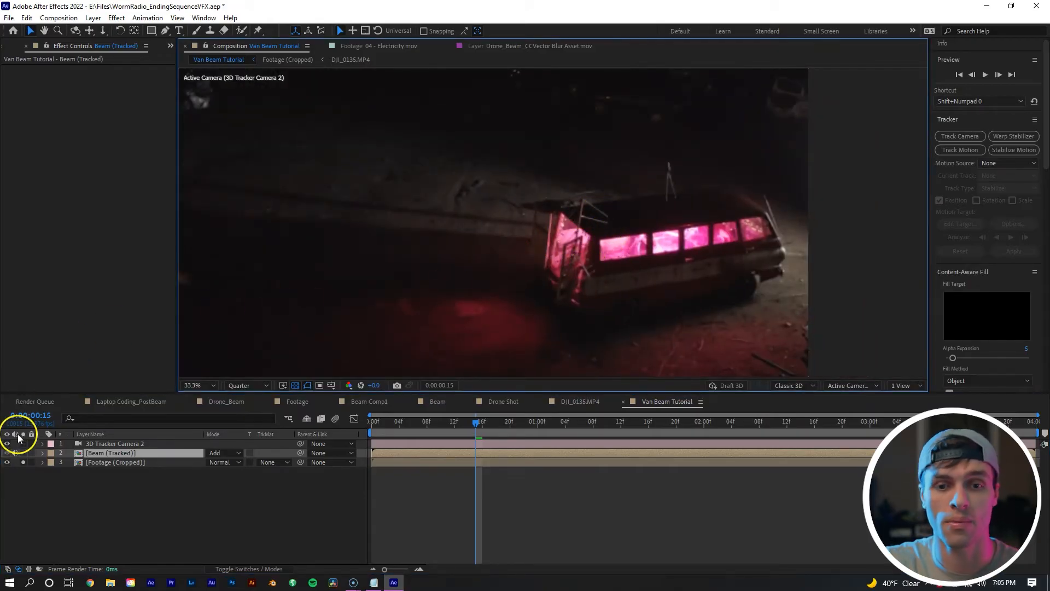
Re-show the beam, apply Mocha AE to the Footage (Cropped) copy at Full resolution, and save.
click(115, 462)
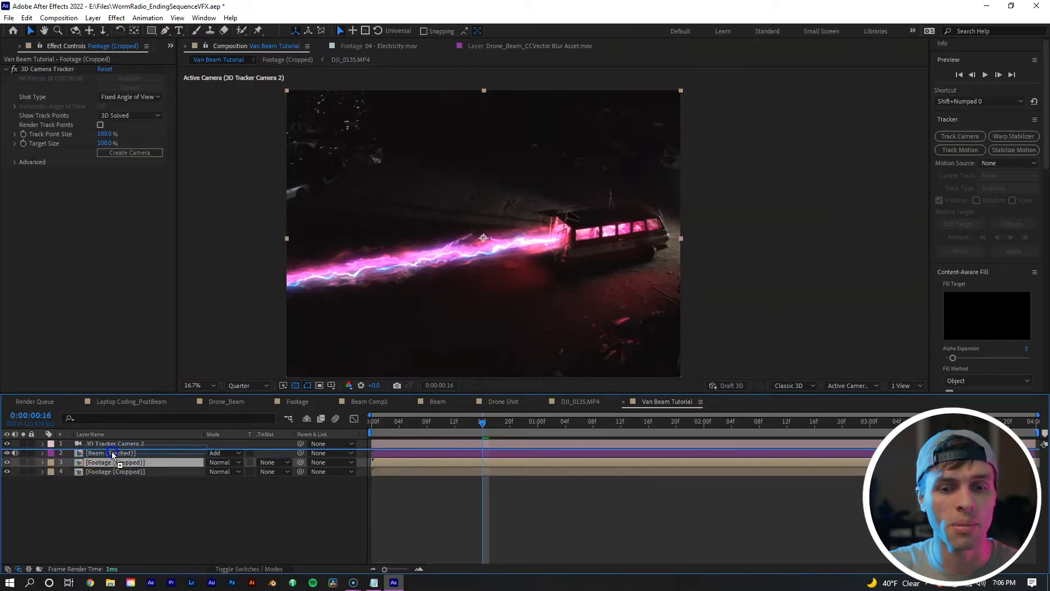
right_click(114, 453)
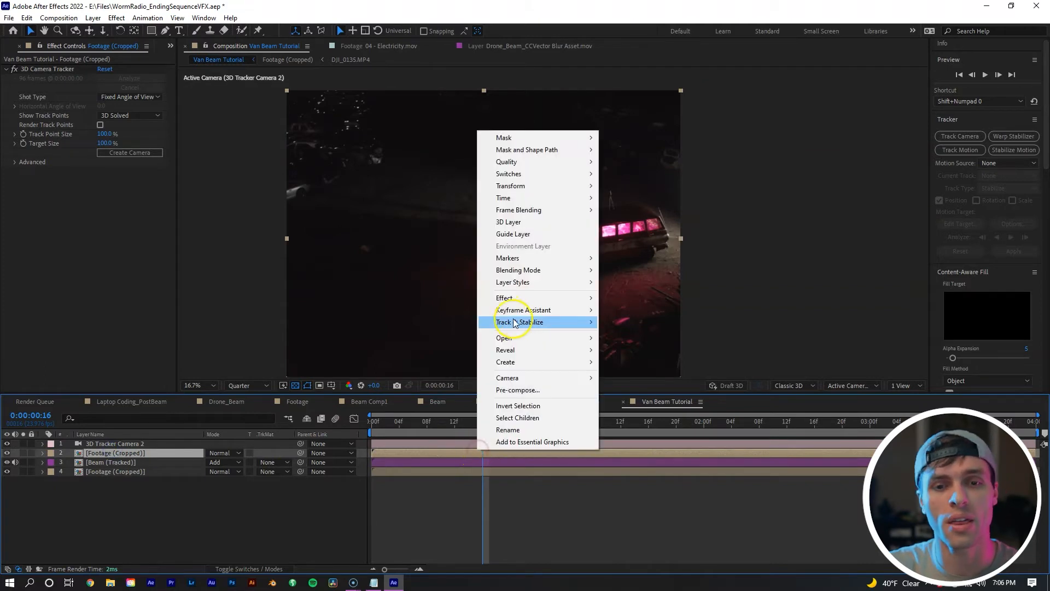
mouse_move(555, 298)
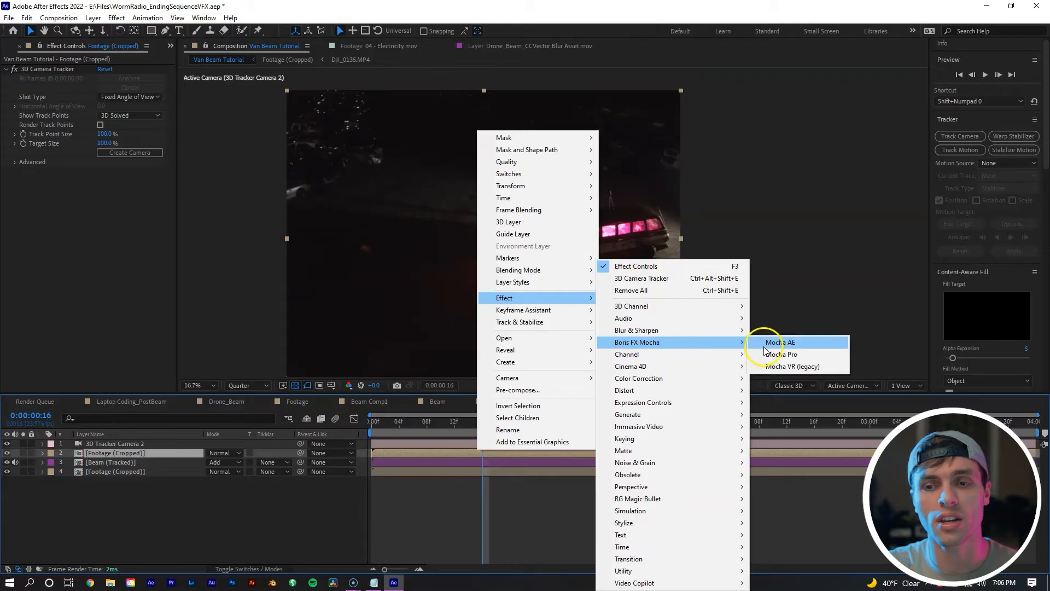
click(779, 343)
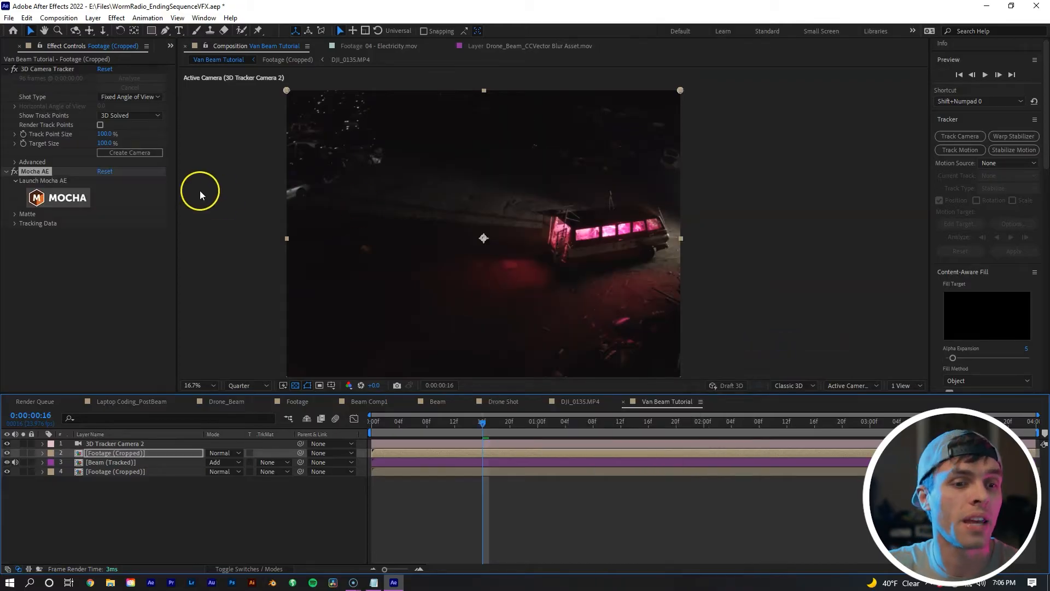
click(244, 385)
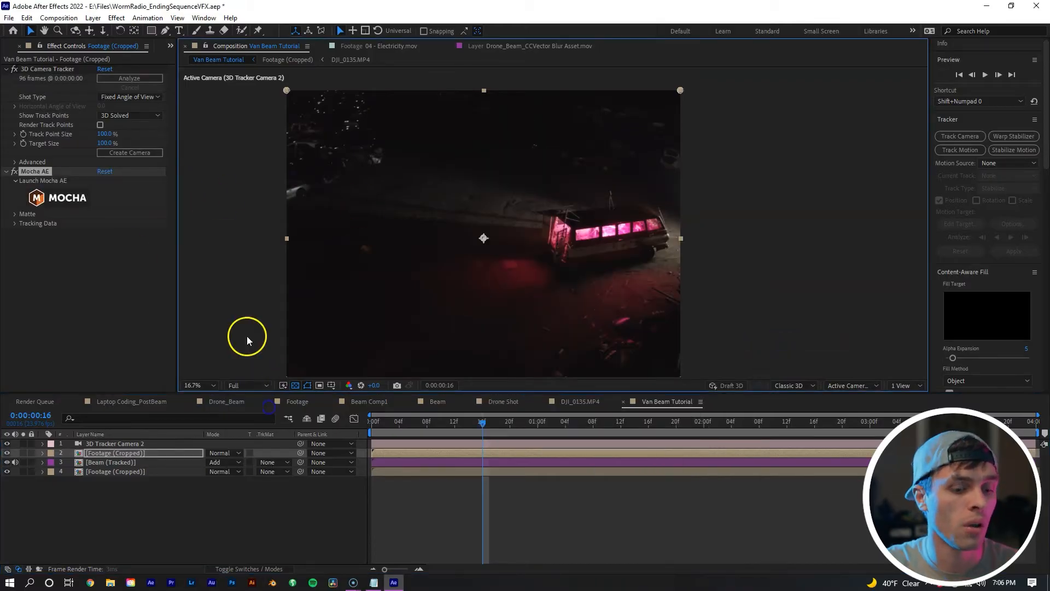
key(ctrl+s)
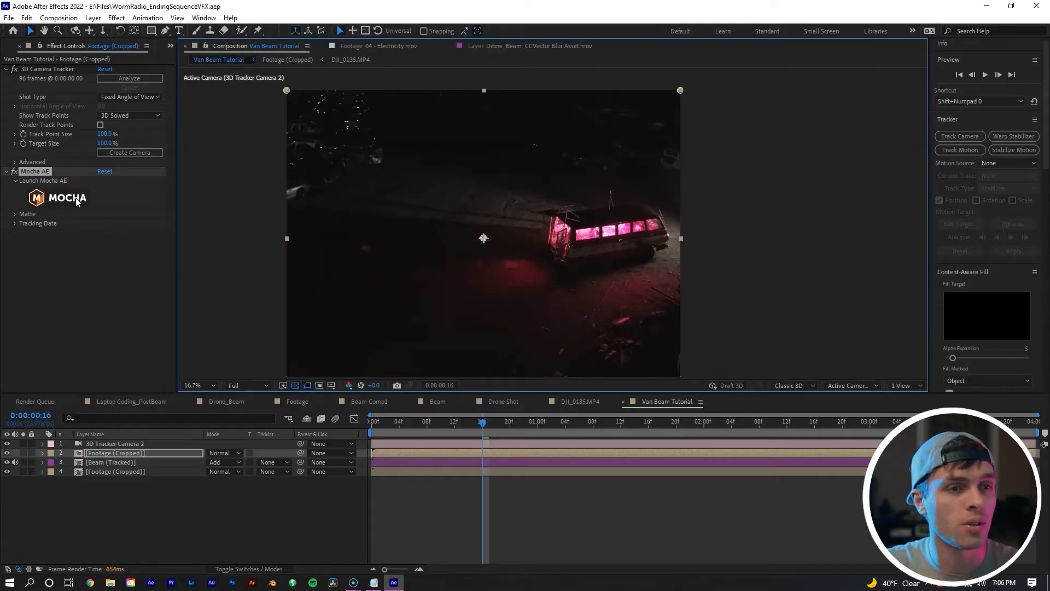
Launch Mocha AE and draw an X-Spline shape around the van's open rear door.
click(66, 197)
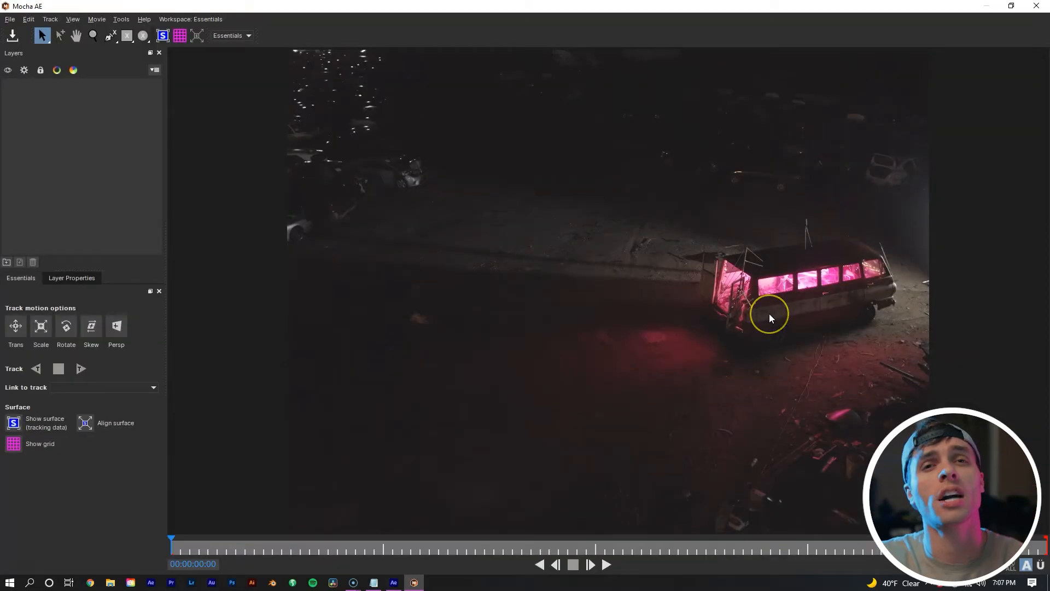
mouse_move(553, 242)
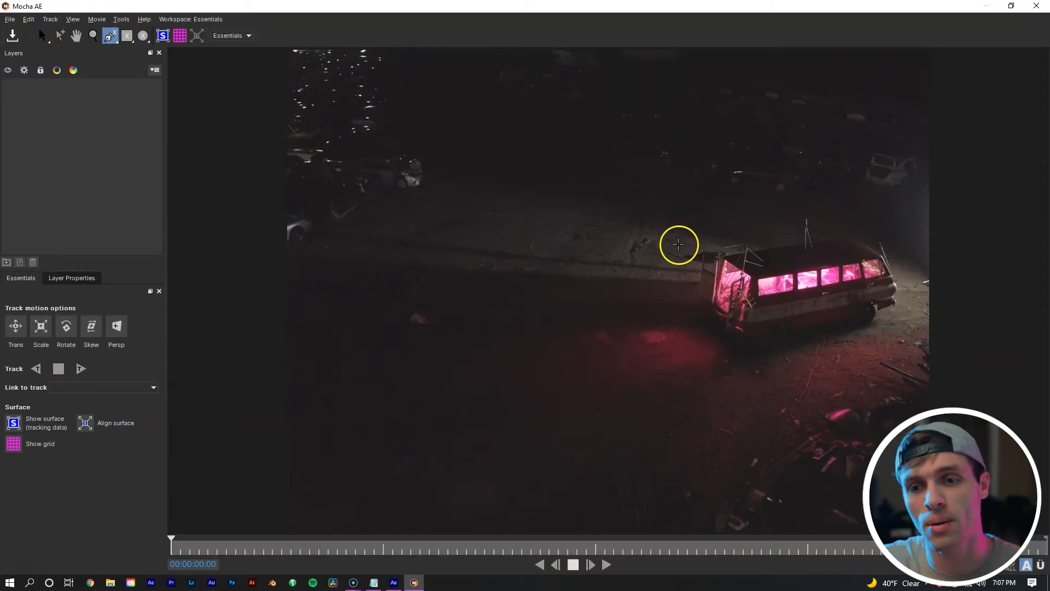
mouse_move(756, 306)
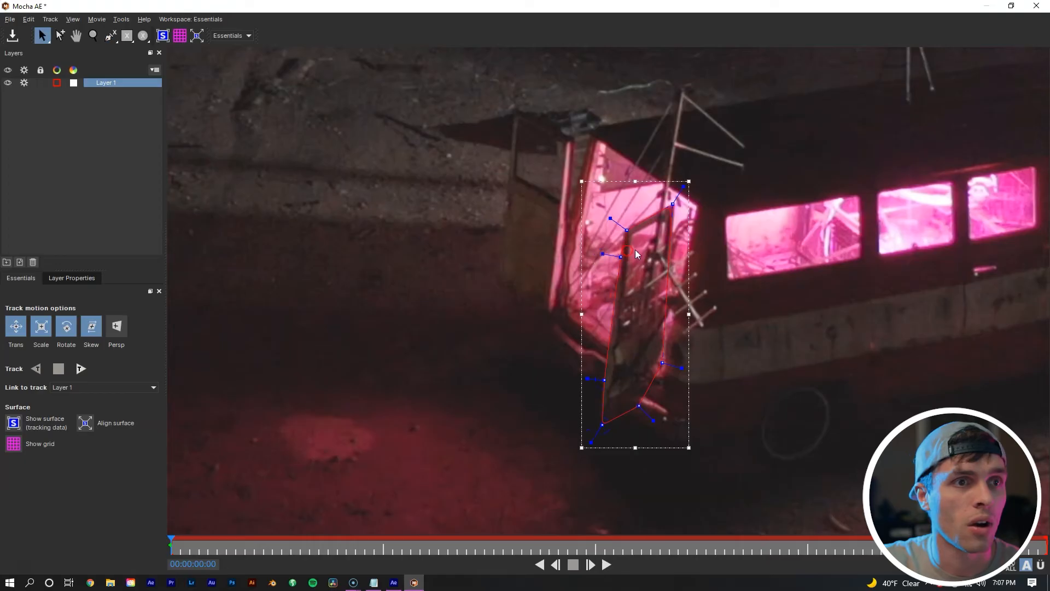
mouse_move(111, 36)
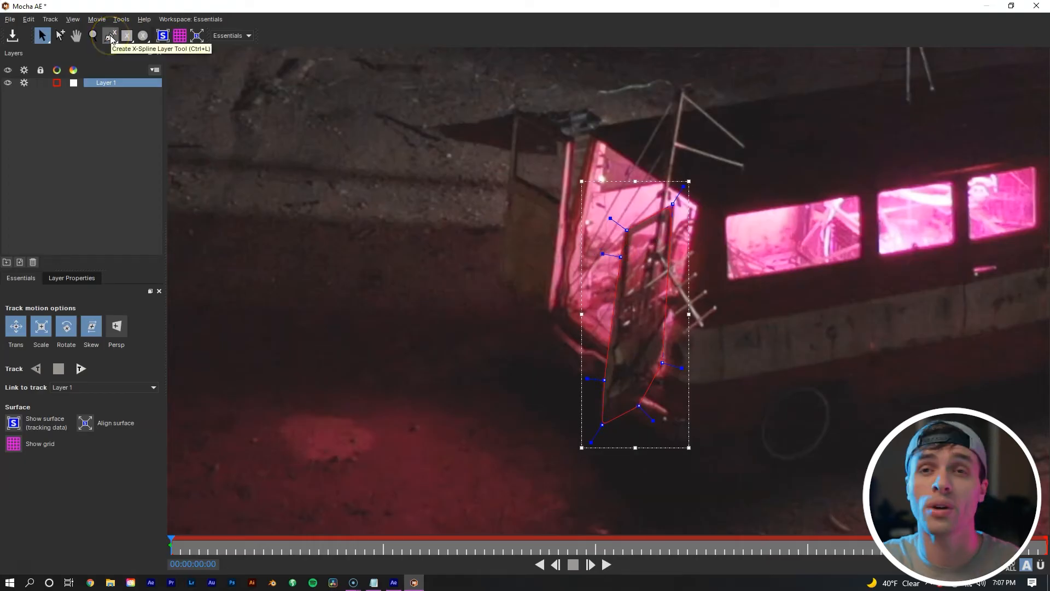
click(111, 35)
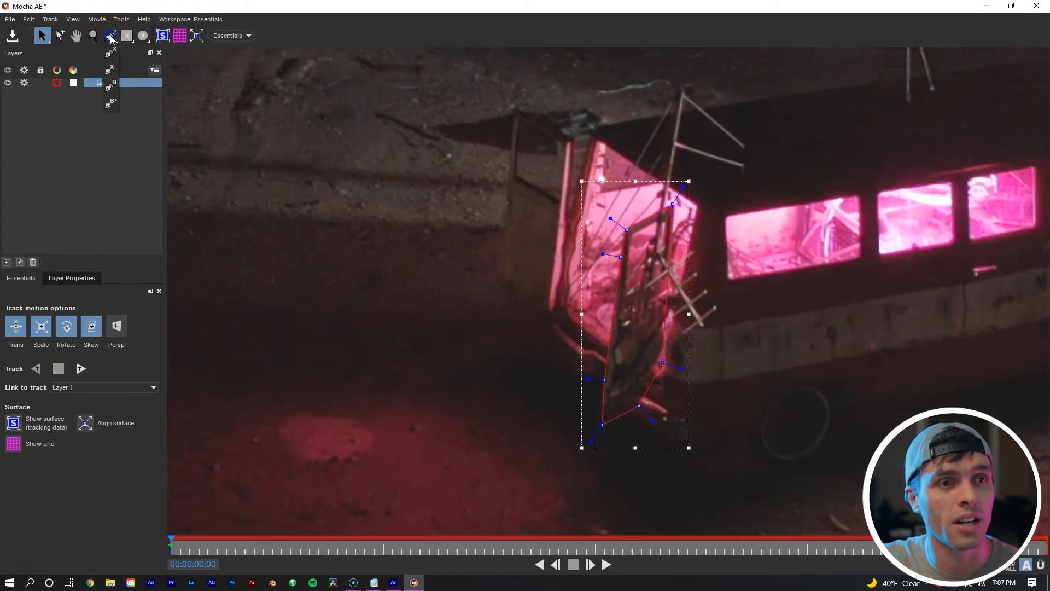
mouse_move(111, 70)
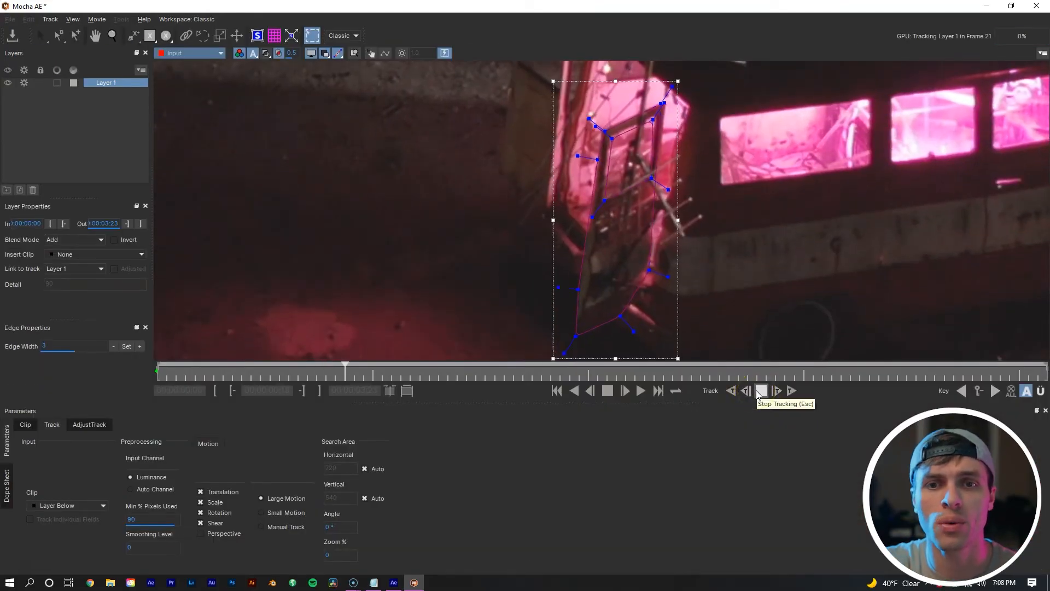
Track the rear-door shape forward through the clip, then save and close Mocha AE.
click(760, 390)
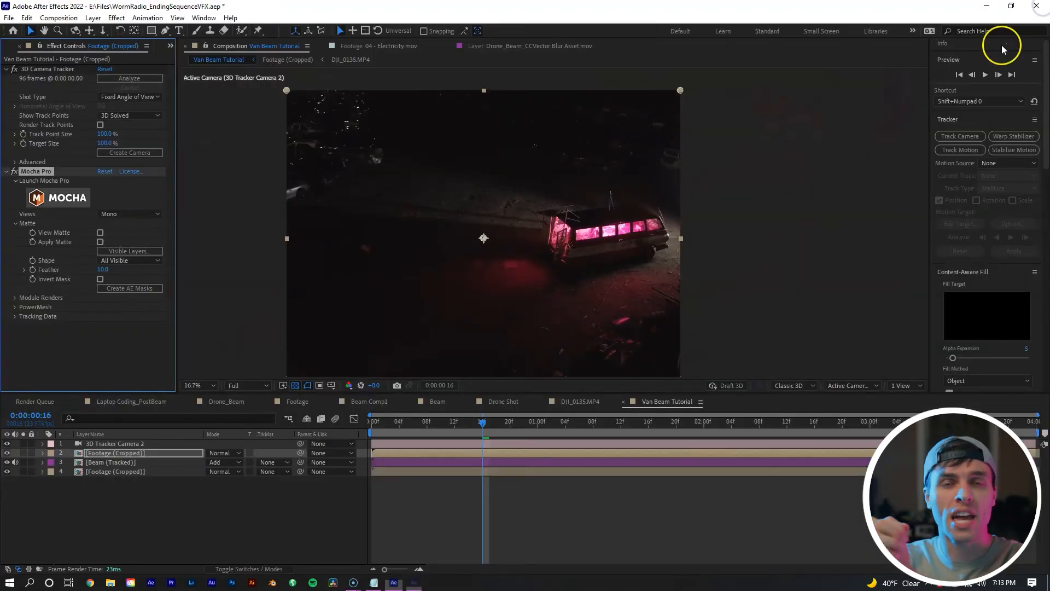
mouse_move(1002, 48)
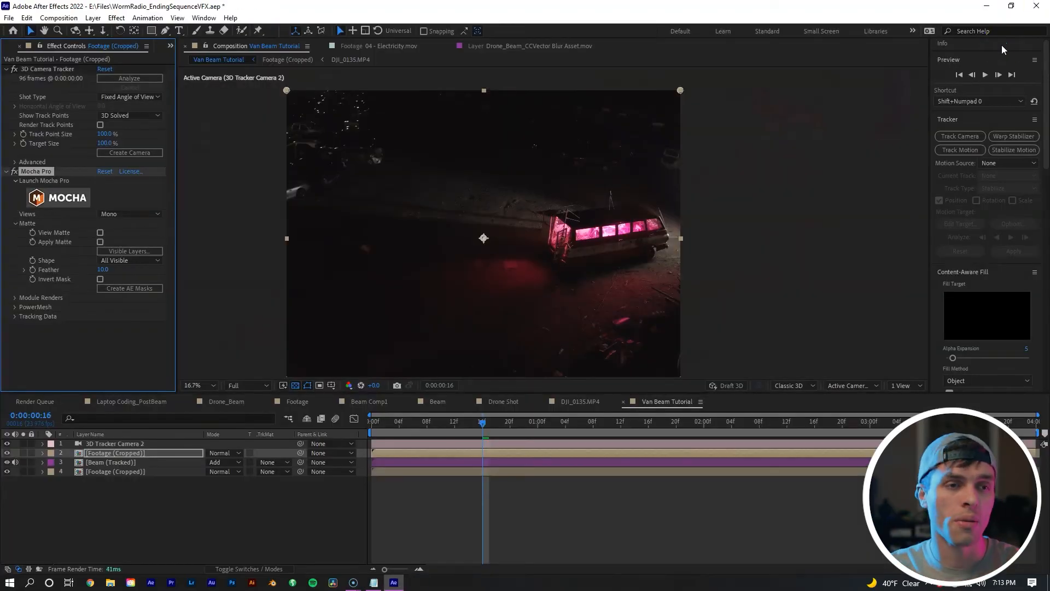
mouse_move(389, 213)
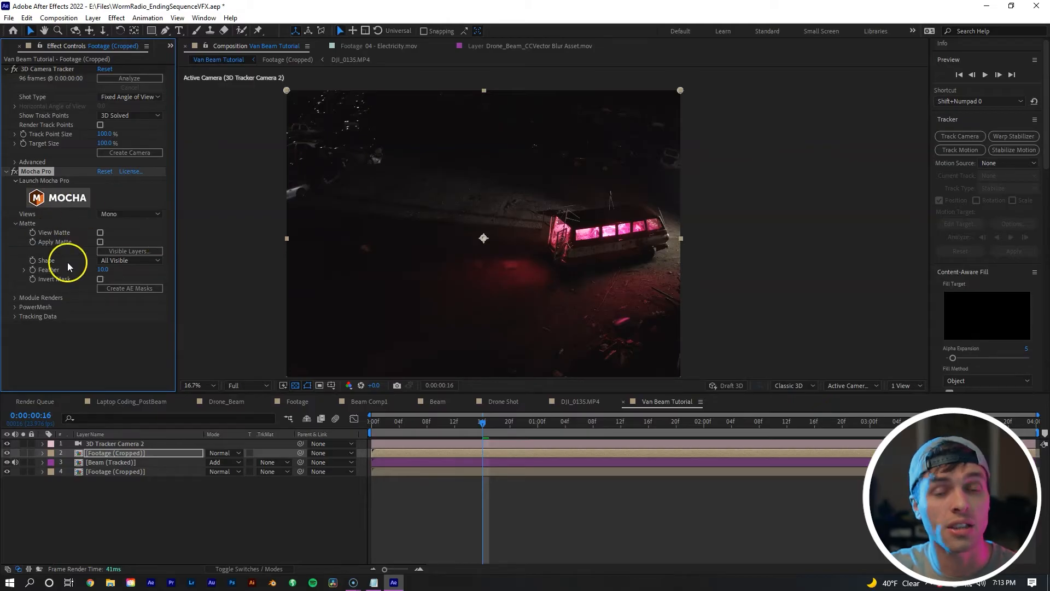
mouse_move(63, 241)
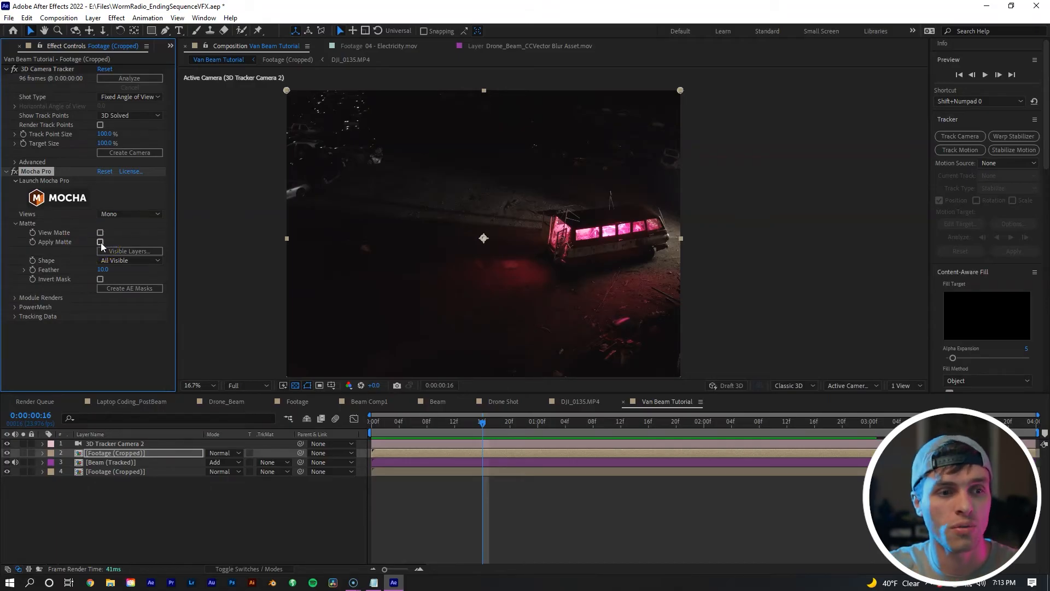
Tick Apply Matte in the Mocha effect to mask the footage copy with the tracked door.
click(100, 241)
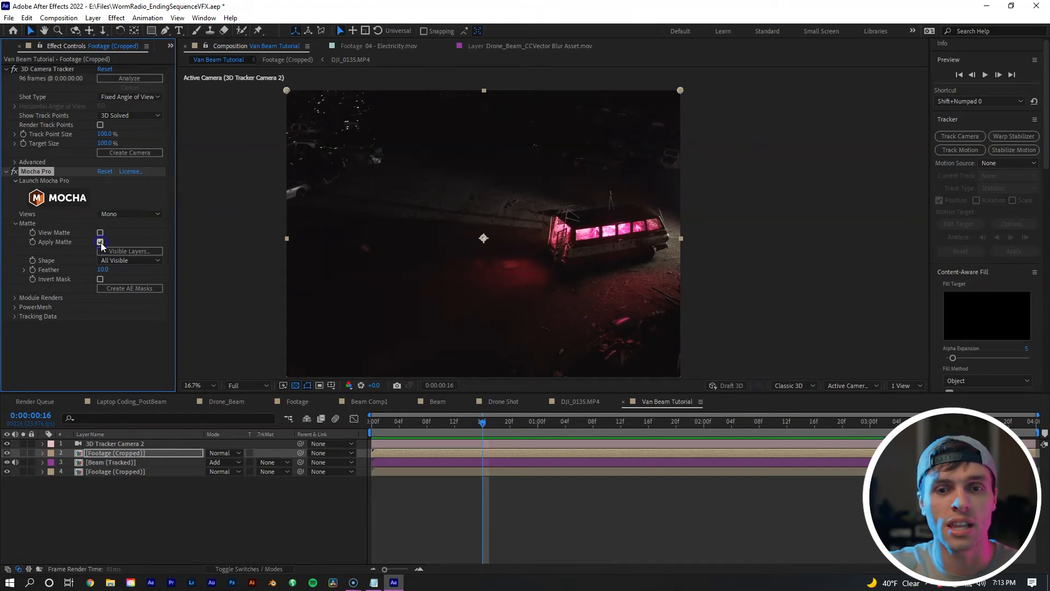
click(101, 242)
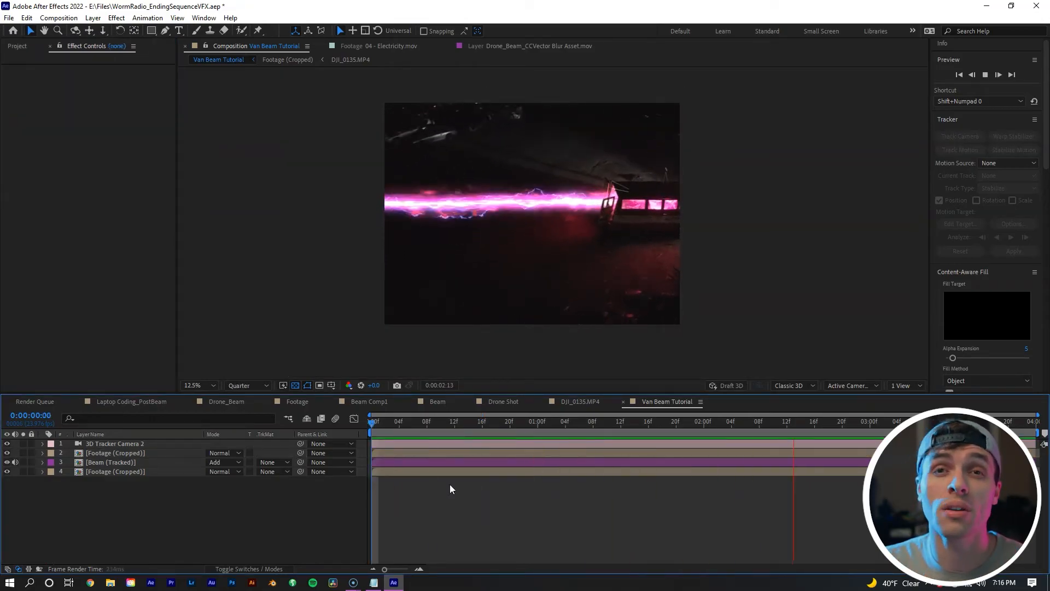
click(461, 420)
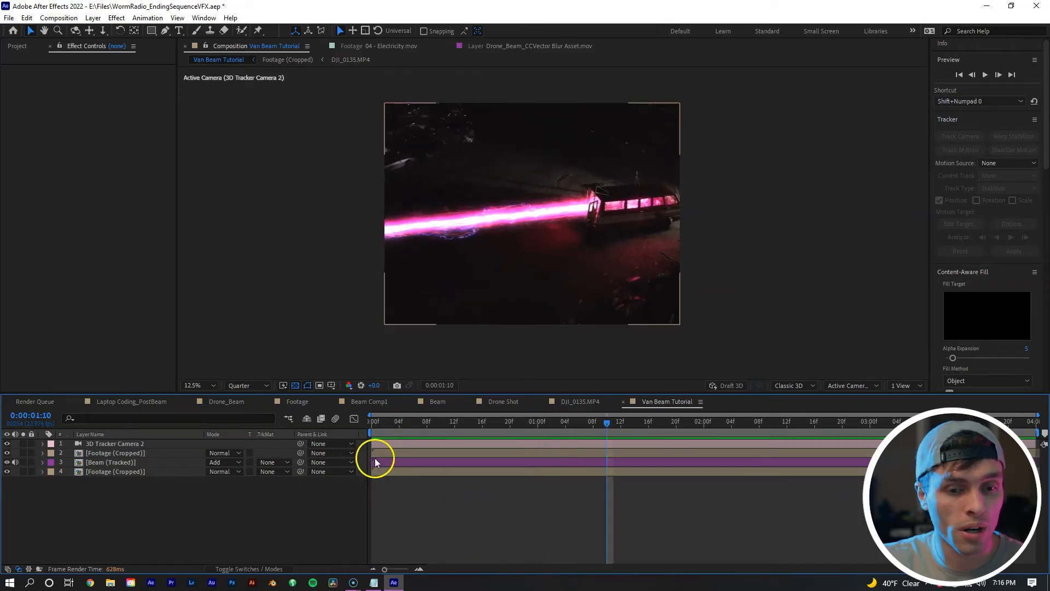
Rename the matted footage layer to 'Foreground Matte'.
click(116, 452)
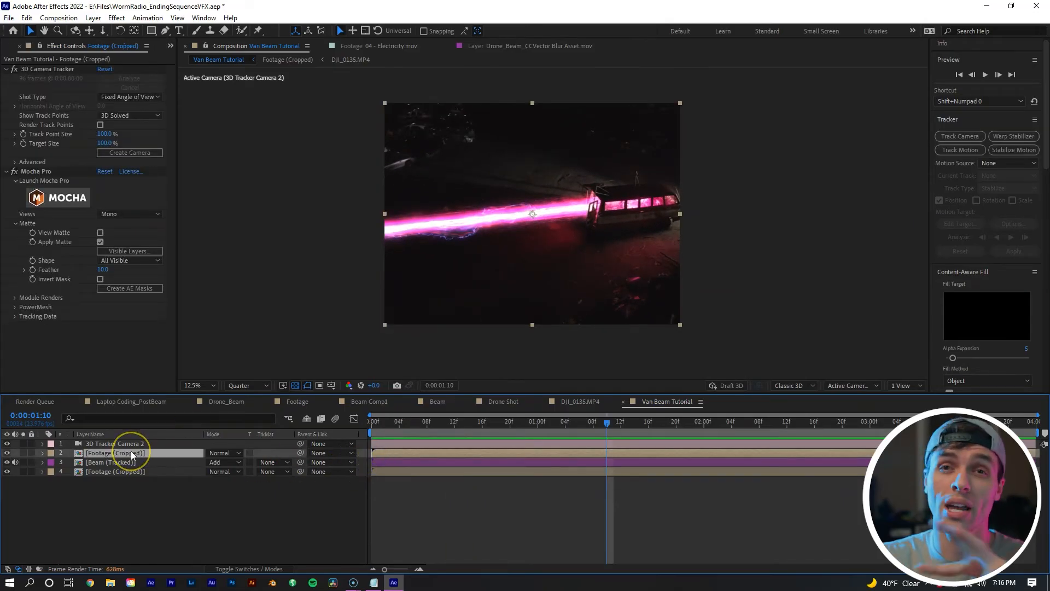
right_click(113, 452)
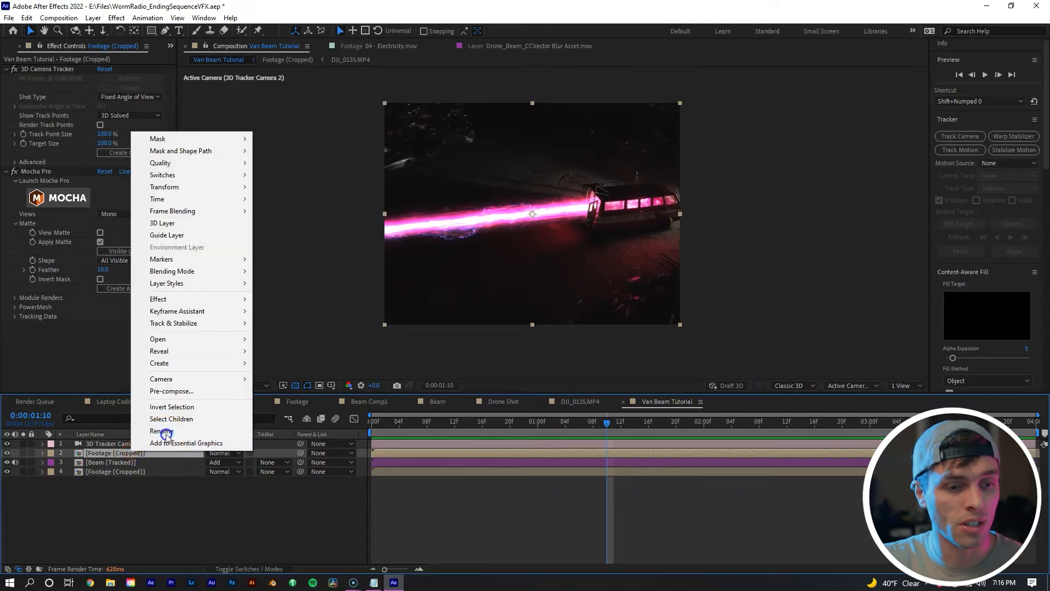
click(161, 431)
text(Foreground Matte)
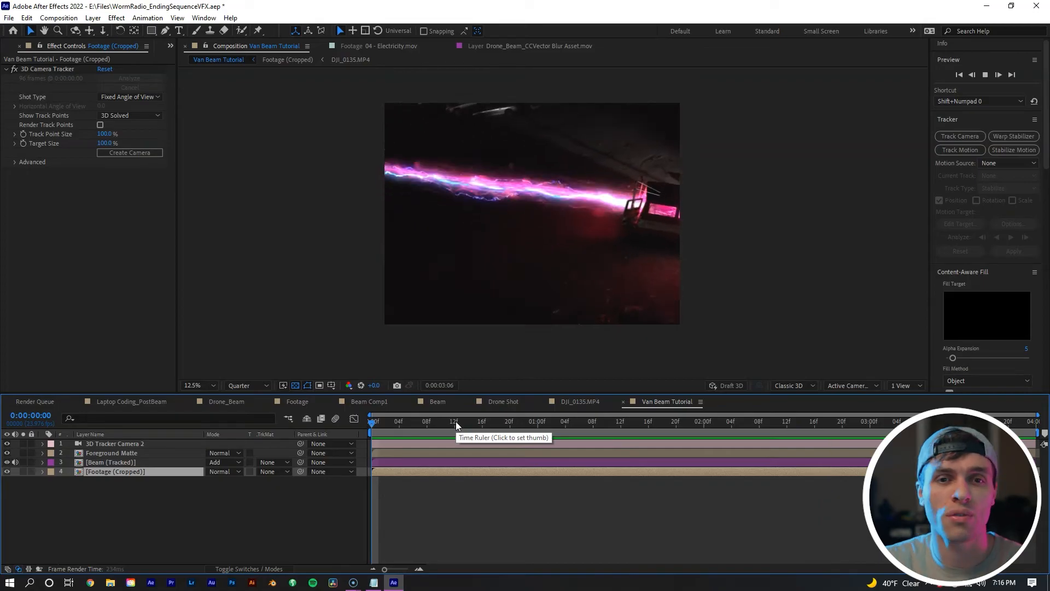
click(373, 422)
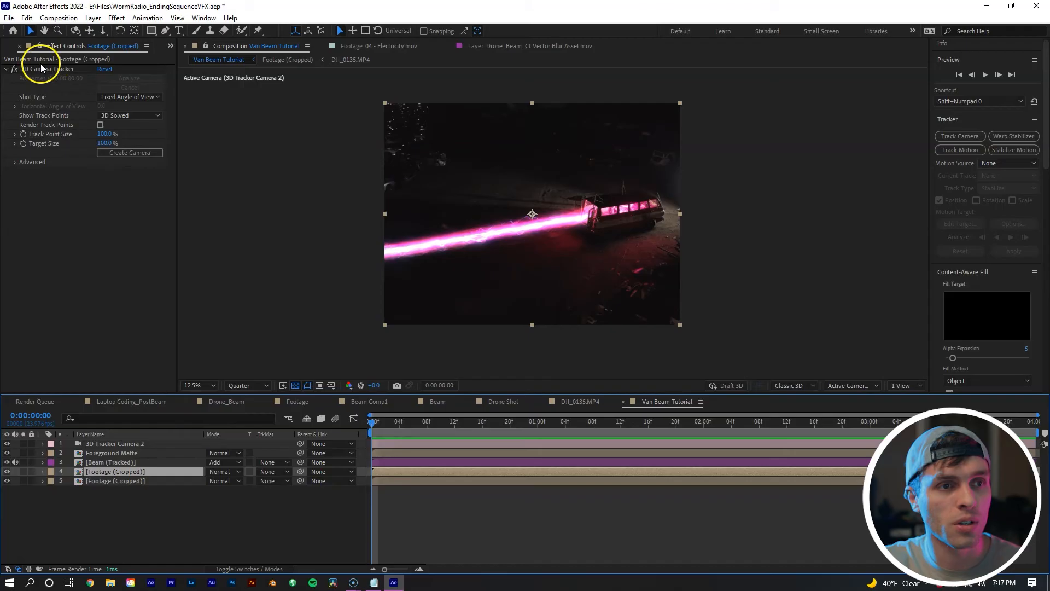
mouse_move(48, 87)
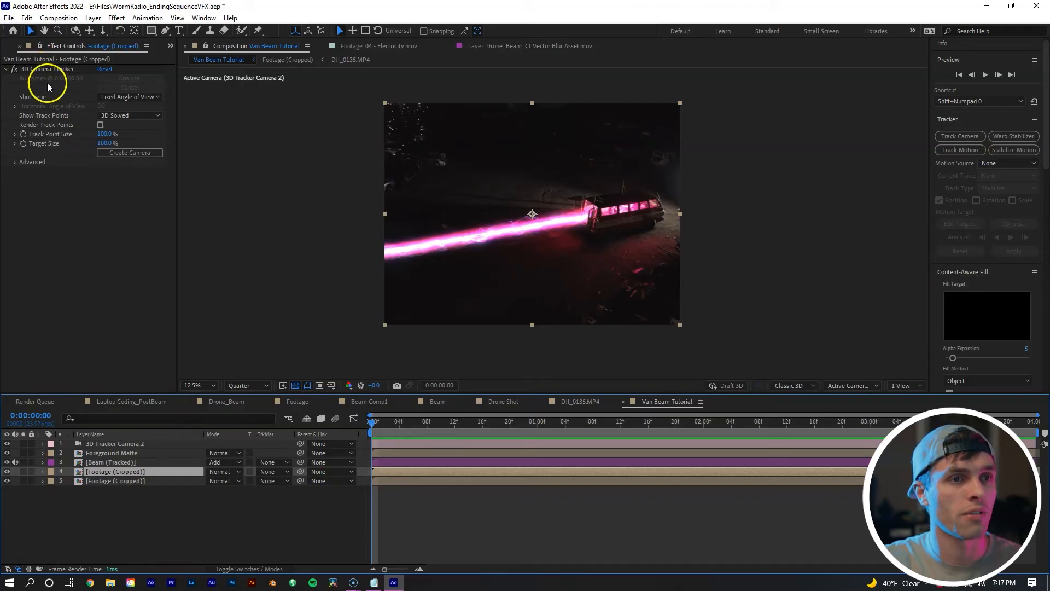
Duplicate the footage, clear its effects, add Threshold at level 46, and rename it Reflections.
click(6, 69)
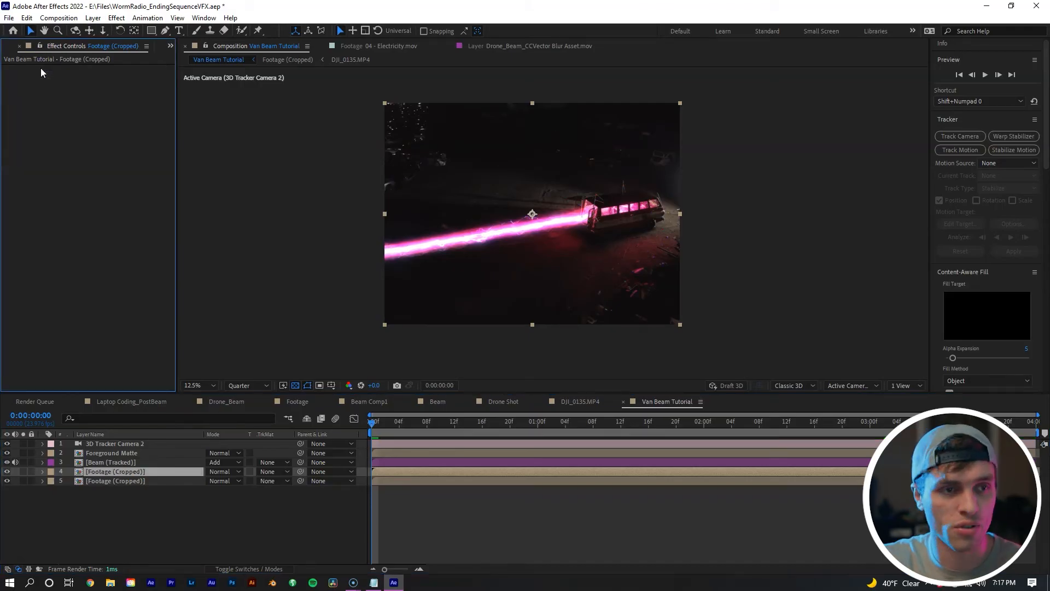
mouse_move(463, 468)
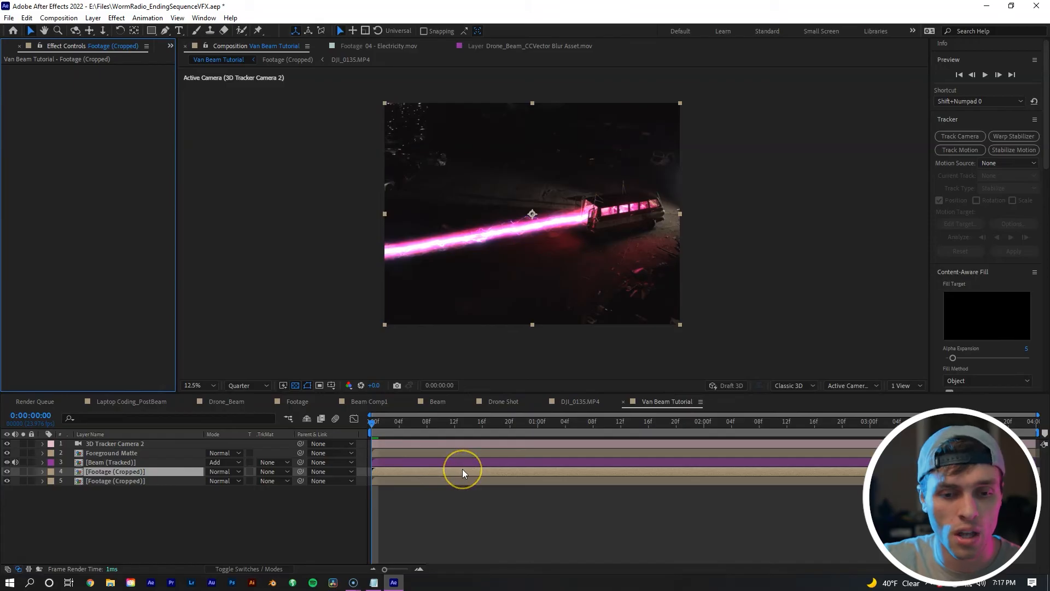
right_click(462, 471)
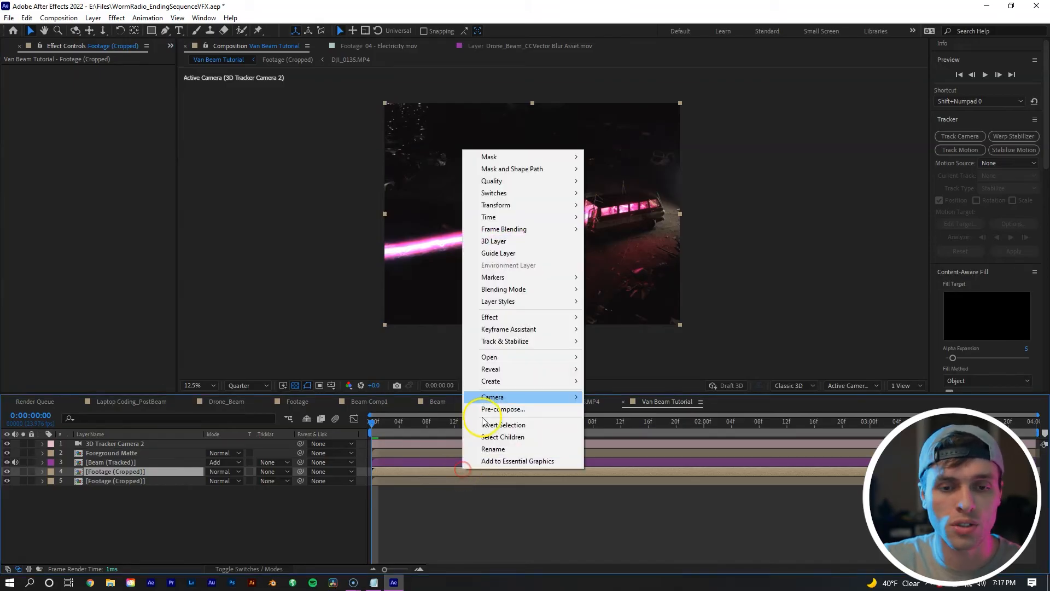
mouse_move(489, 316)
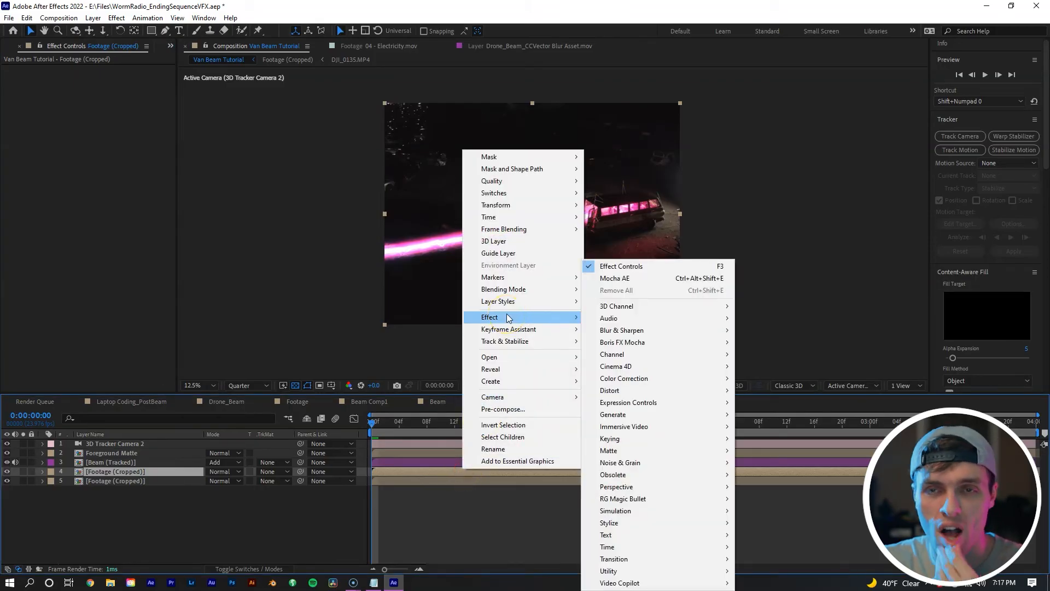
mouse_move(611, 414)
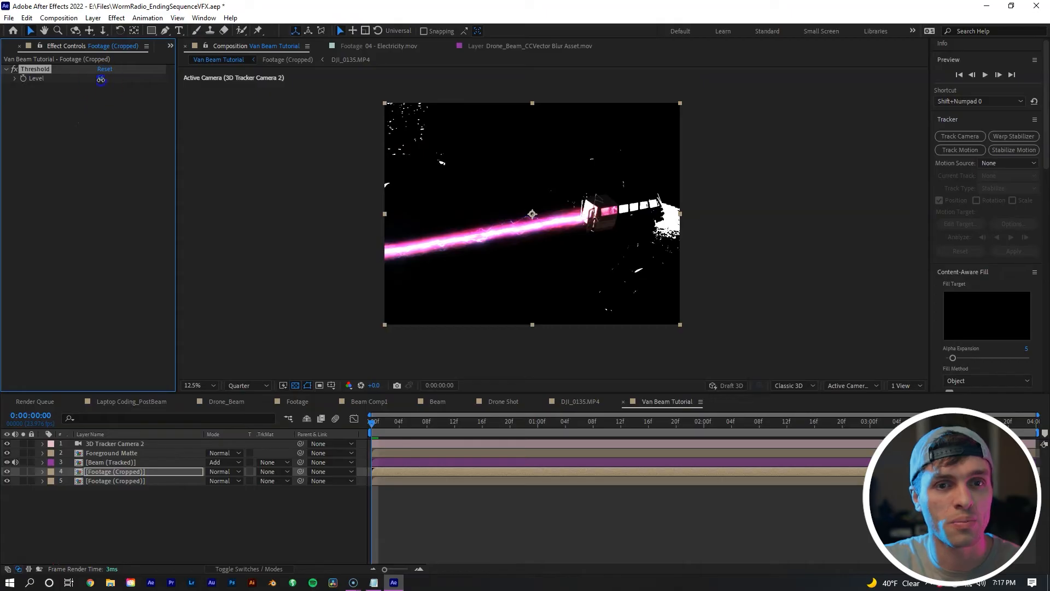
click(413, 420)
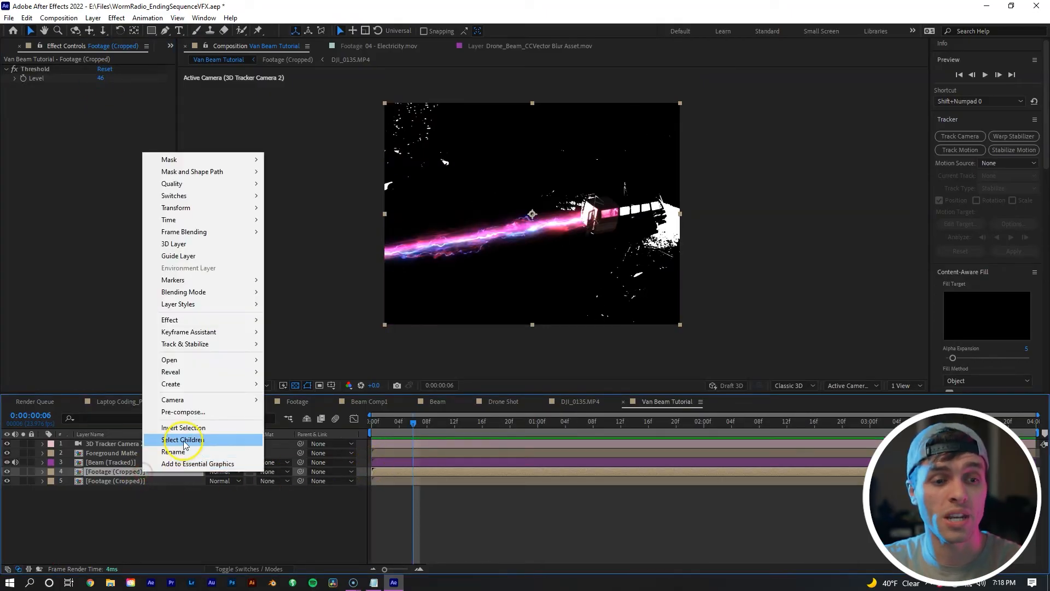
click(175, 451)
text(Reflections)
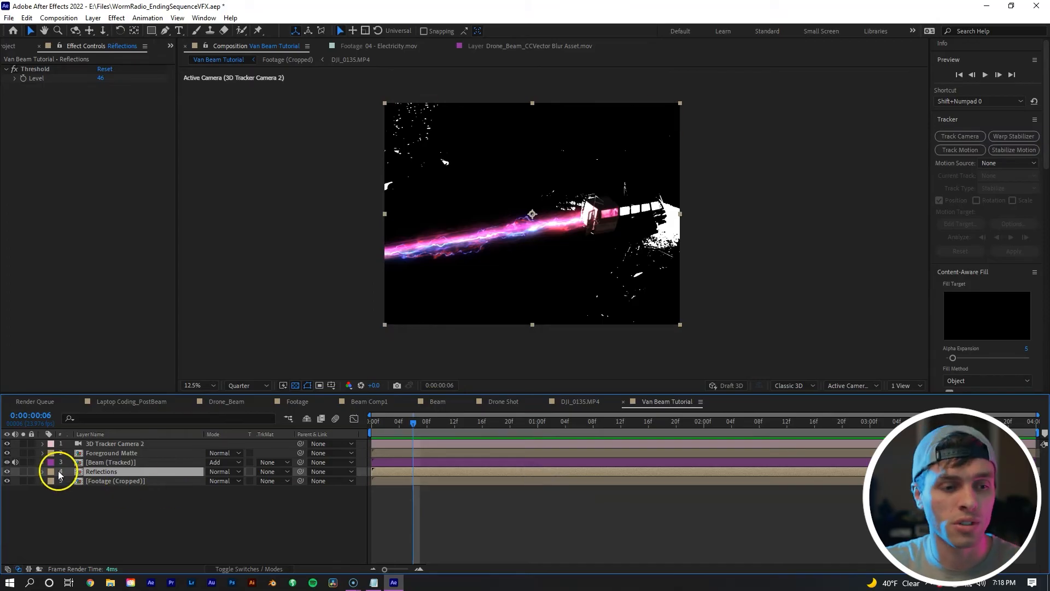
click(50, 471)
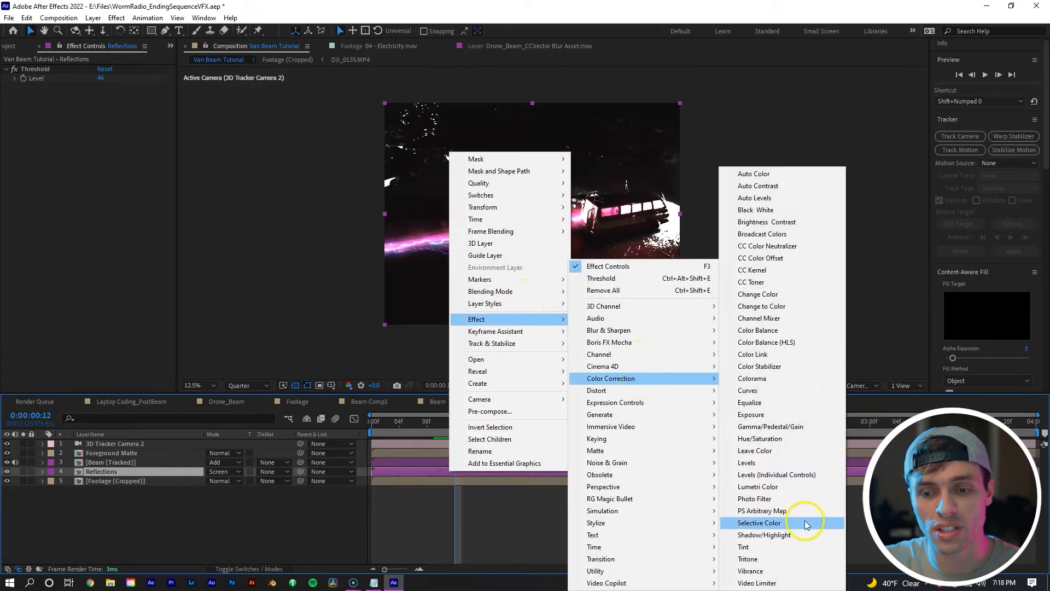
Add a Tint mapping white to FF0066 pink, then apply Compound Blur to Reflections.
click(742, 547)
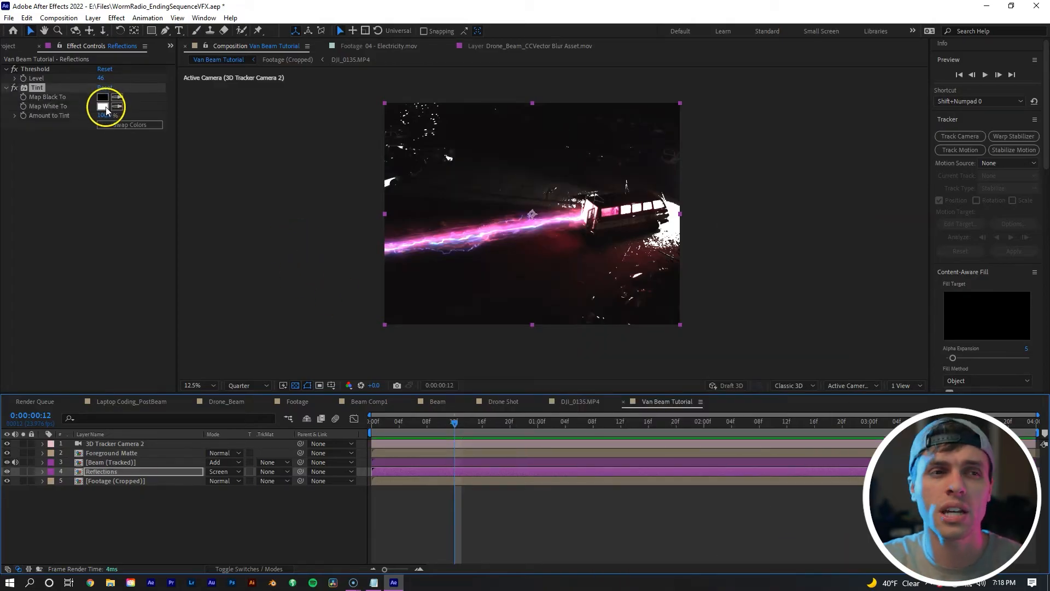
click(103, 105)
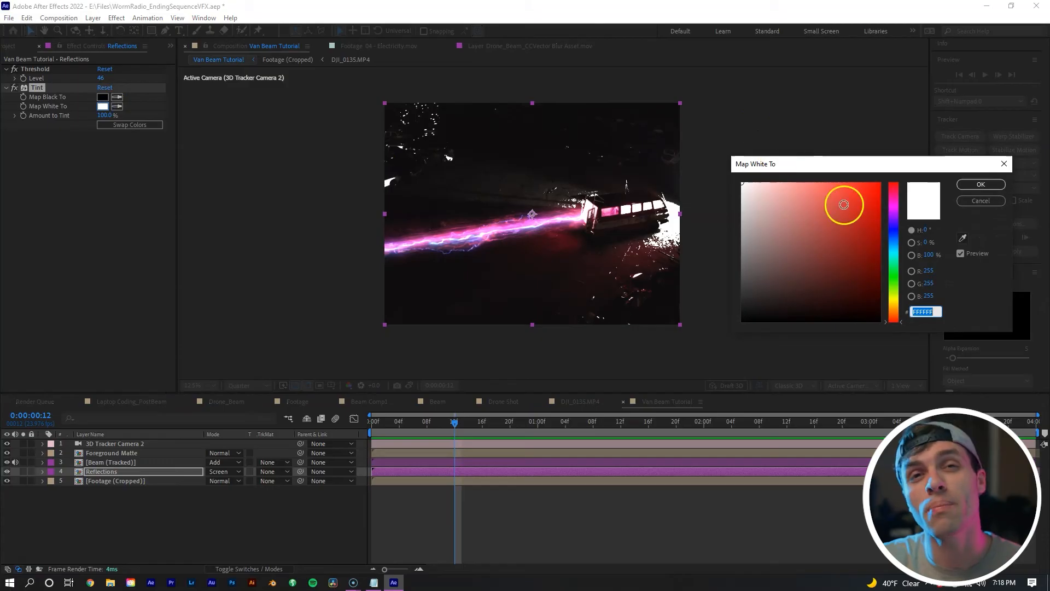
mouse_move(10, 143)
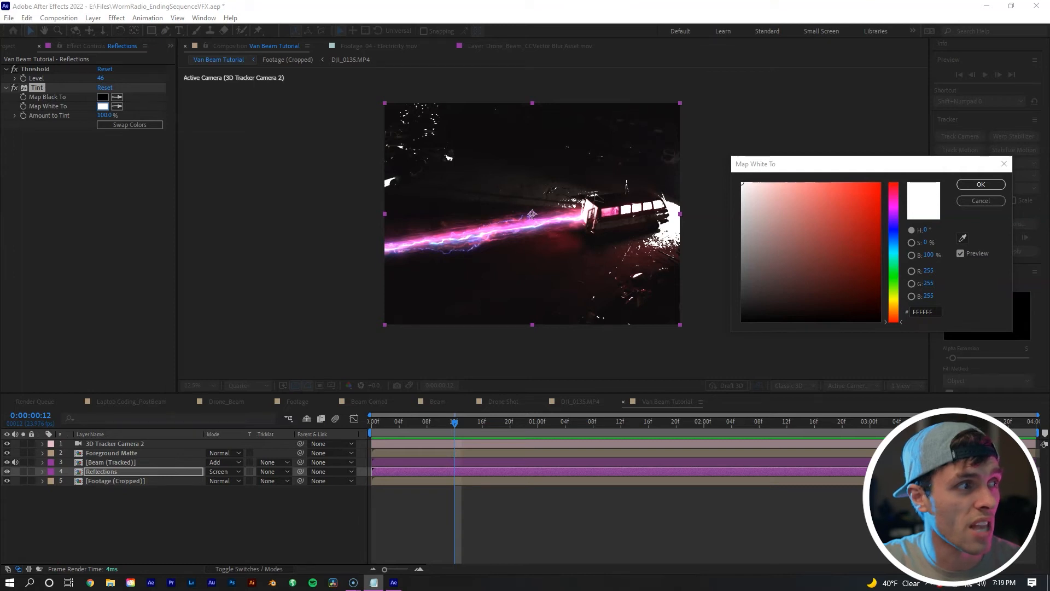
mouse_move(778, 464)
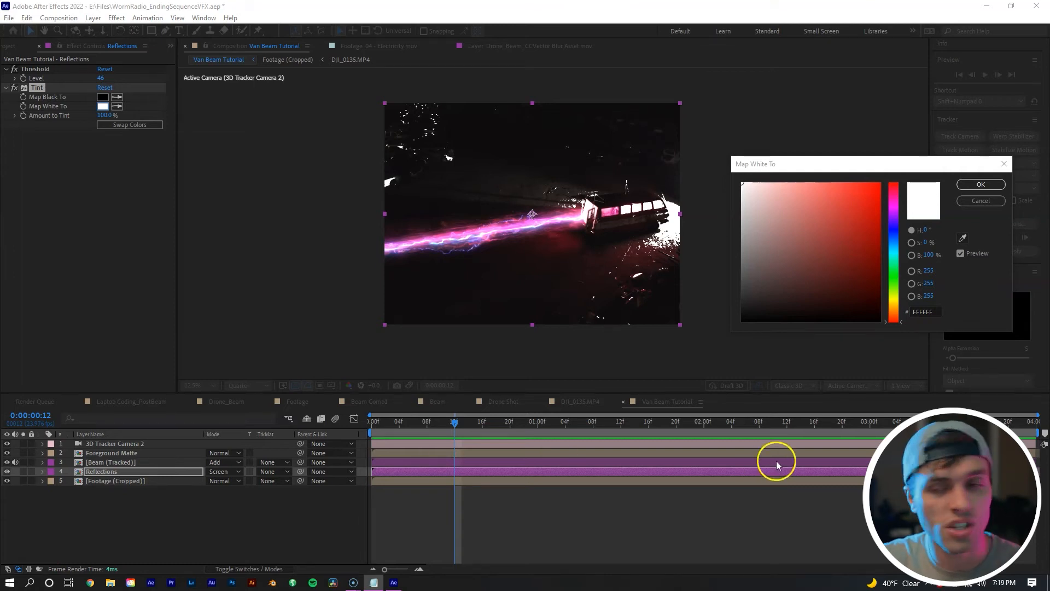
triple_click(923, 312)
text(FF0066)
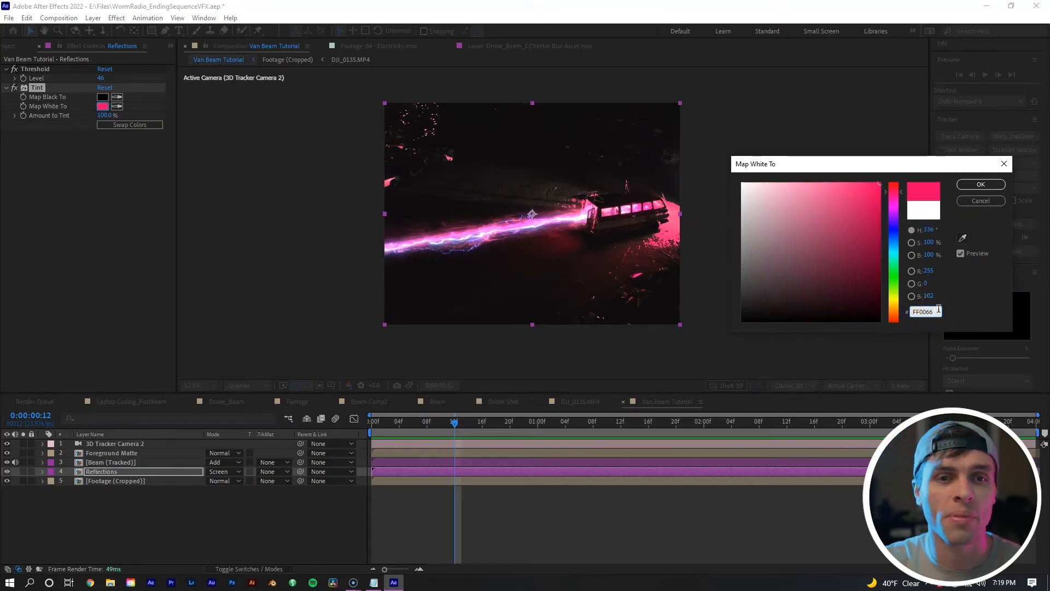
click(979, 184)
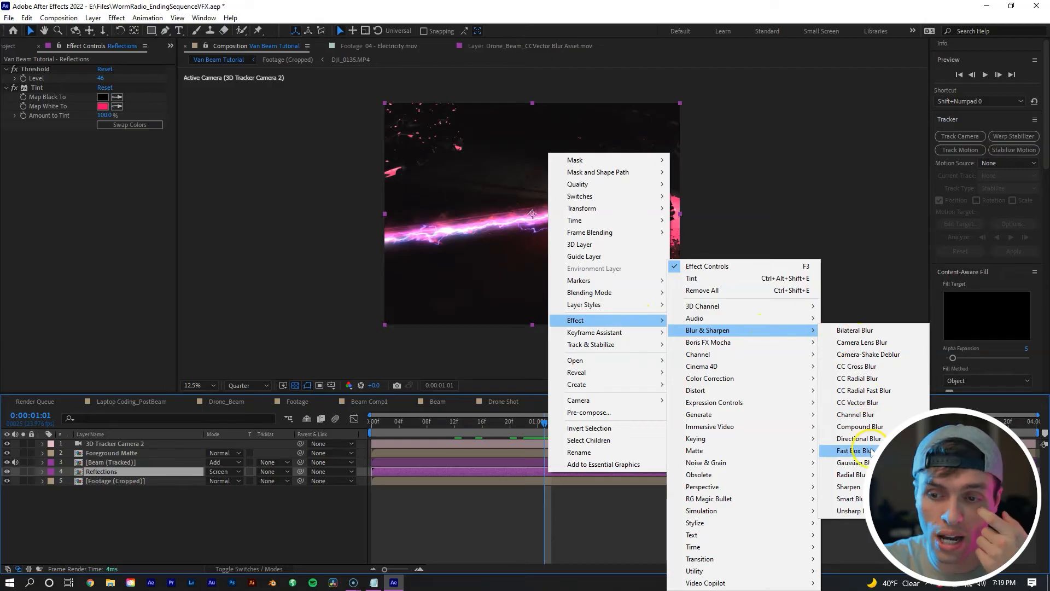
click(860, 426)
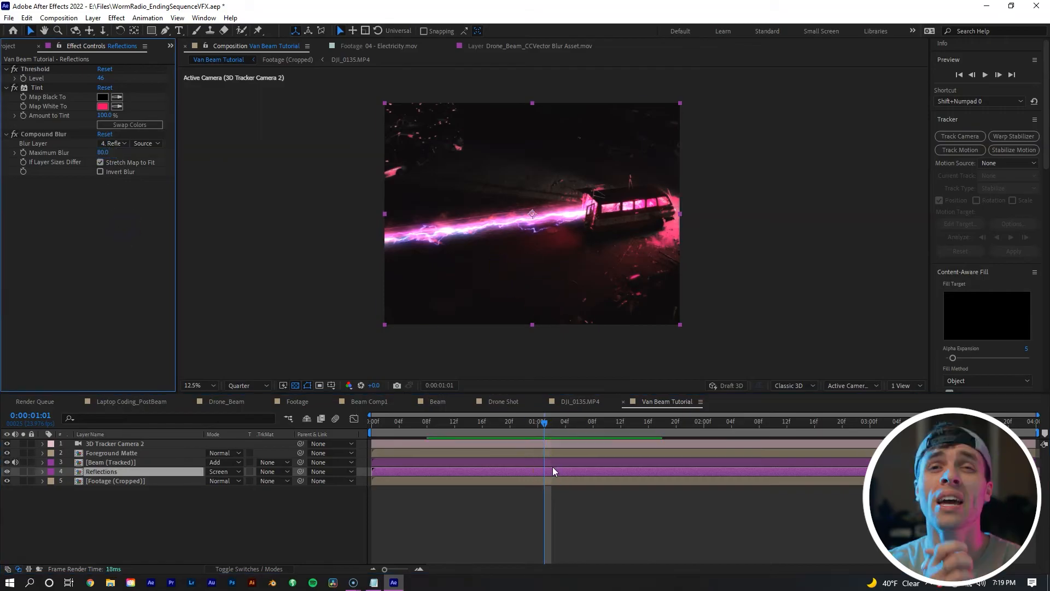
Give the Reflections opacity (50%) a wiggle(25,5) expression and return to the shot's start.
click(41, 472)
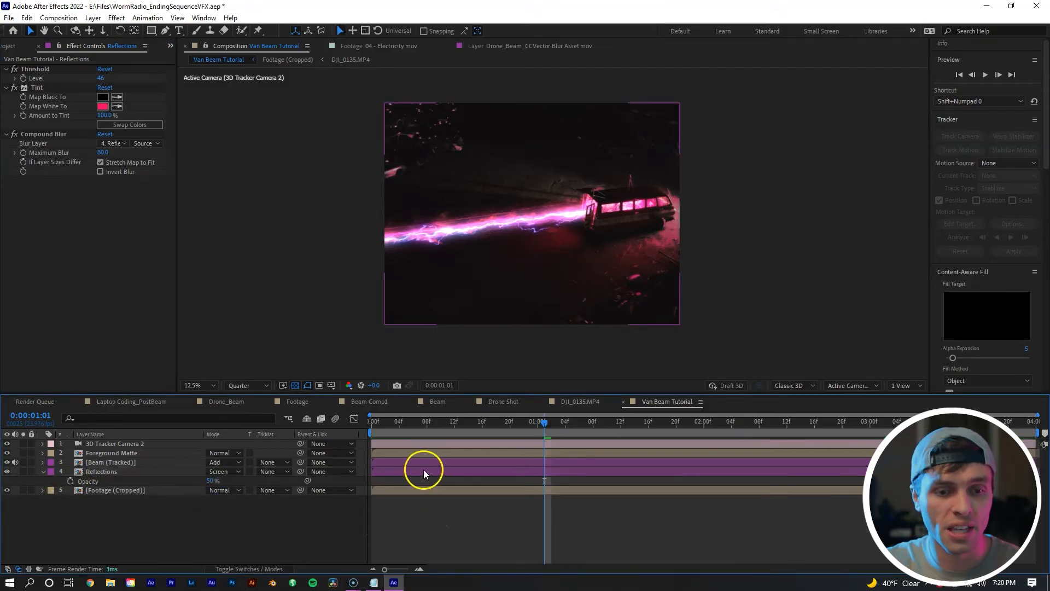
click(102, 471)
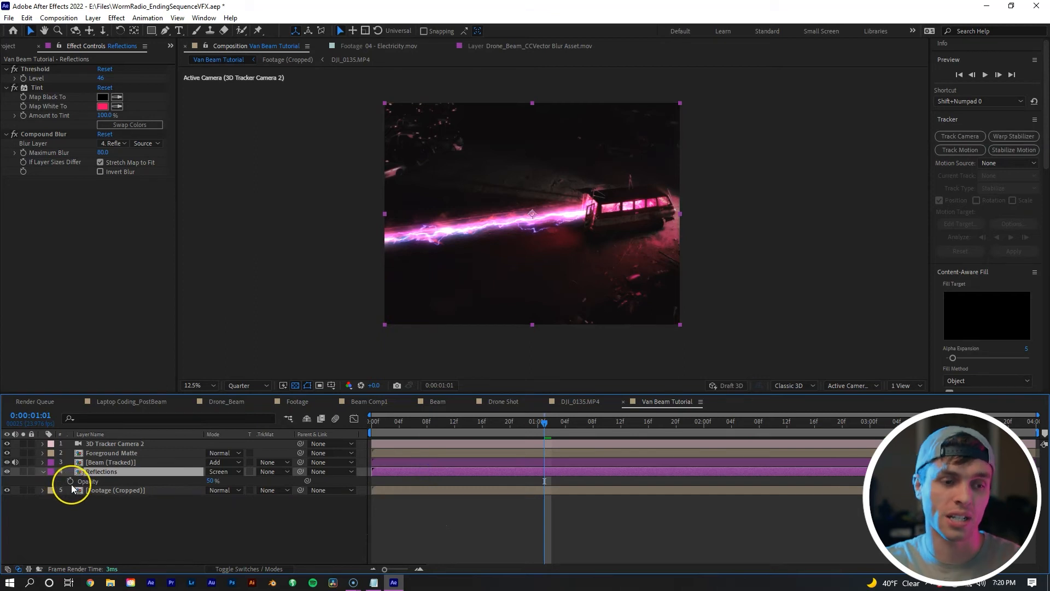
mouse_move(68, 481)
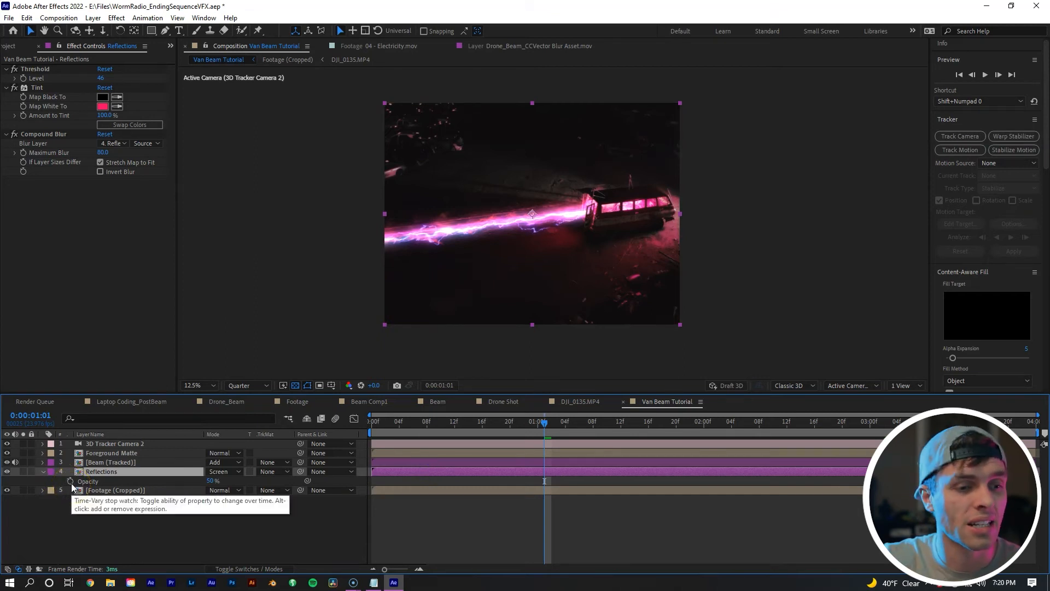
click(69, 480)
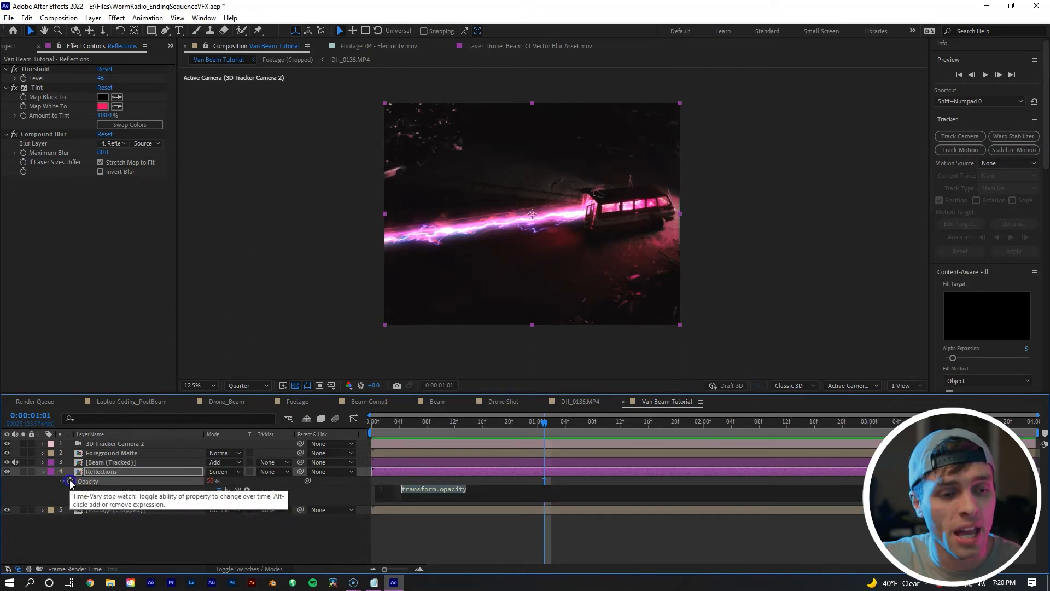
click(70, 481)
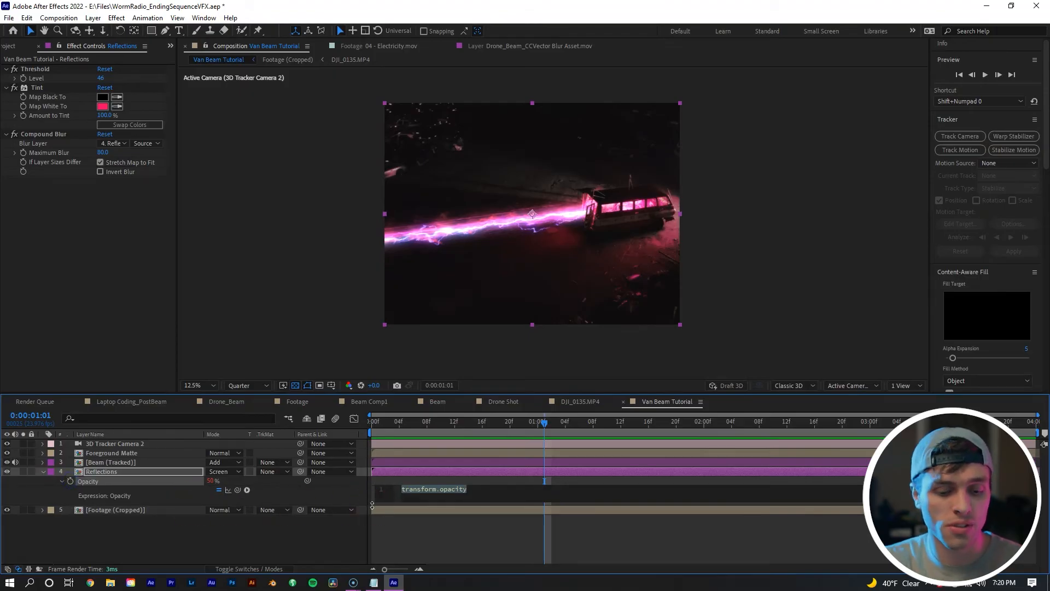
text(wiggle)
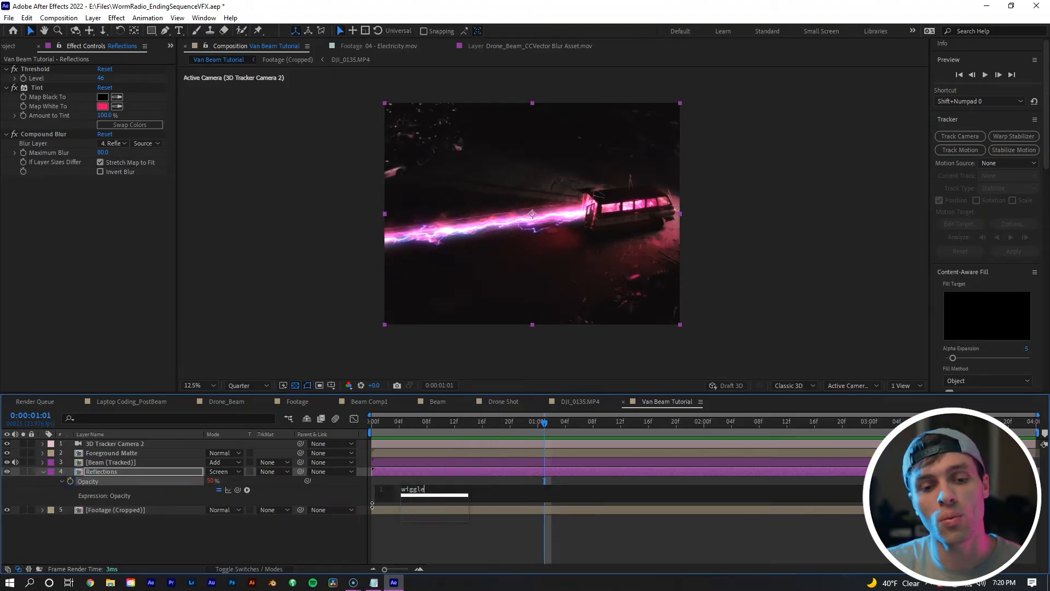
text((25))
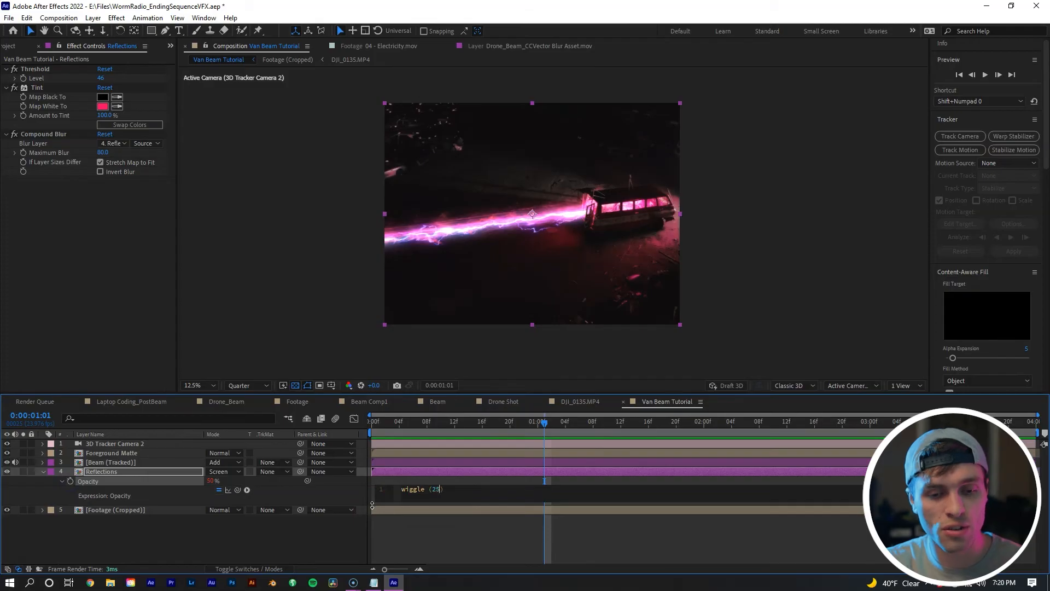
mouse_move(435, 509)
text(,5))
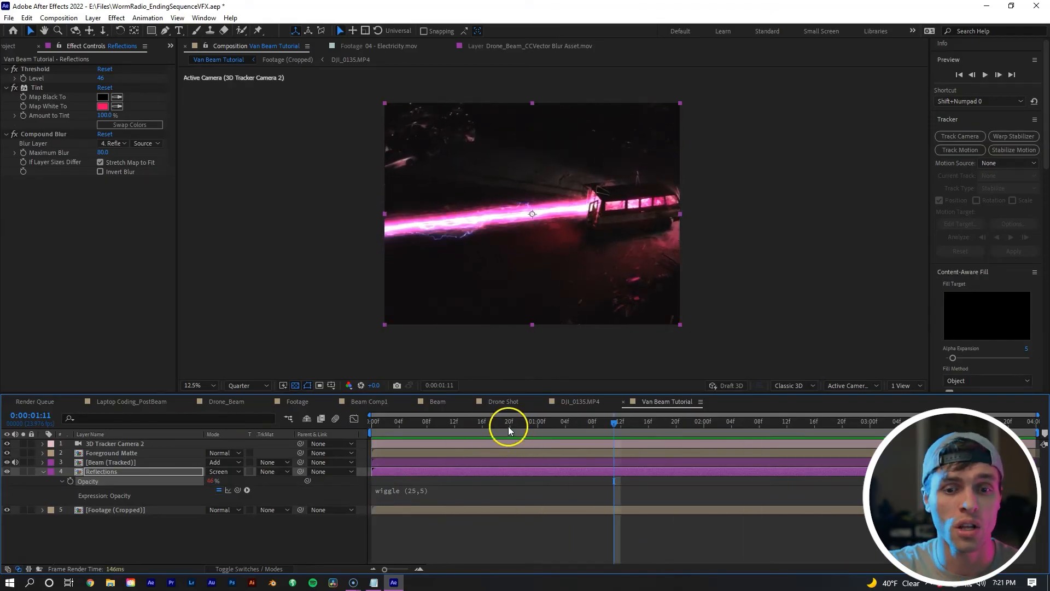
click(385, 421)
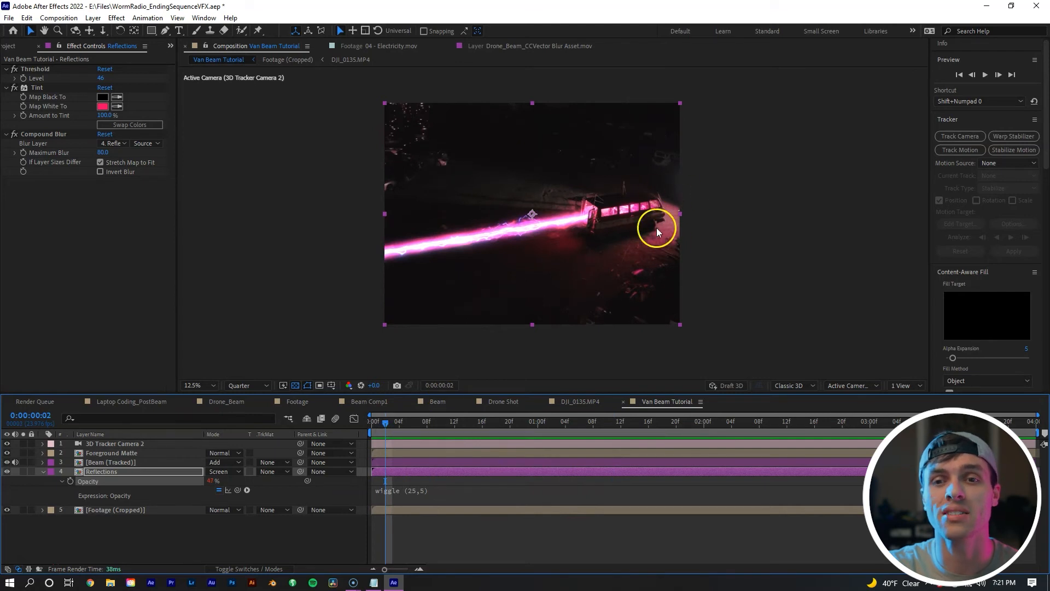
mouse_move(648, 261)
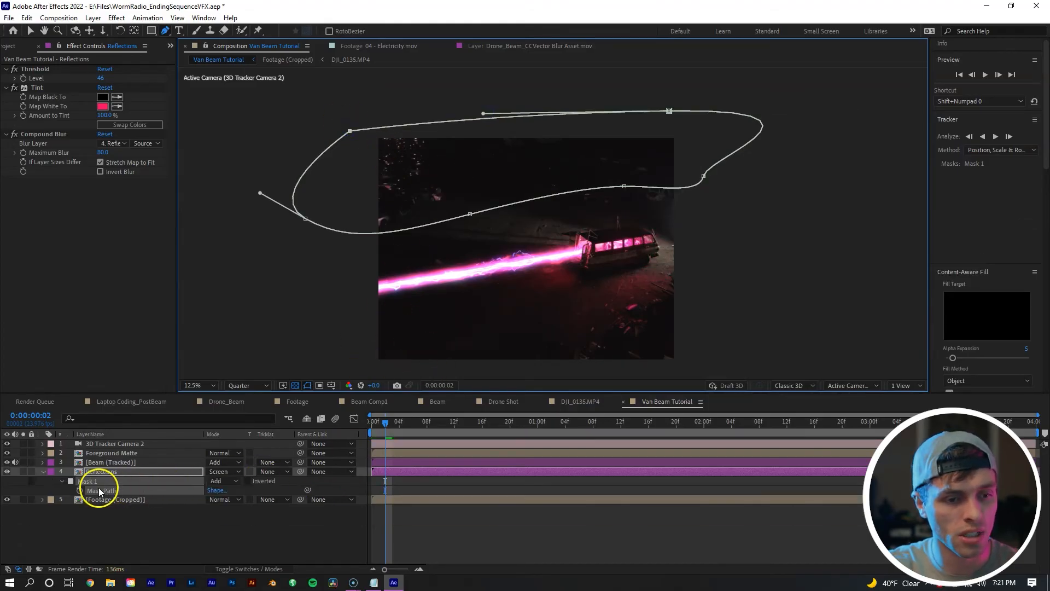
Draw an inverted Mask 1 on Reflections, keyframe its path over time, and feather it 100 px.
click(375, 421)
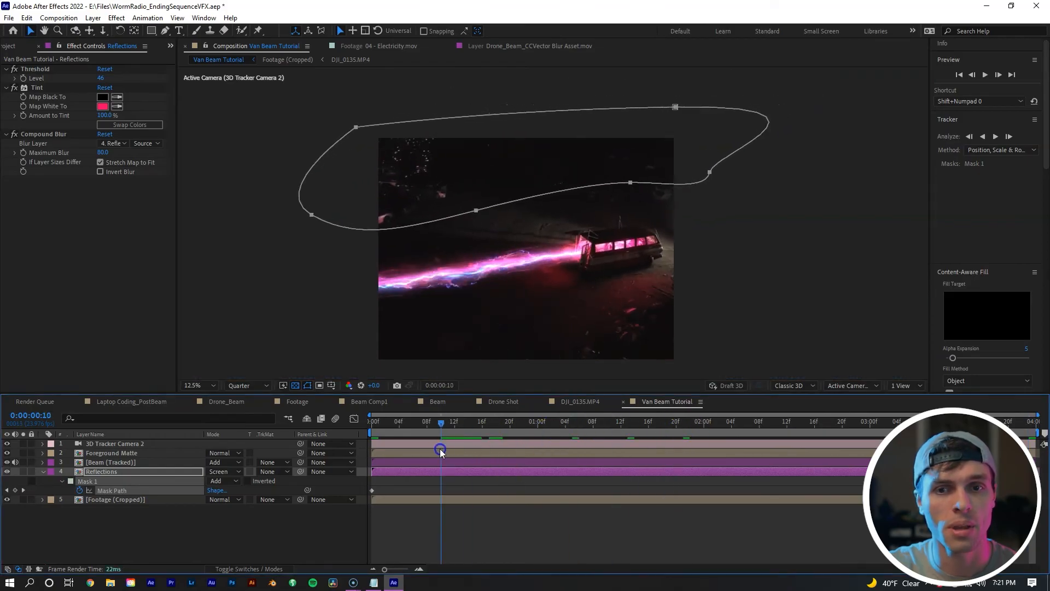
click(372, 421)
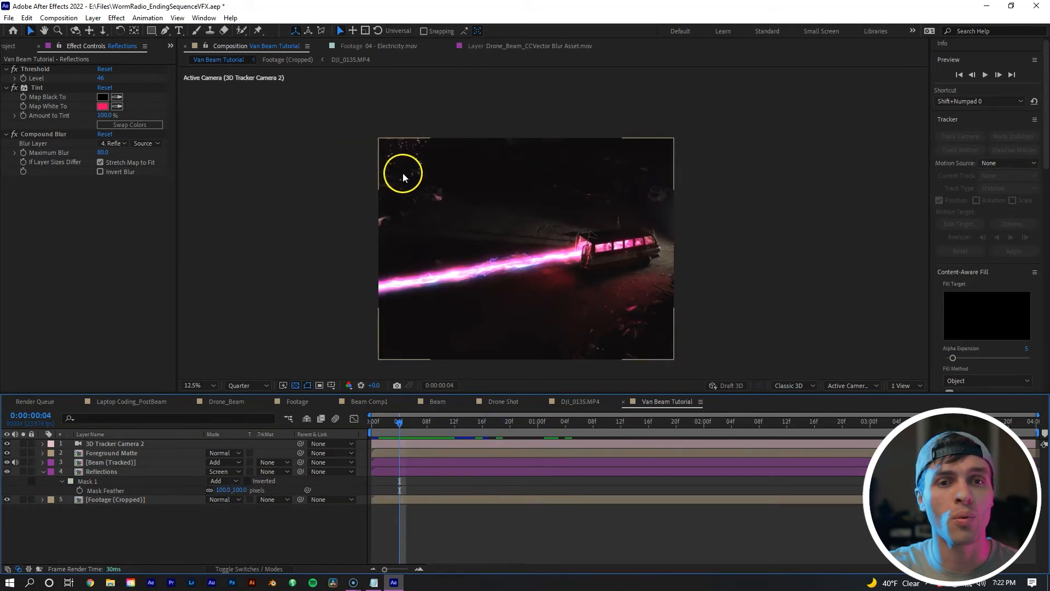
mouse_move(404, 142)
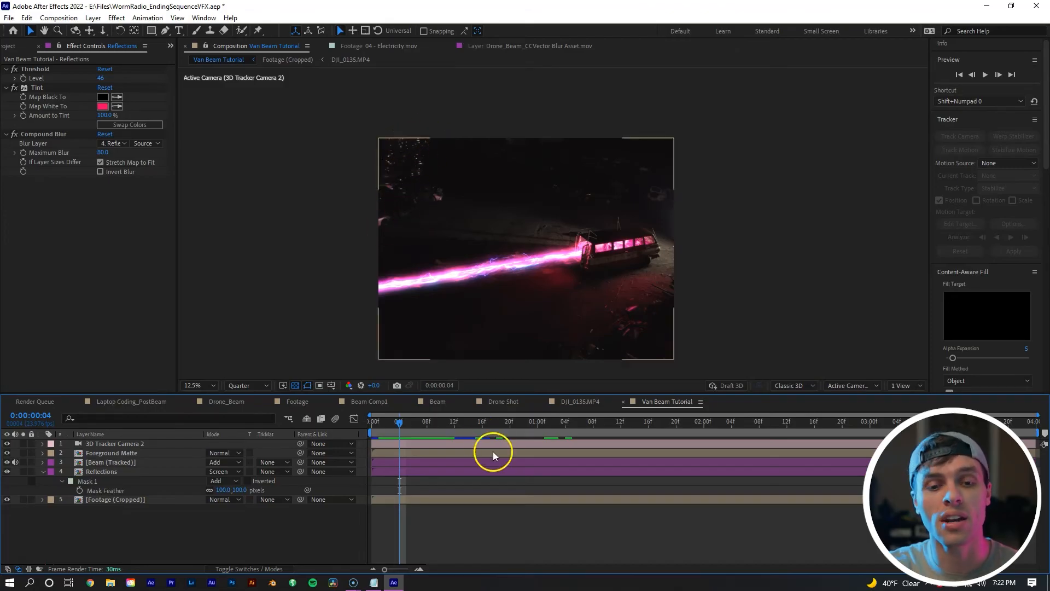
click(378, 421)
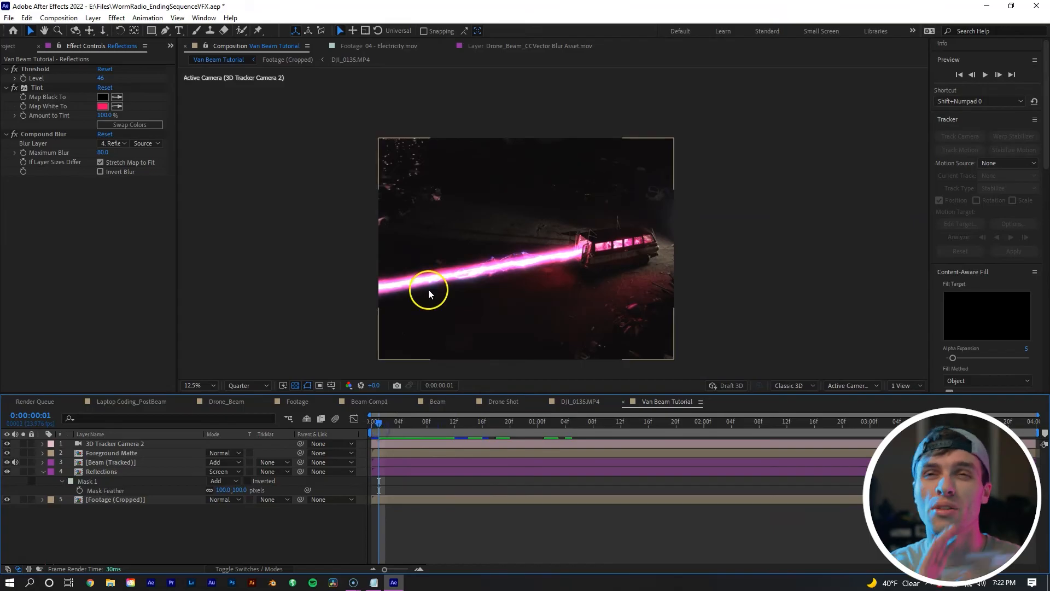
mouse_move(349, 127)
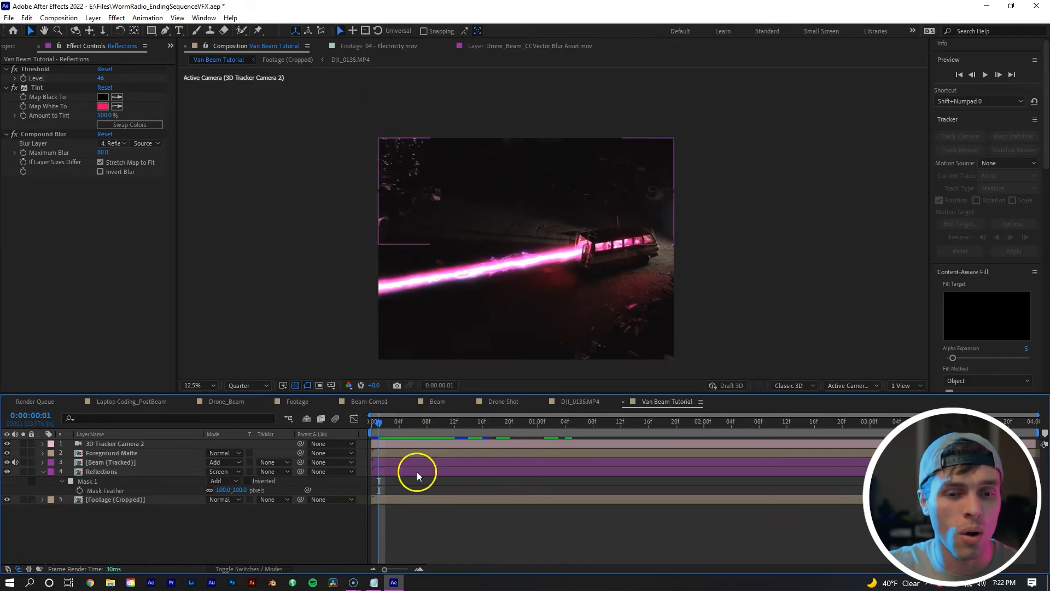
click(101, 471)
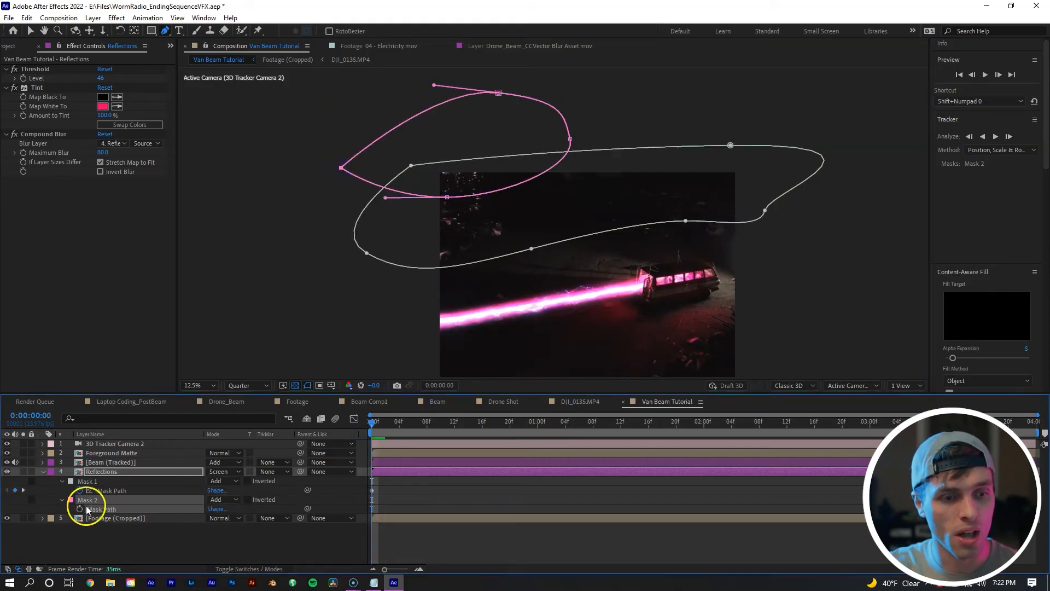
Keyframe the second Reflections mask's path, feather it 100 pixels, and set it to Subtract.
click(87, 499)
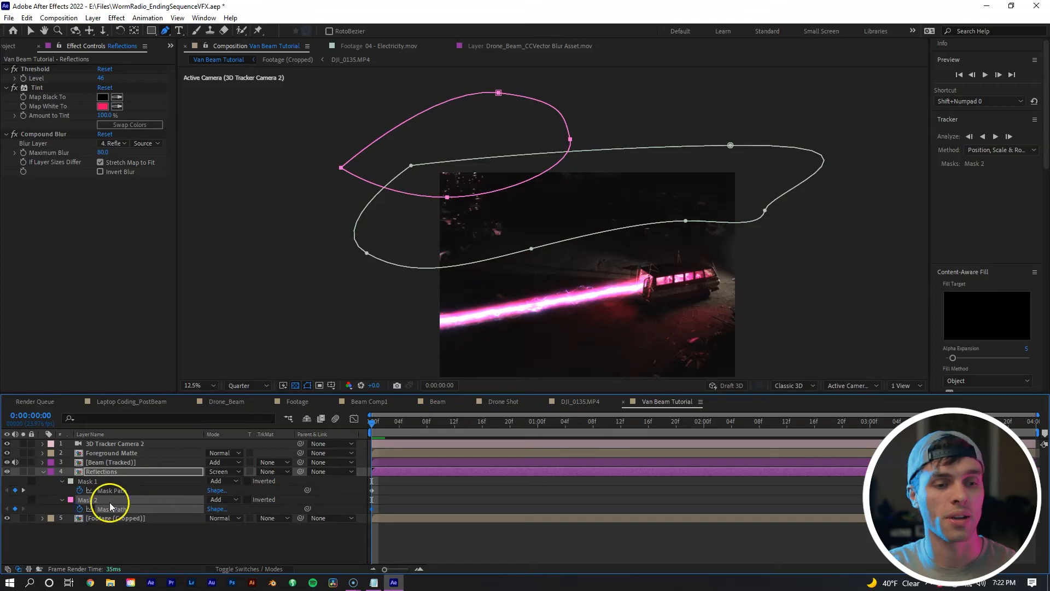
mouse_move(384, 447)
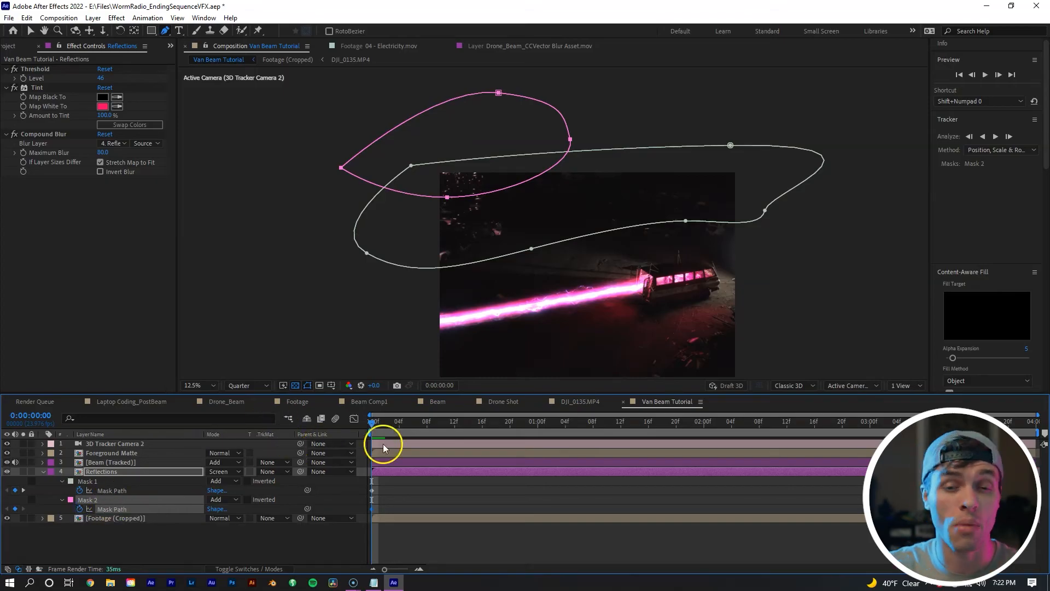
mouse_move(388, 428)
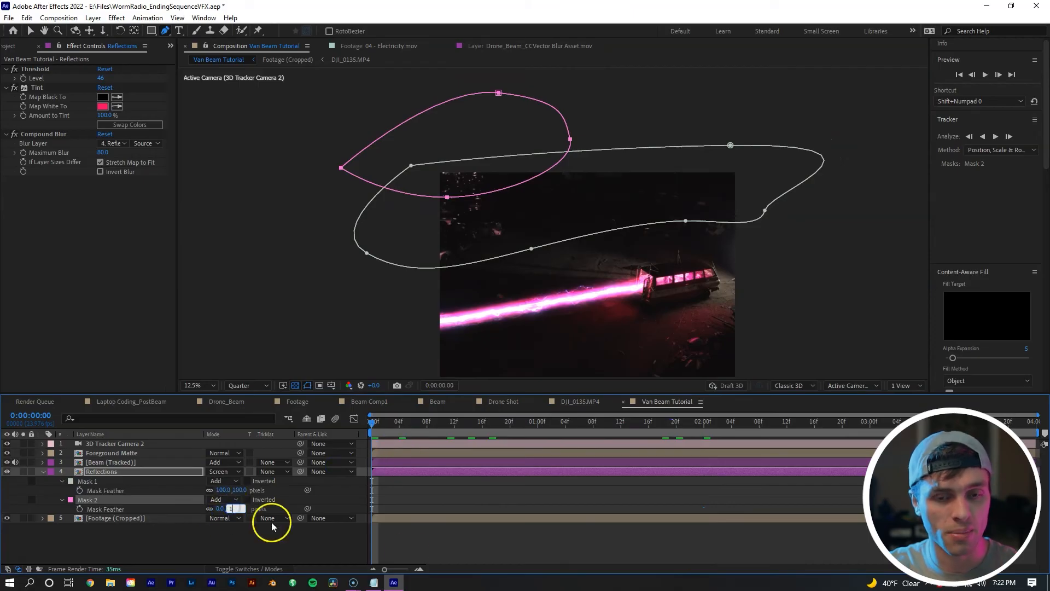
click(115, 518)
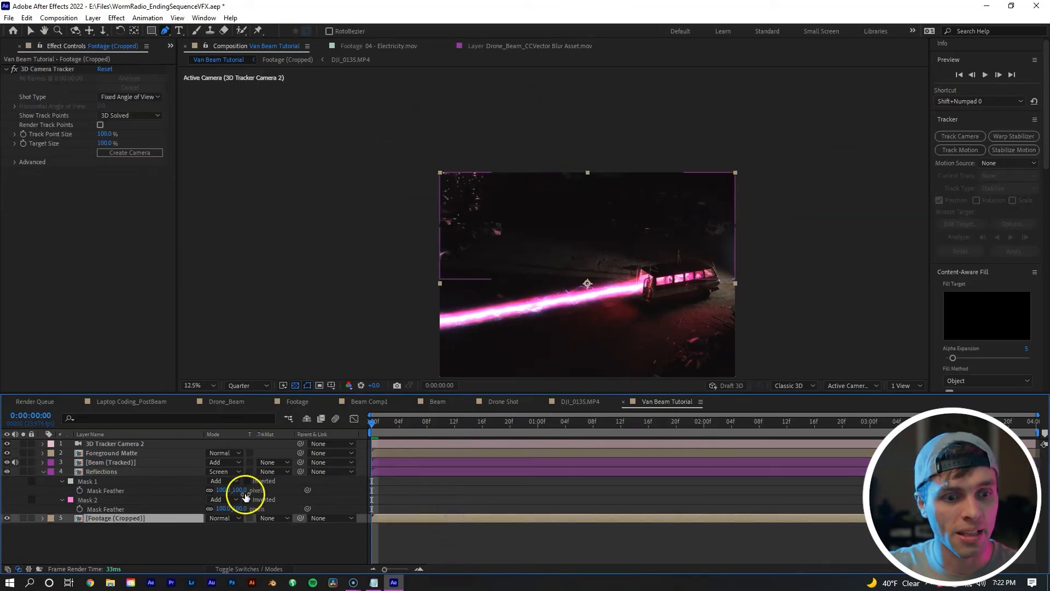
click(225, 499)
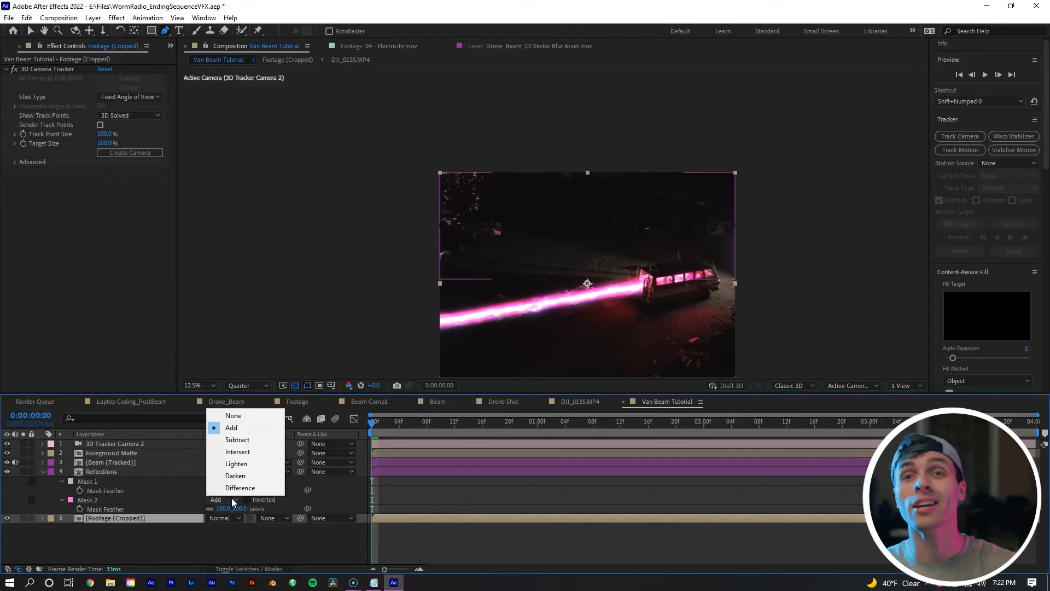
click(237, 439)
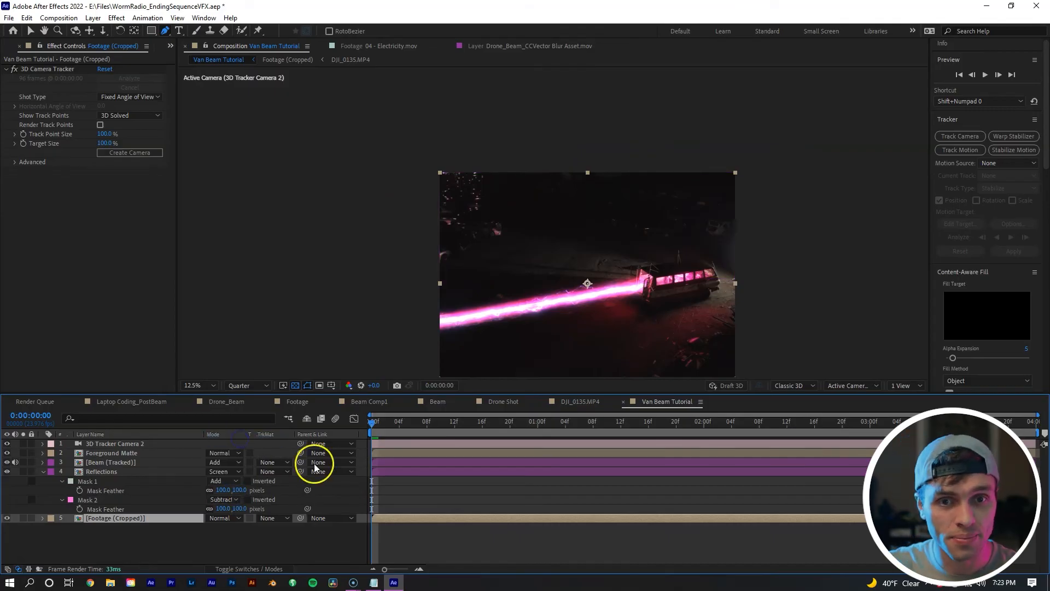
mouse_move(459, 188)
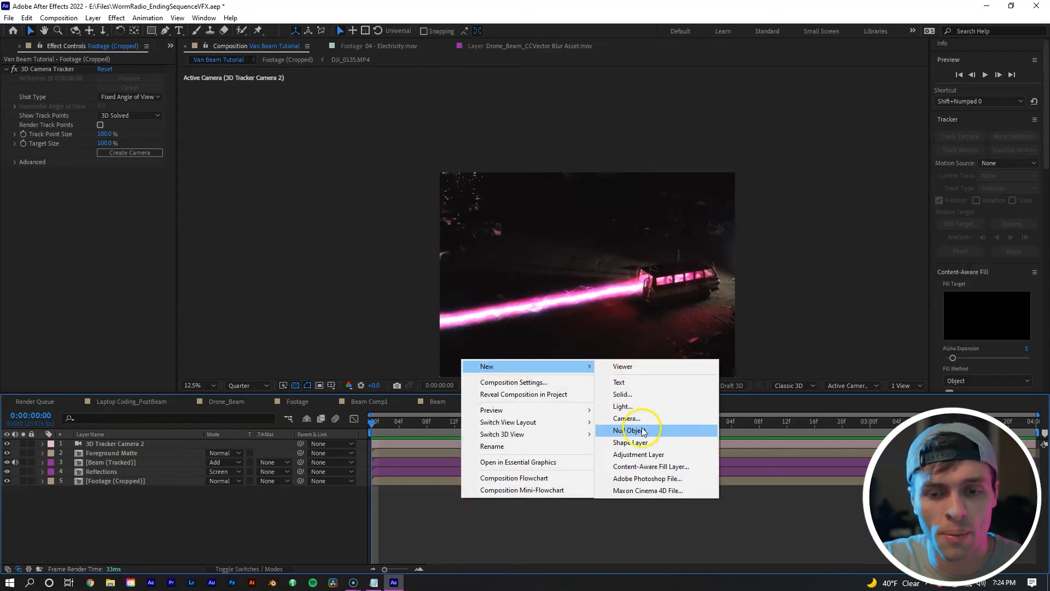
mouse_move(663, 394)
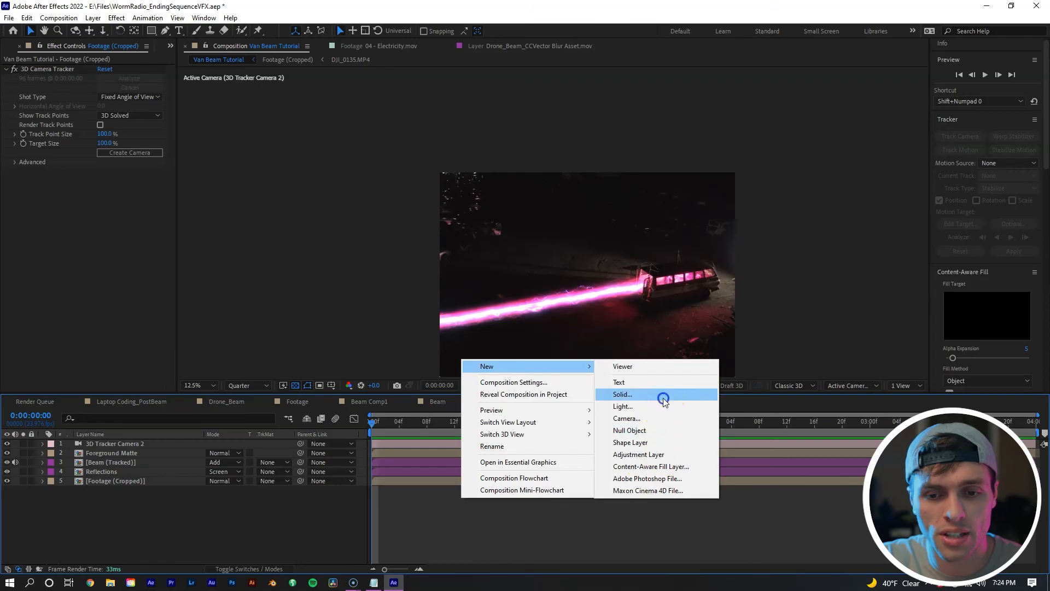
Create a new solid and apply Optical Flares with the Anthrax preset from Pro Presets 2.
click(621, 394)
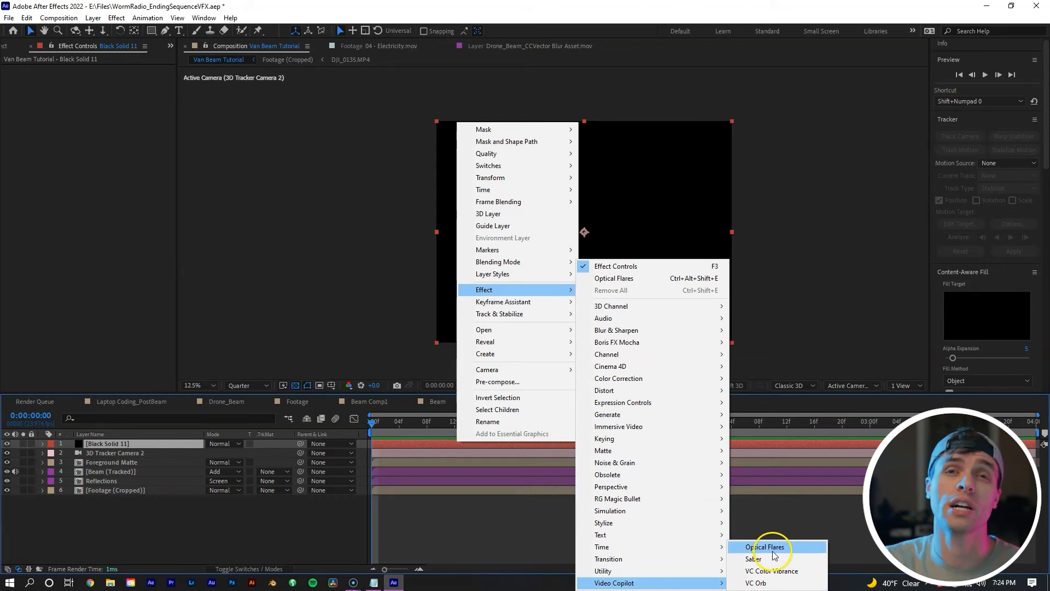
click(765, 546)
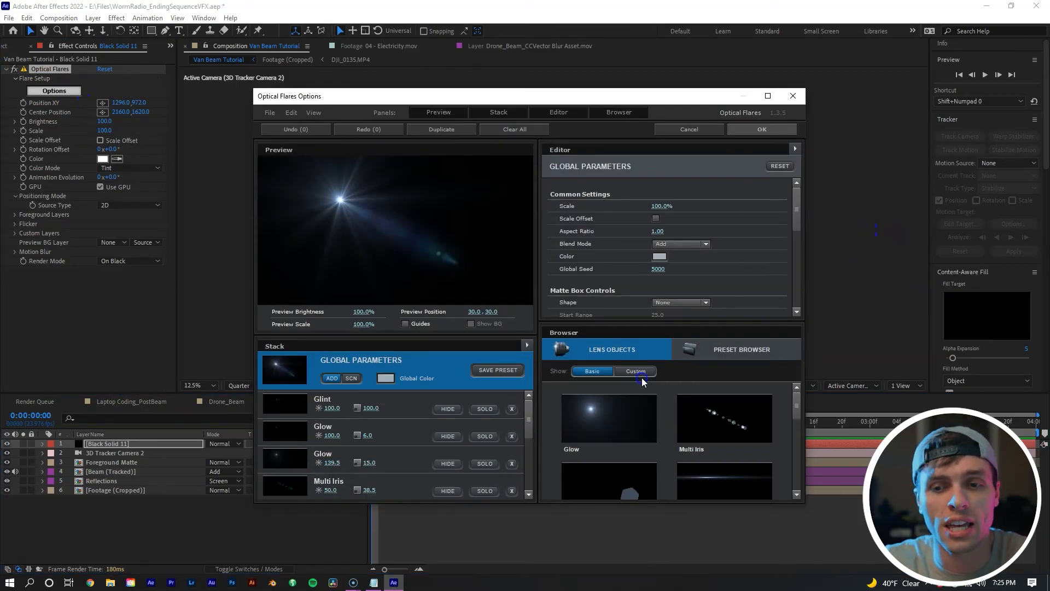
click(742, 349)
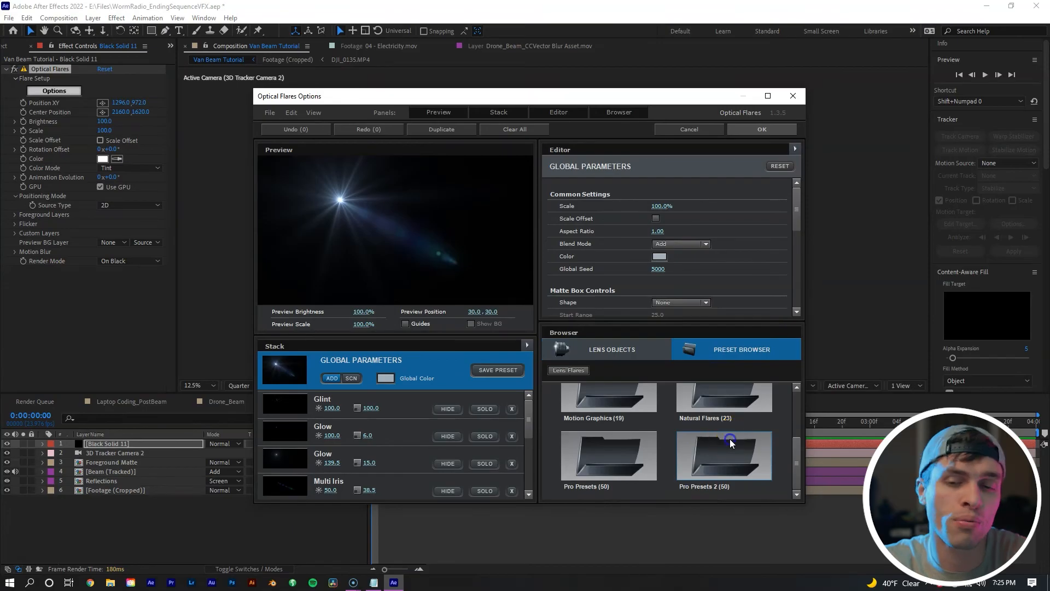
double_click(723, 455)
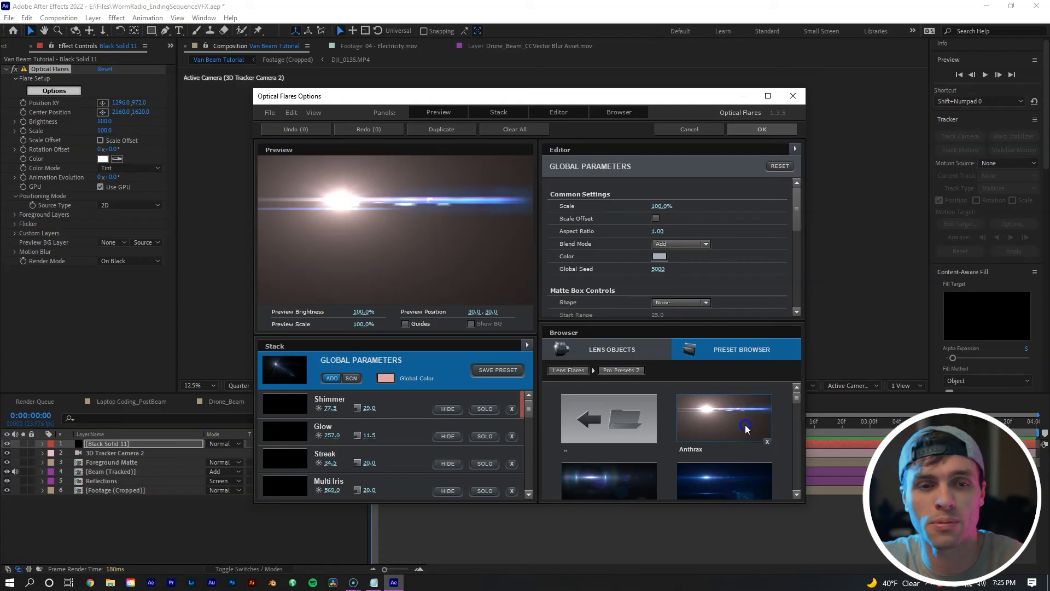
click(724, 417)
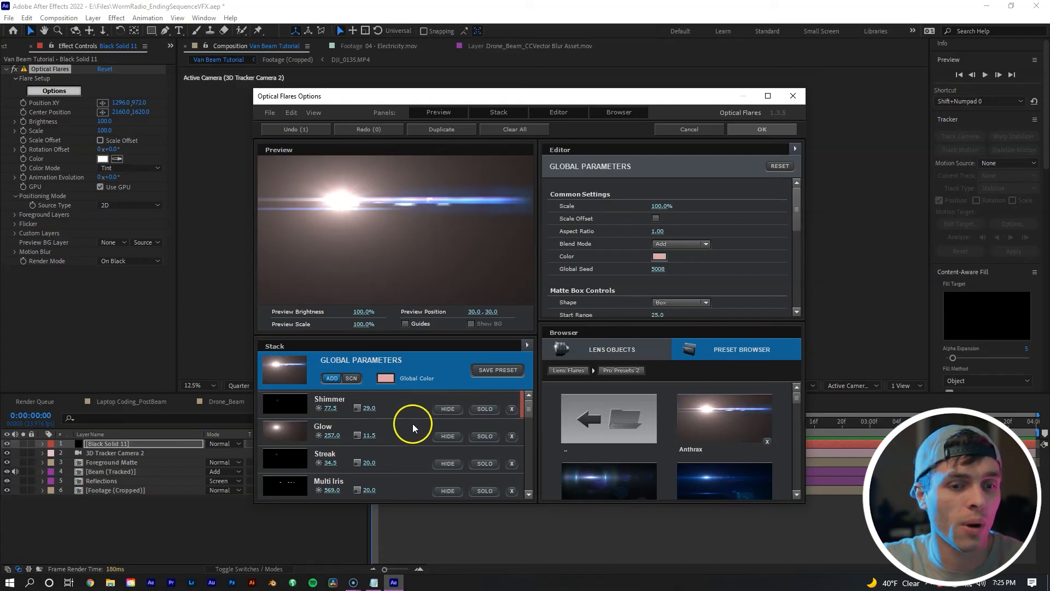
Tint the flare's Glow element pink via Color 1.
click(330, 431)
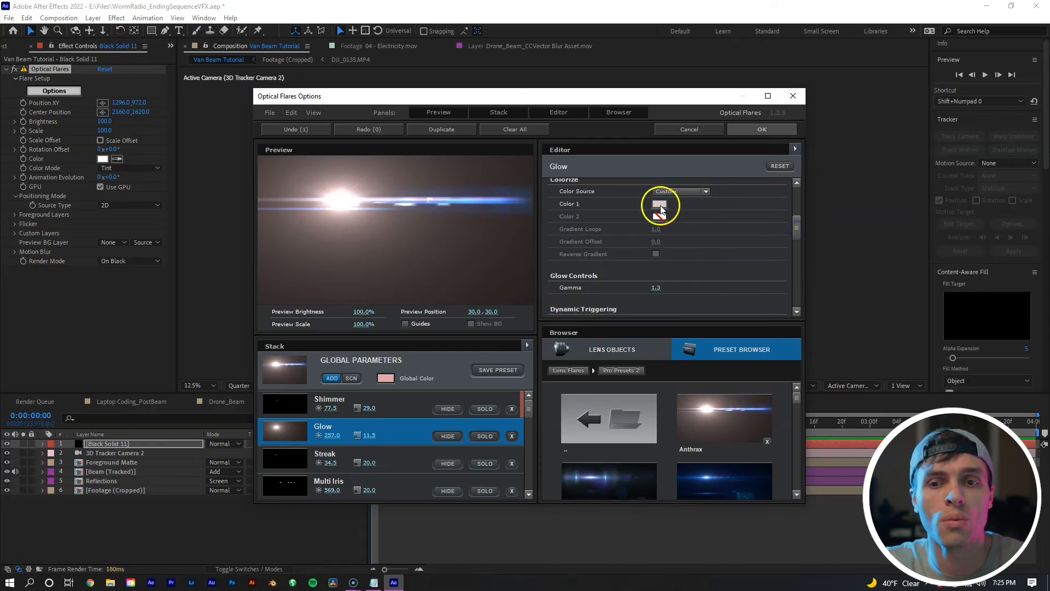
click(660, 206)
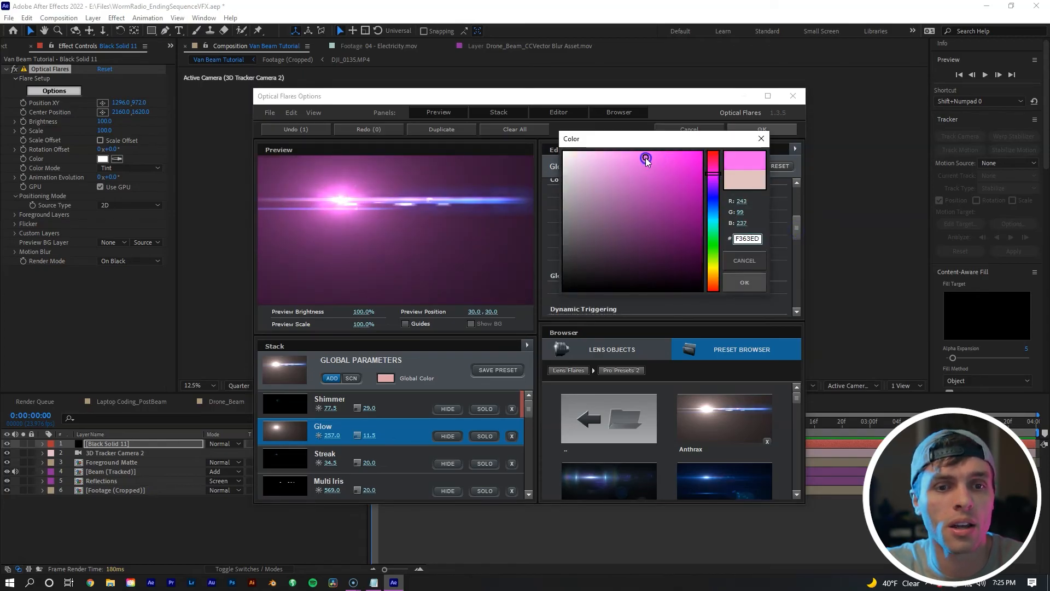
click(743, 281)
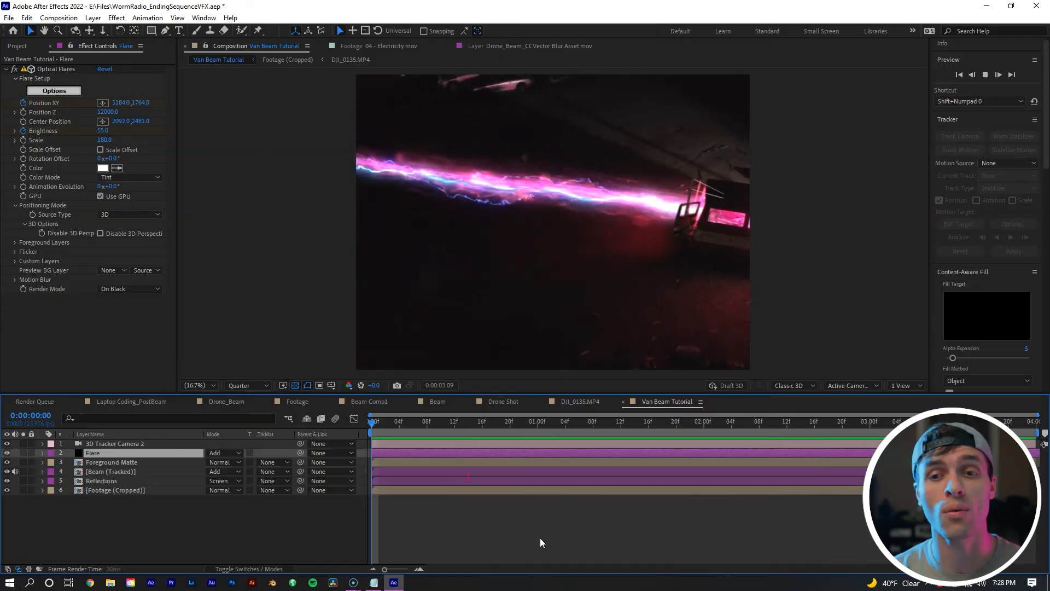
Rename the solid to Flare and set it to 3D at the beam-van contact, brightness 55.
click(599, 421)
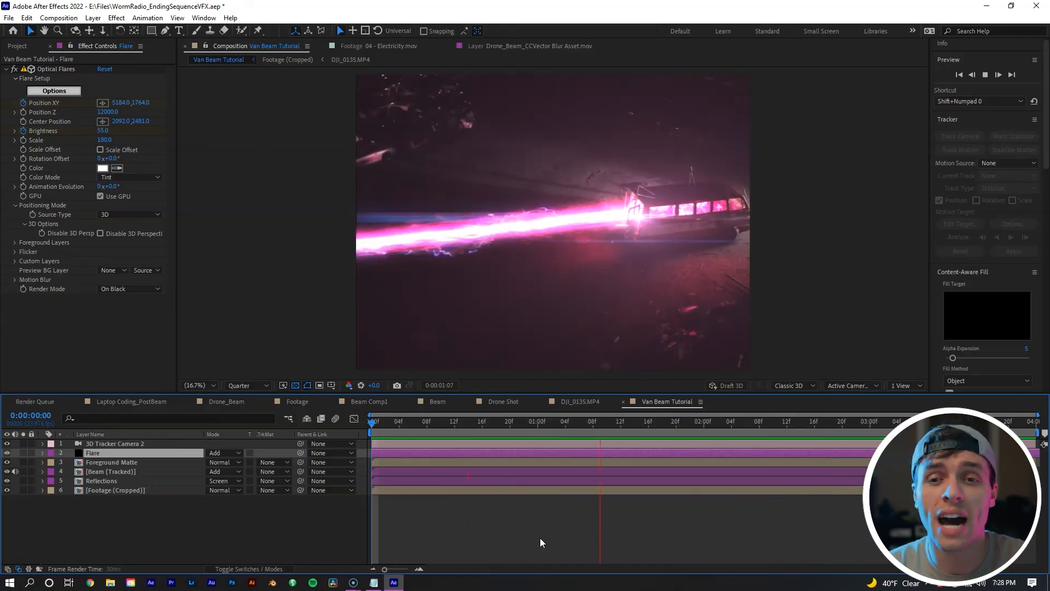
click(370, 421)
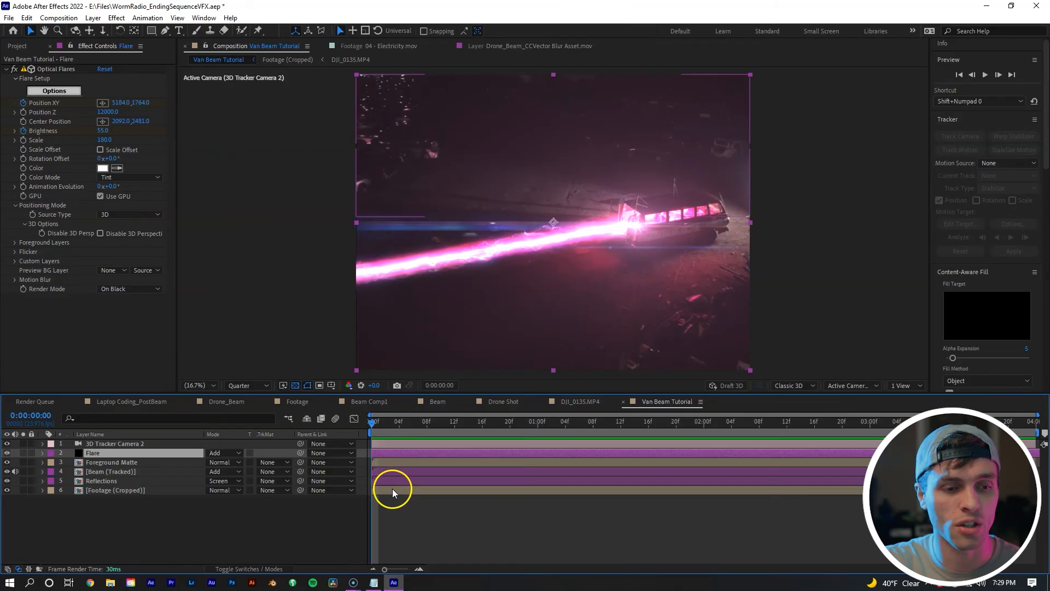
Add CC Vector Blur to Footage (Cropped), mapped to Beam (Tracked), amount 55.
click(115, 489)
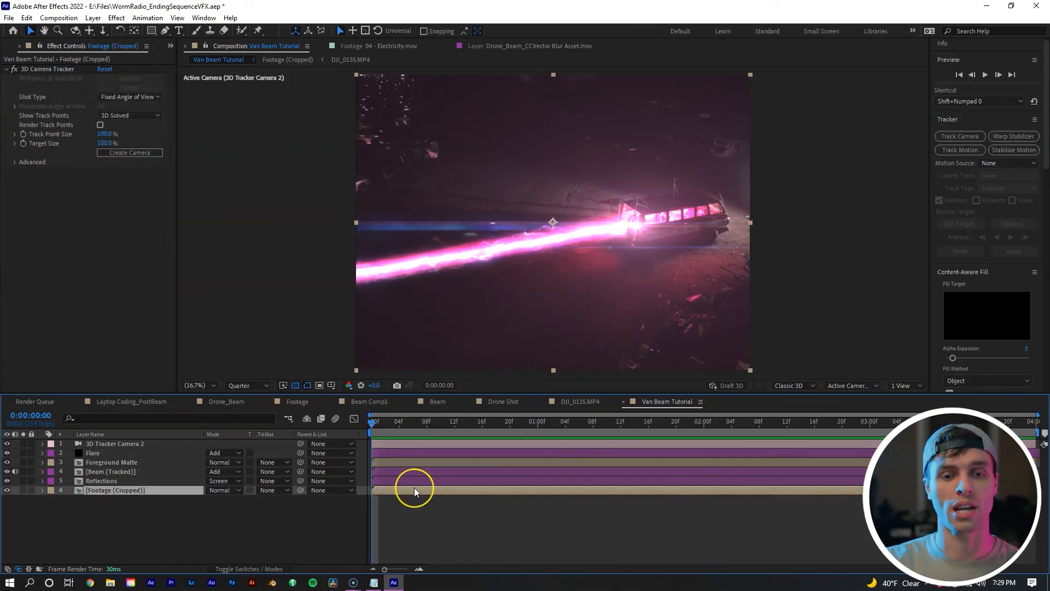
right_click(415, 489)
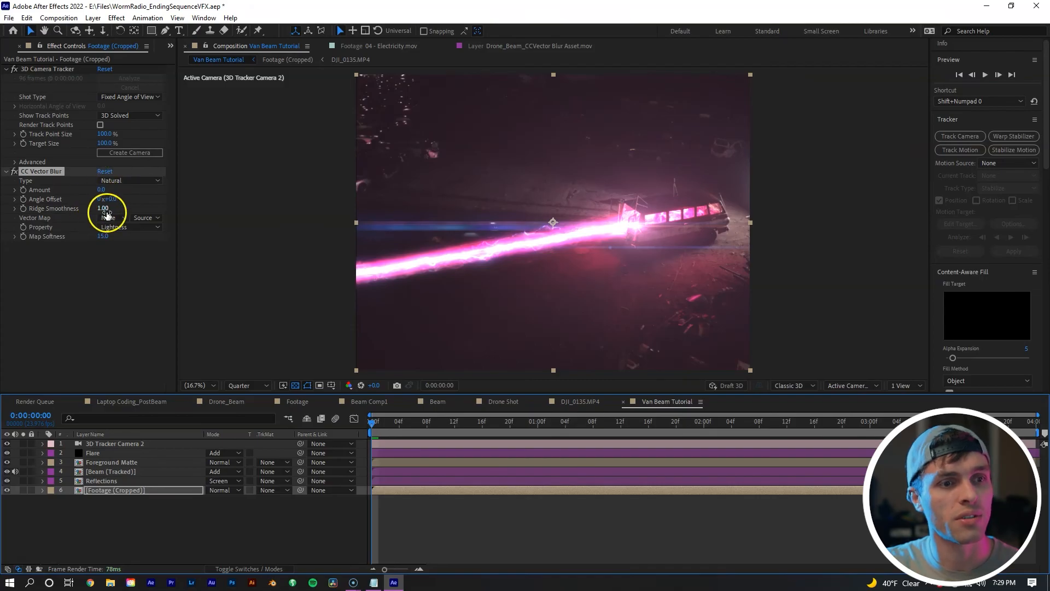
click(113, 217)
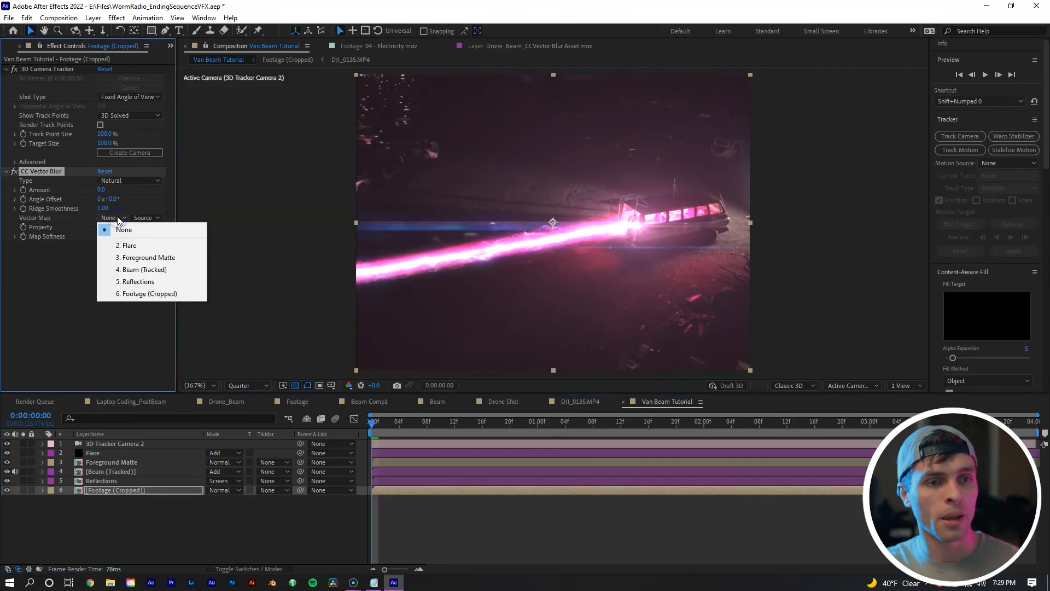
mouse_move(144, 269)
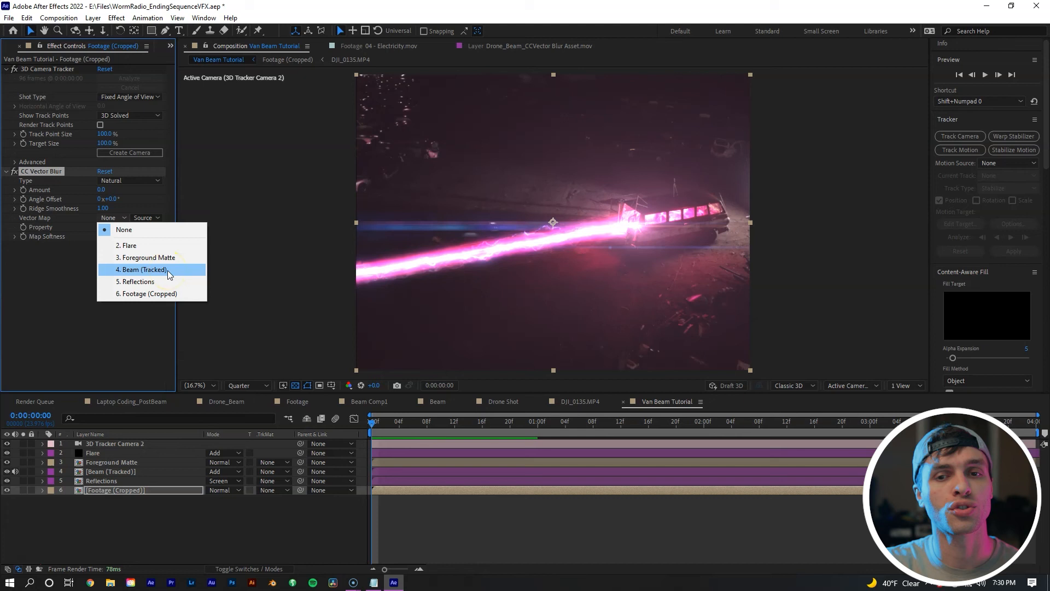
click(141, 269)
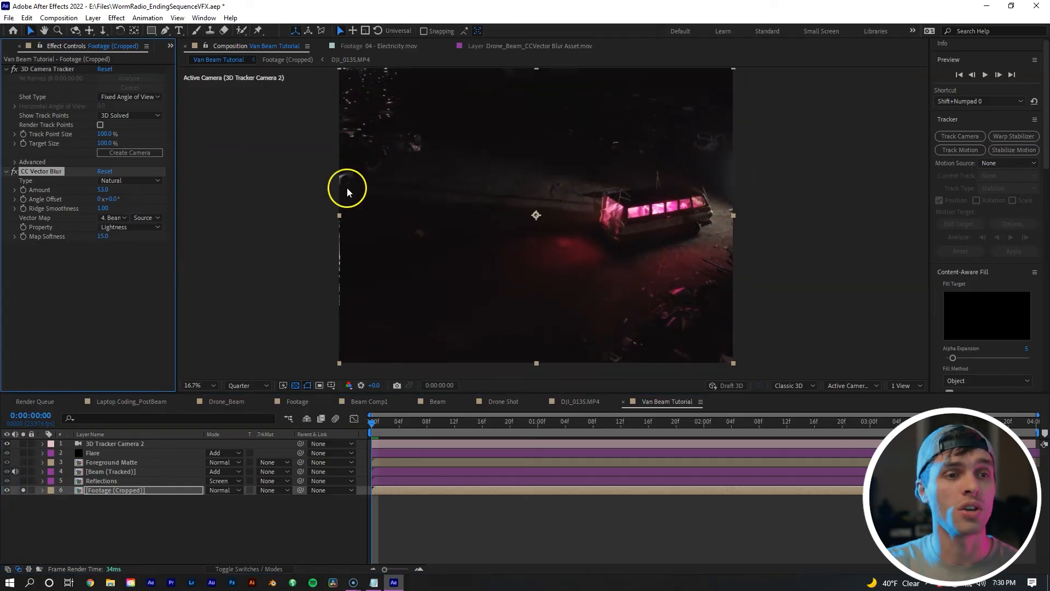
click(103, 190)
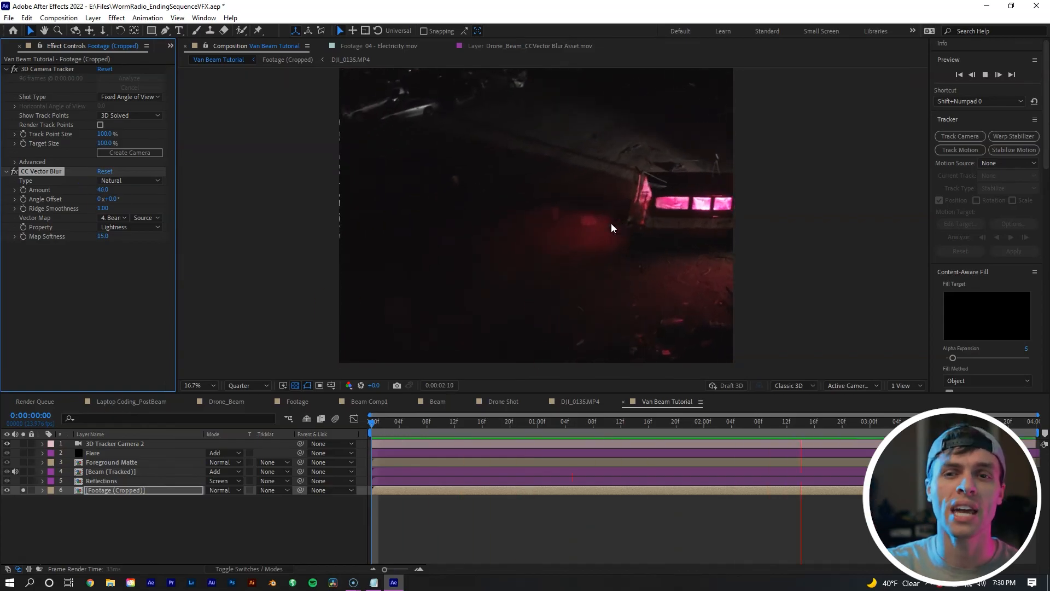
click(429, 422)
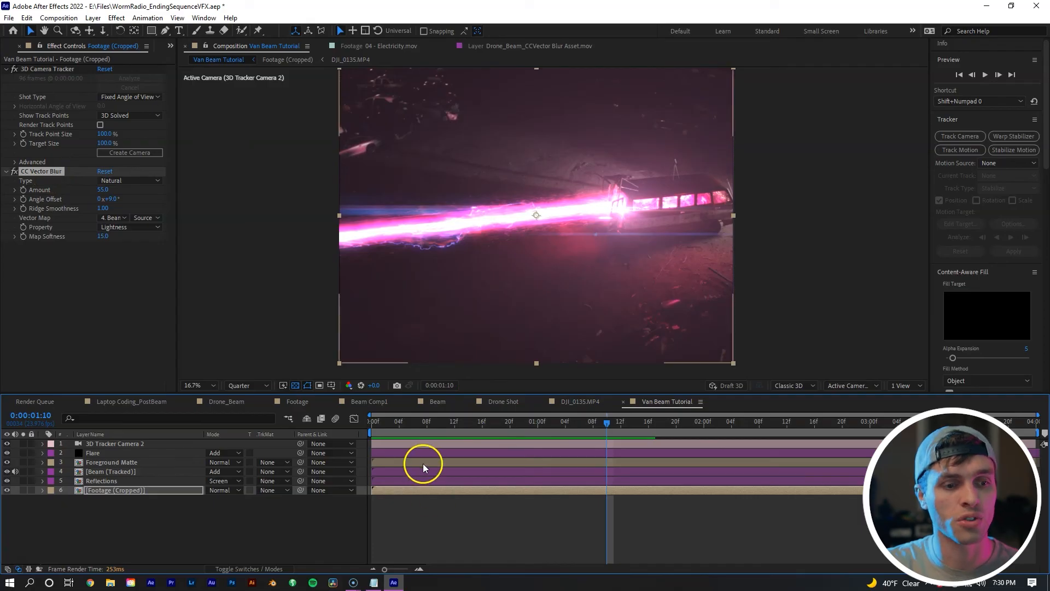
Paste CC Vector Blur onto Foreground Matte, then duplicate Footage (Cropped) and scale the lower copy to 115%.
click(111, 461)
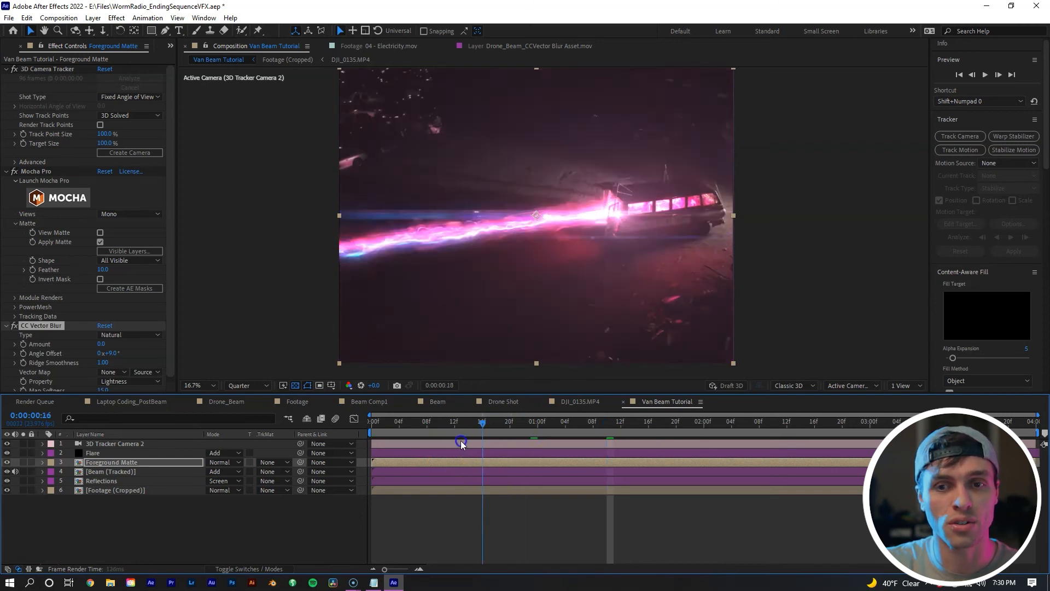
click(371, 420)
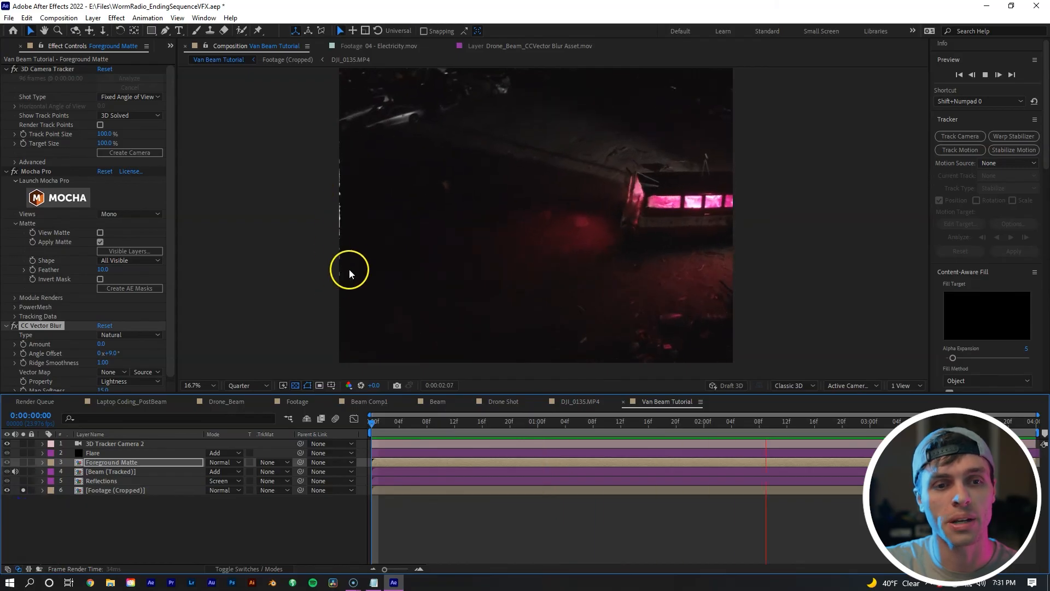
click(842, 422)
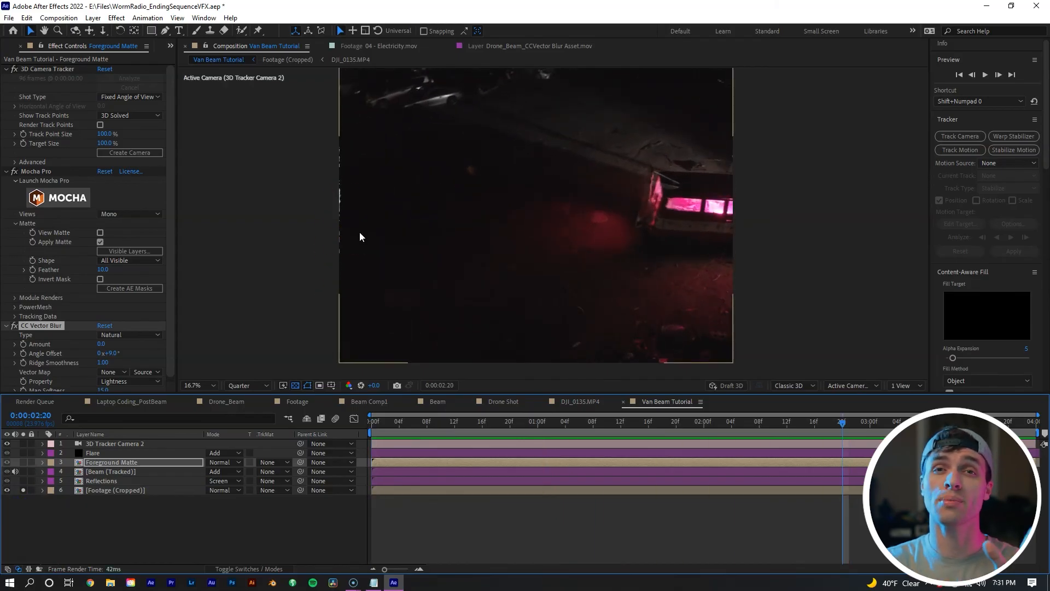
mouse_move(361, 224)
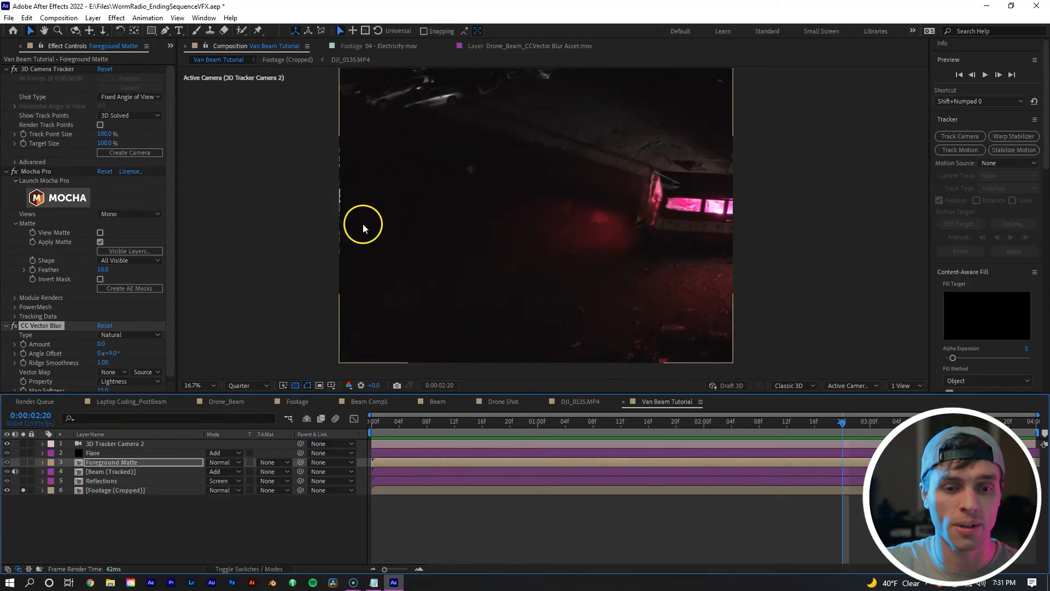
click(116, 490)
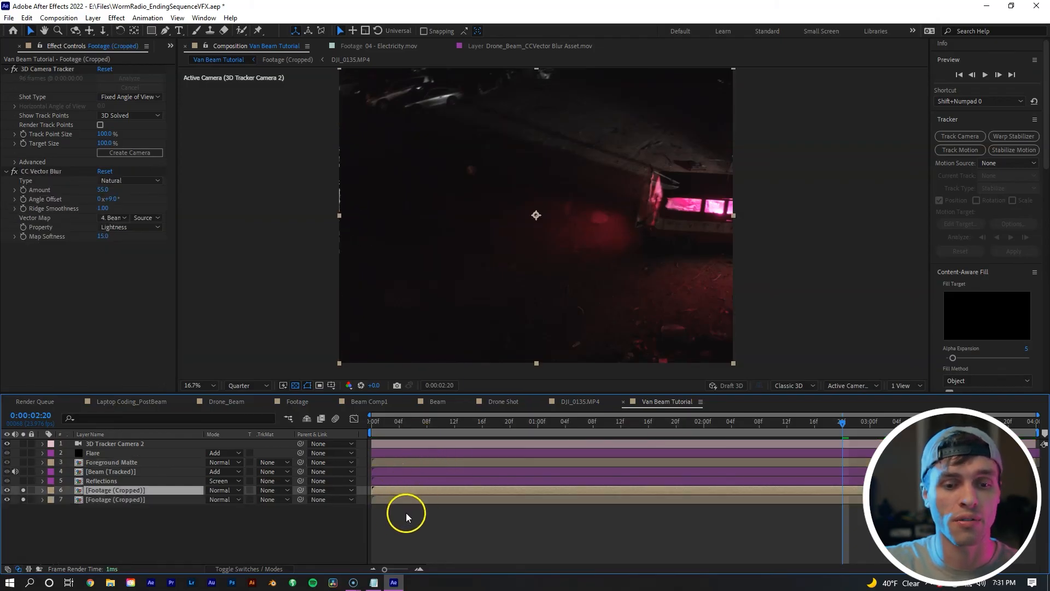
click(41, 499)
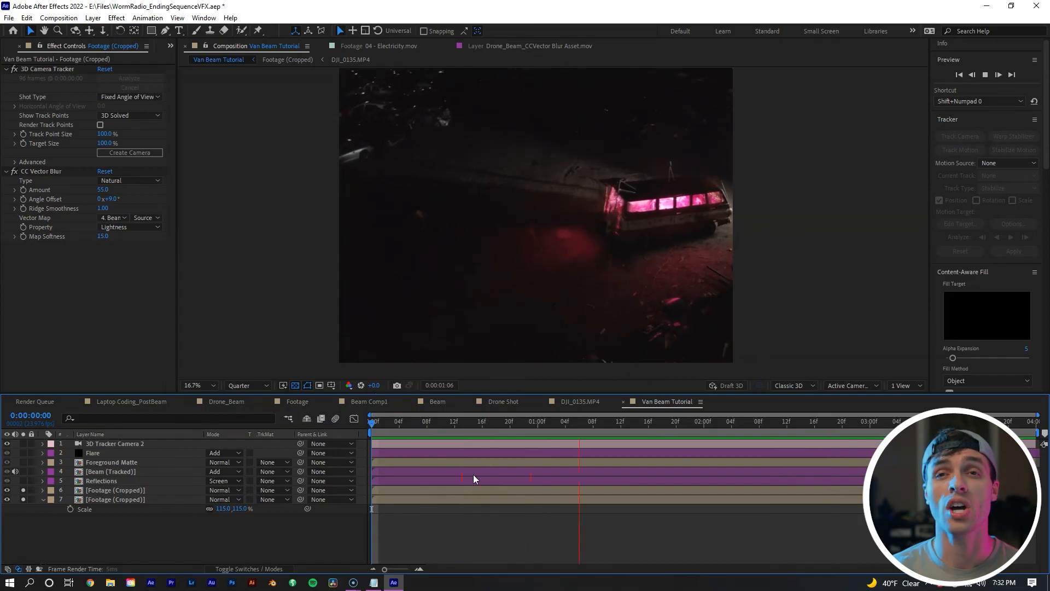
Hide the footage layers while keeping the Foreground Matte layer visible.
click(373, 421)
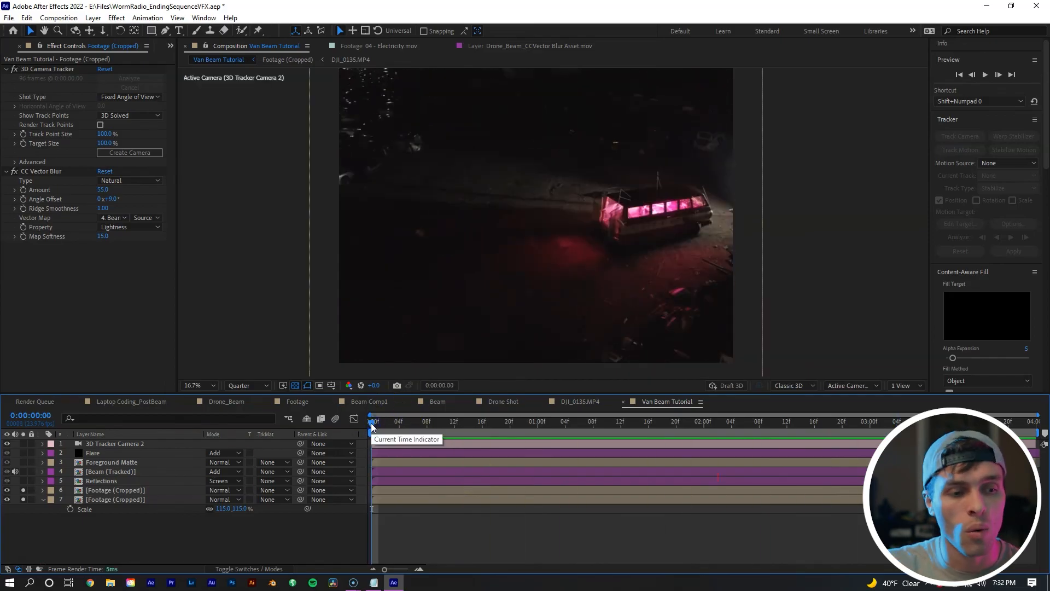
click(7, 499)
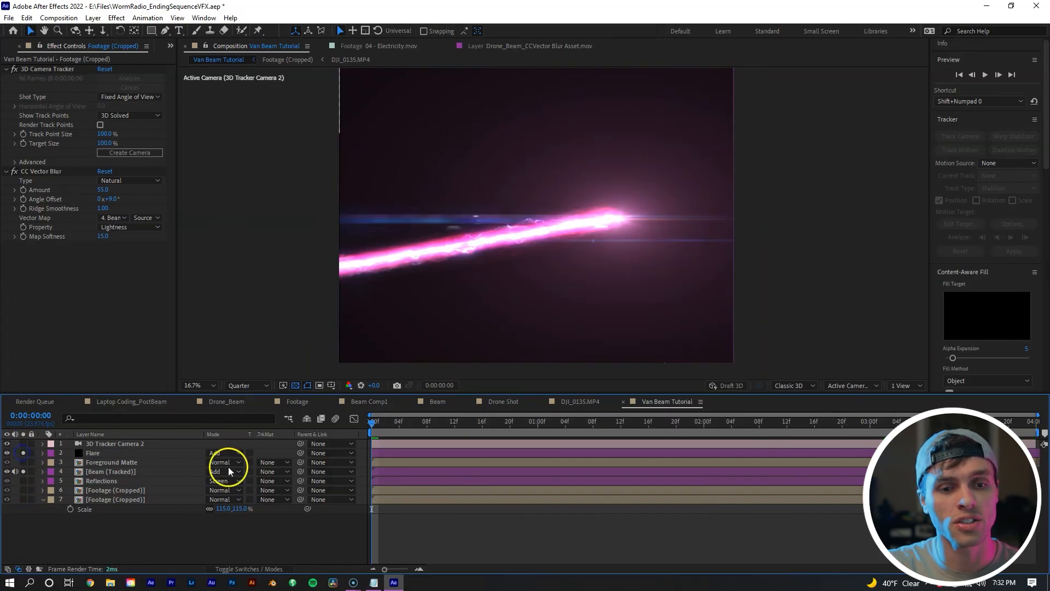
click(836, 421)
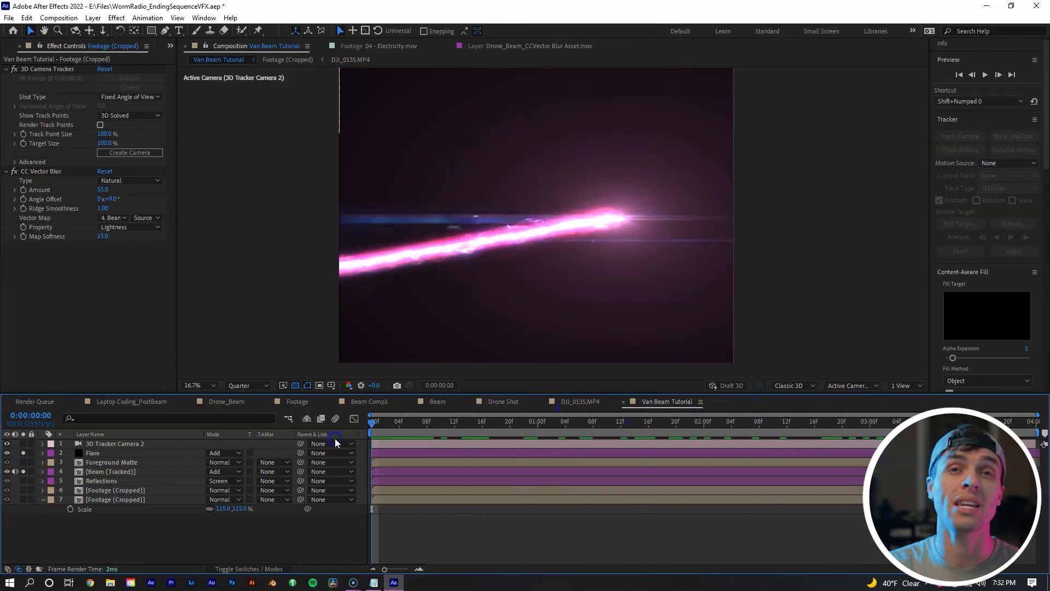
mouse_move(335, 442)
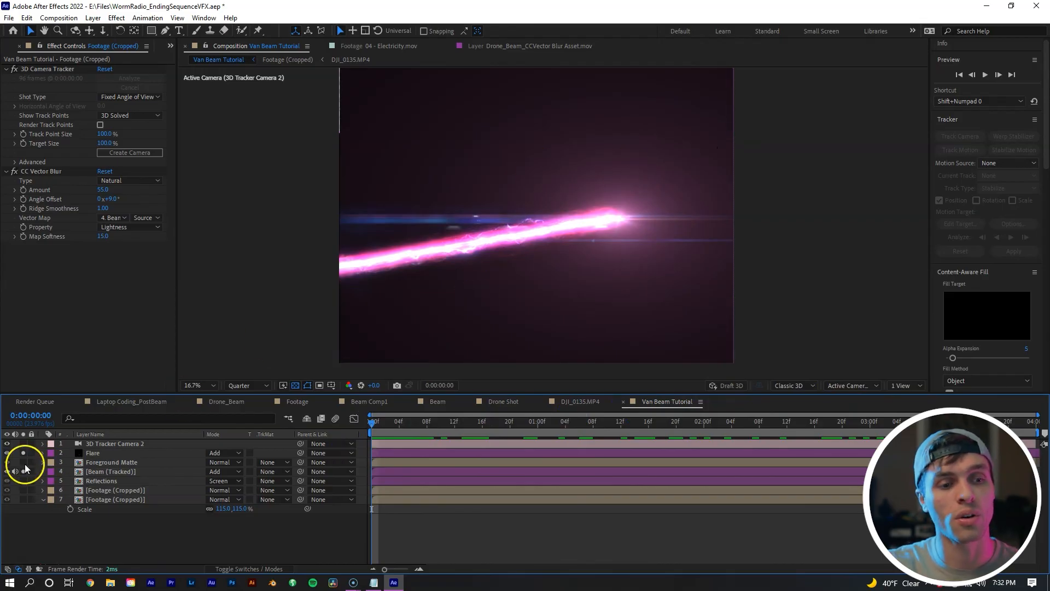
click(111, 462)
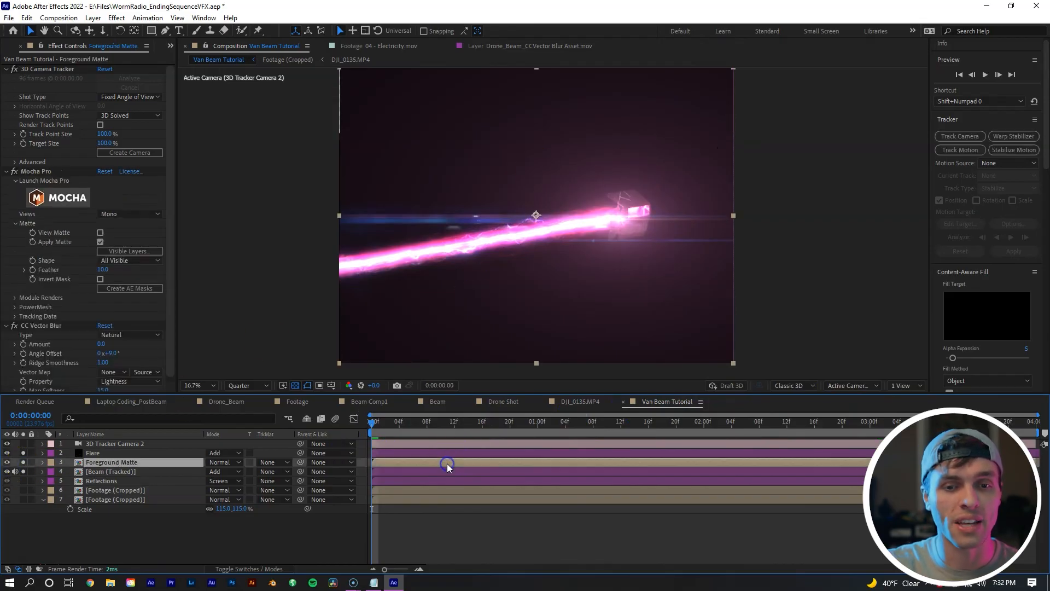
Add a Generate > Fill effect to Foreground Matte with black colour.
right_click(447, 467)
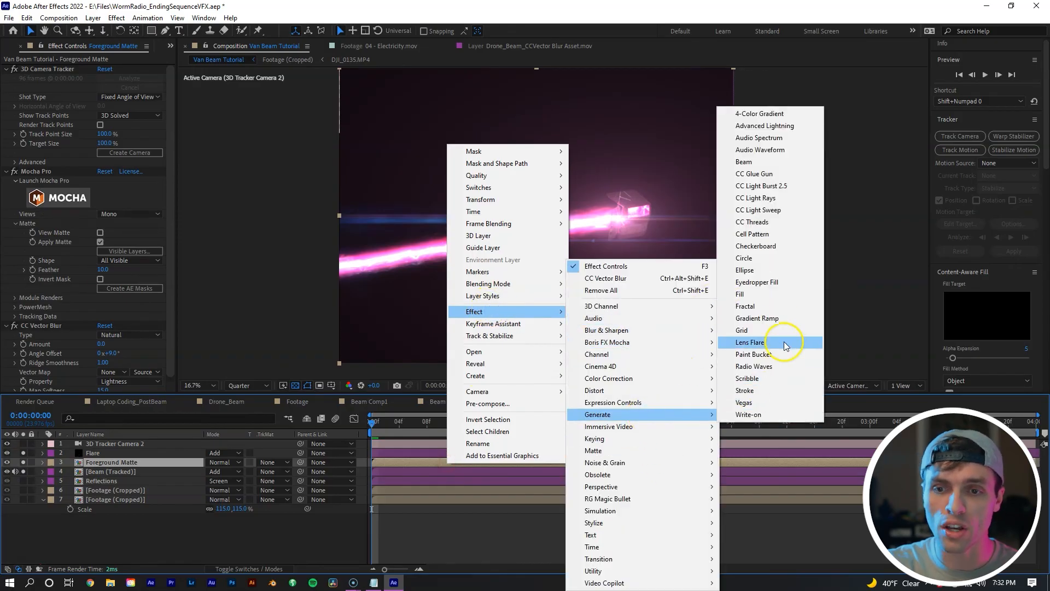
click(750, 342)
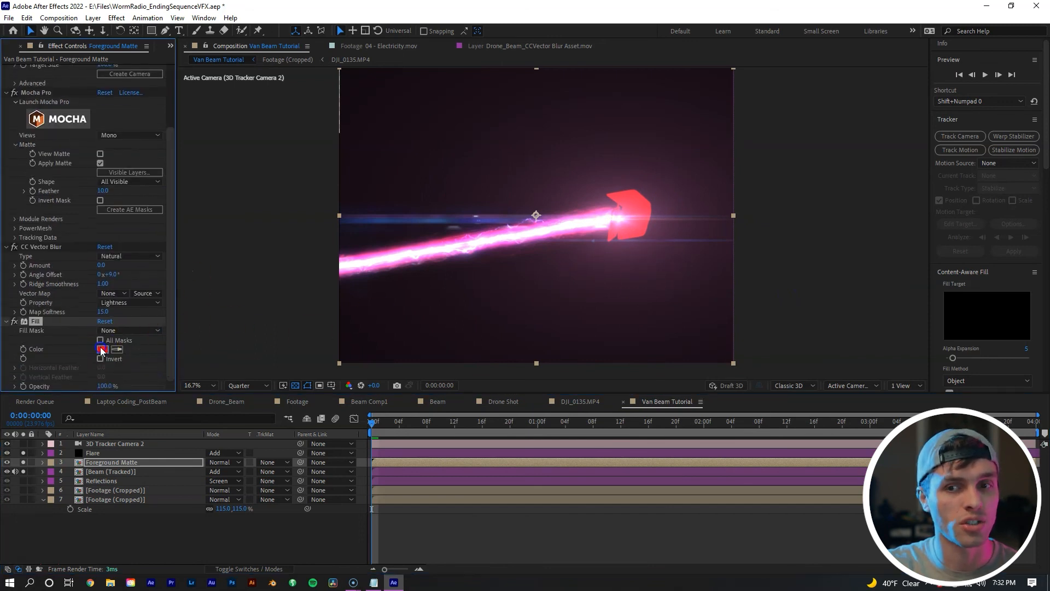
click(103, 349)
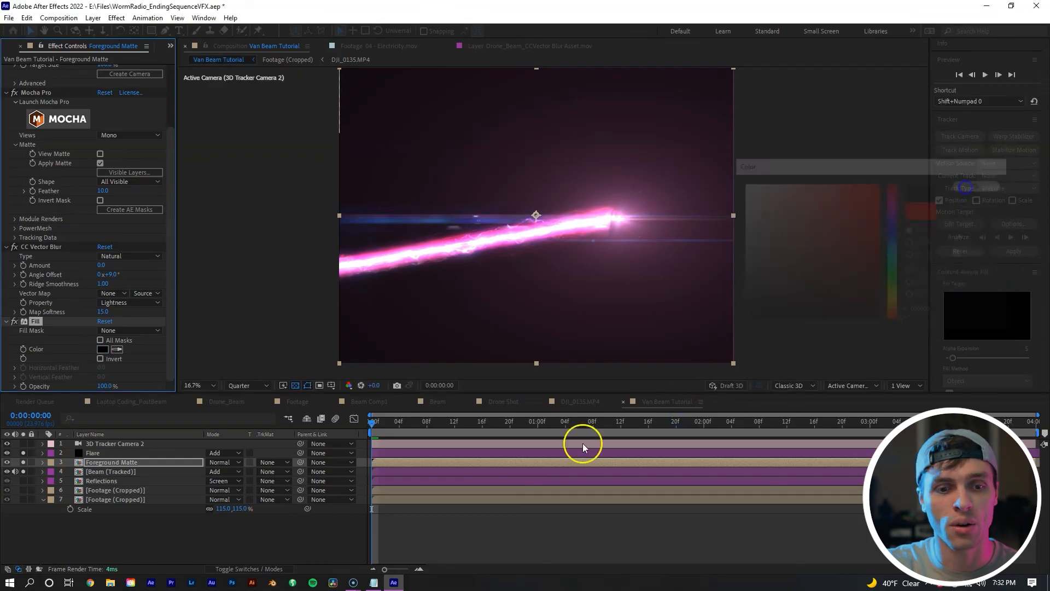